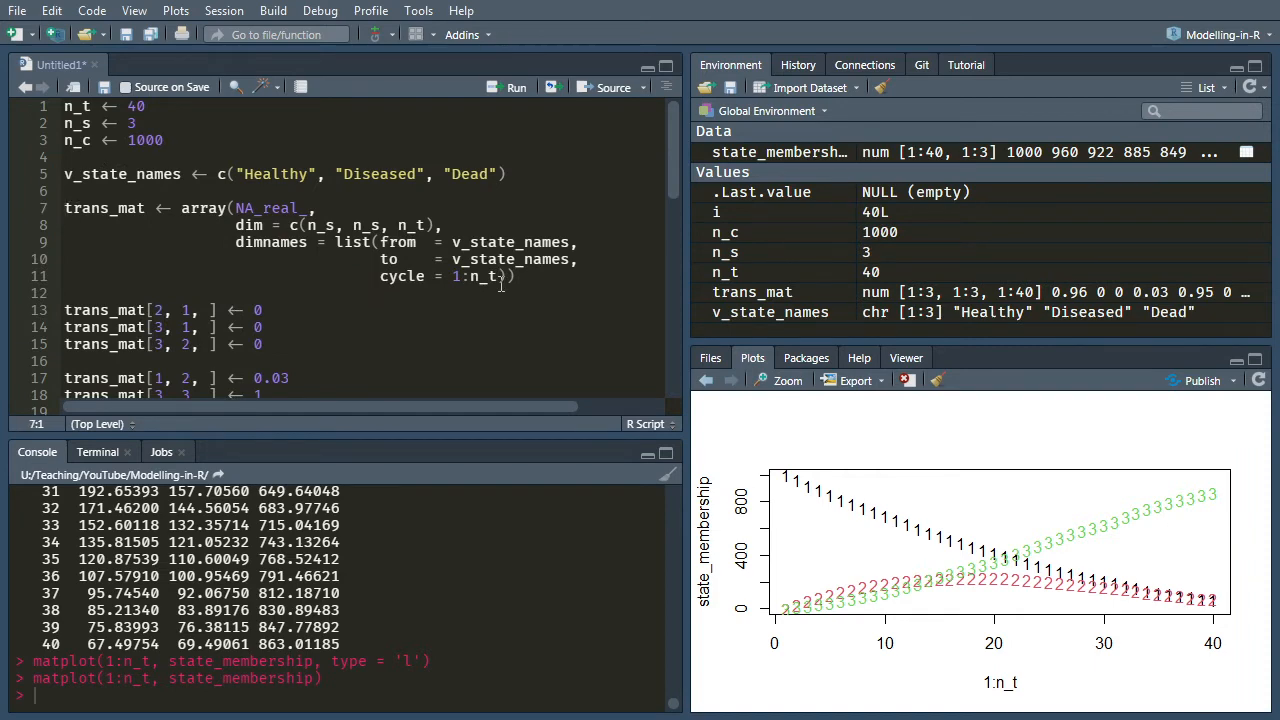
Move to the payoffs definition below the loop in the script
{"action": "scroll", "scroll_direction": "down", "scroll_amount": 3}
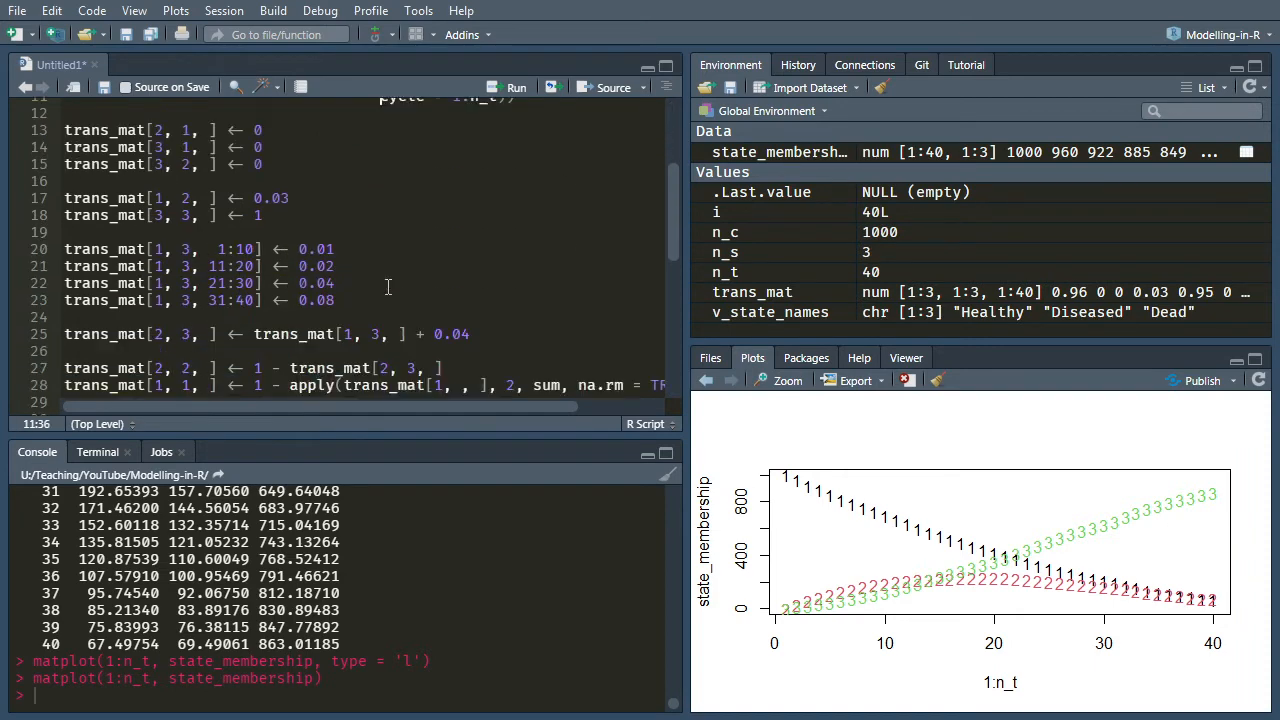
{"action": "scroll", "scroll_direction": "down", "scroll_amount": 3}
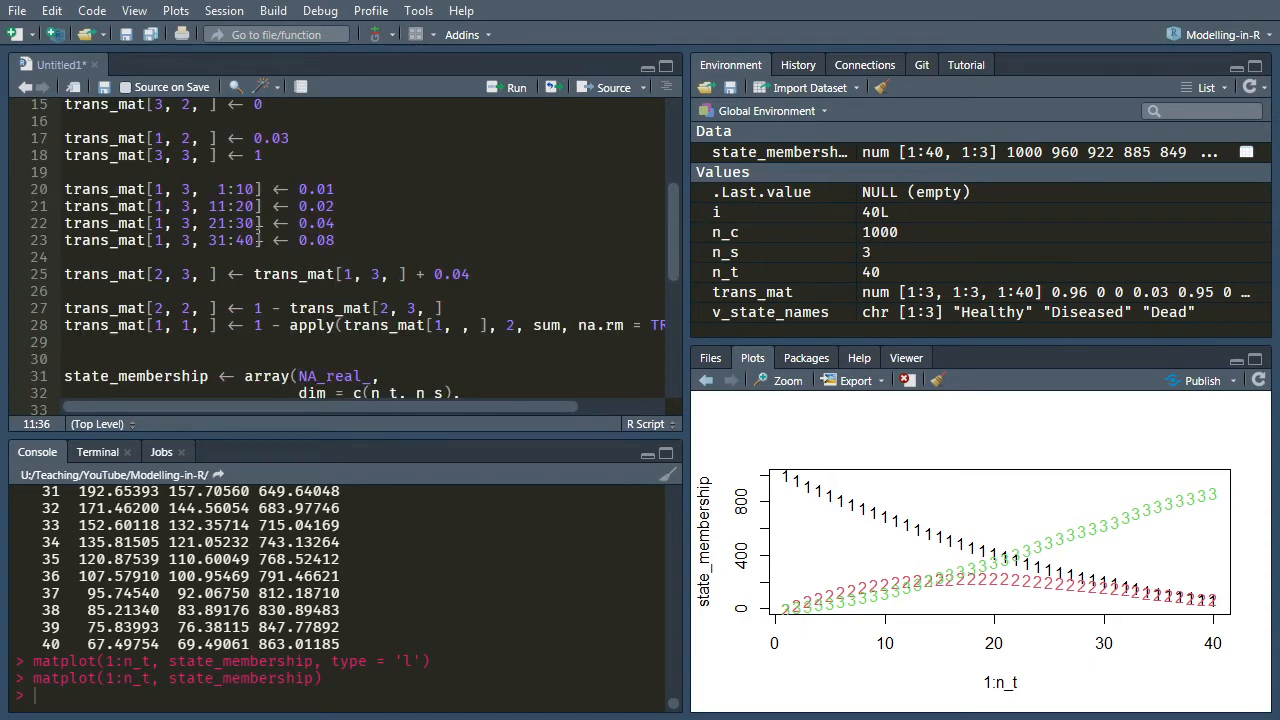
{"action": "scroll", "scroll_direction": "down", "scroll_amount": 3}
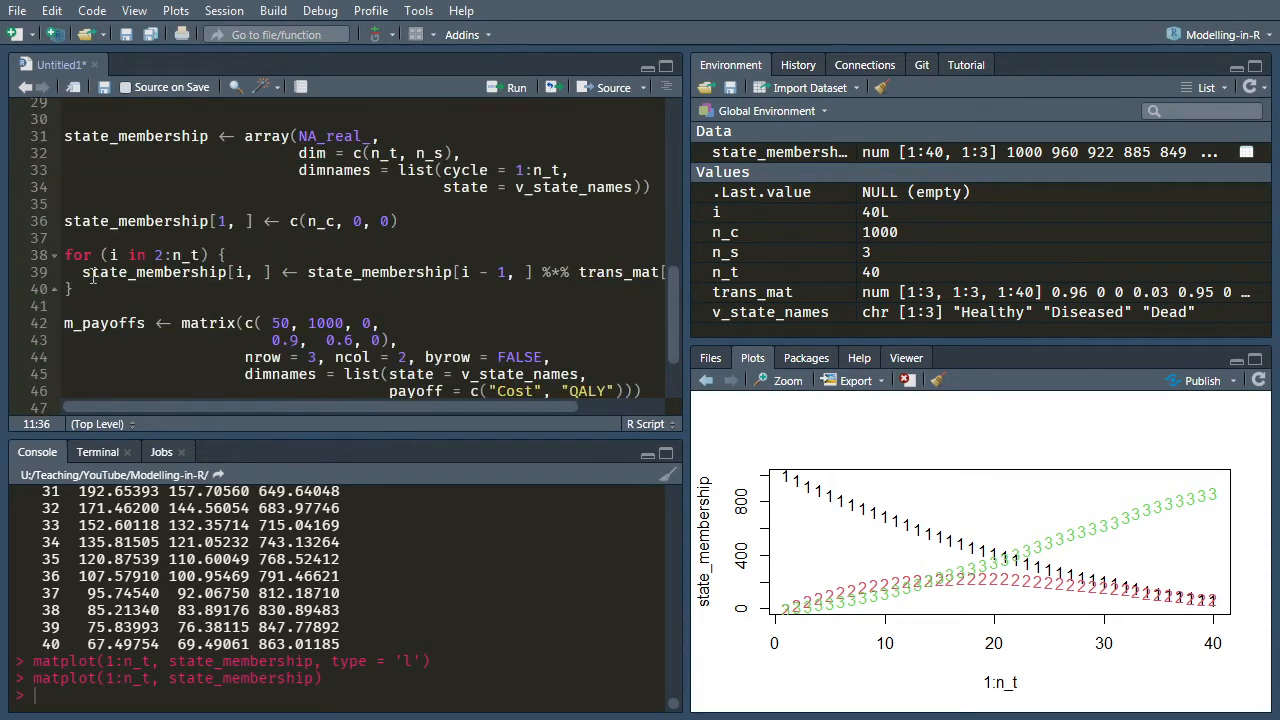
{"action": "left_click", "coordinate": [76, 288]}
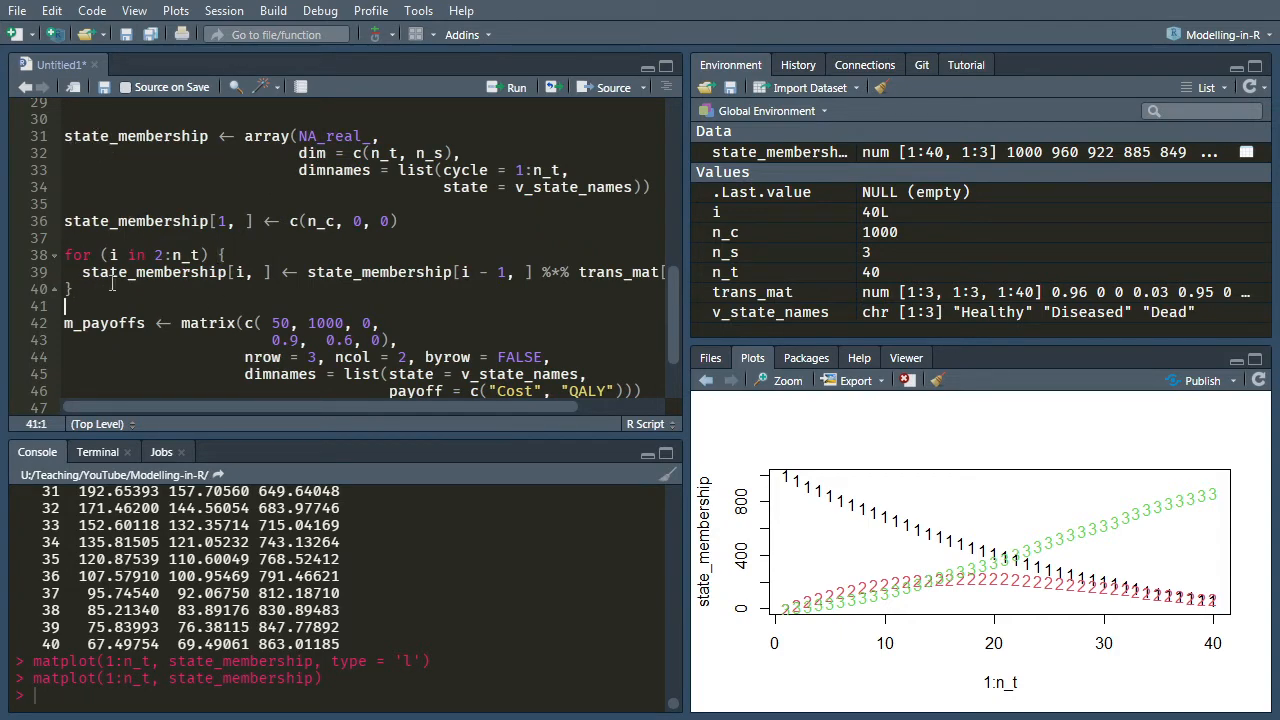
{"action": "mouse_move", "coordinate": [892, 638]}
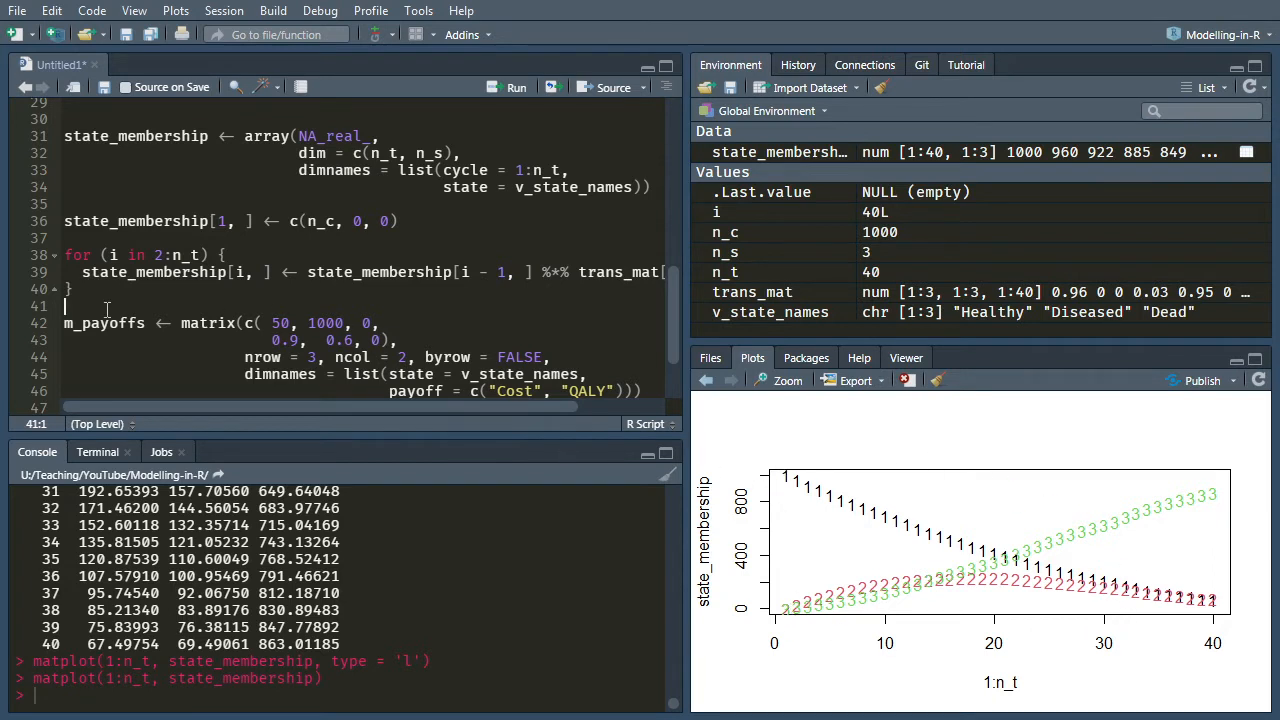
{"action": "scroll", "scroll_direction": "down", "scroll_amount": 3}
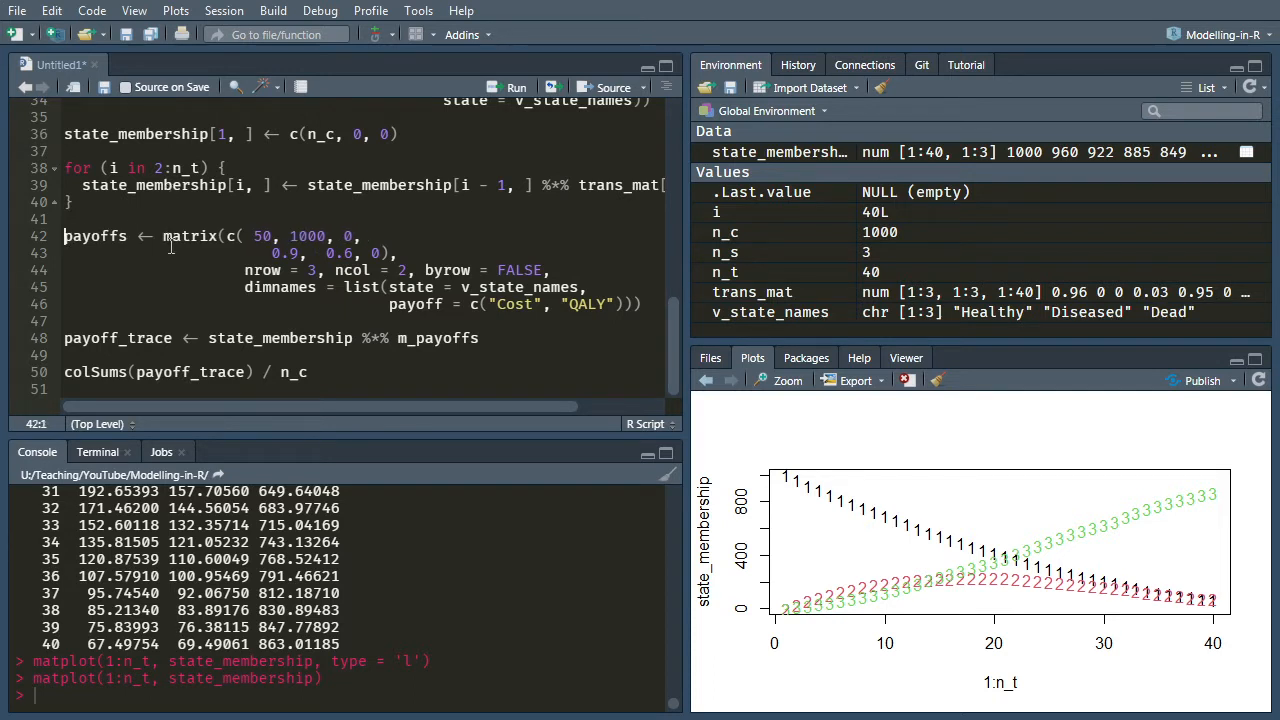
Rewrite payoffs as array(NA_real_, dim = c(n_s, 2, n_t), ...) with a dimnames list
{"action": "type", "text": "array"}
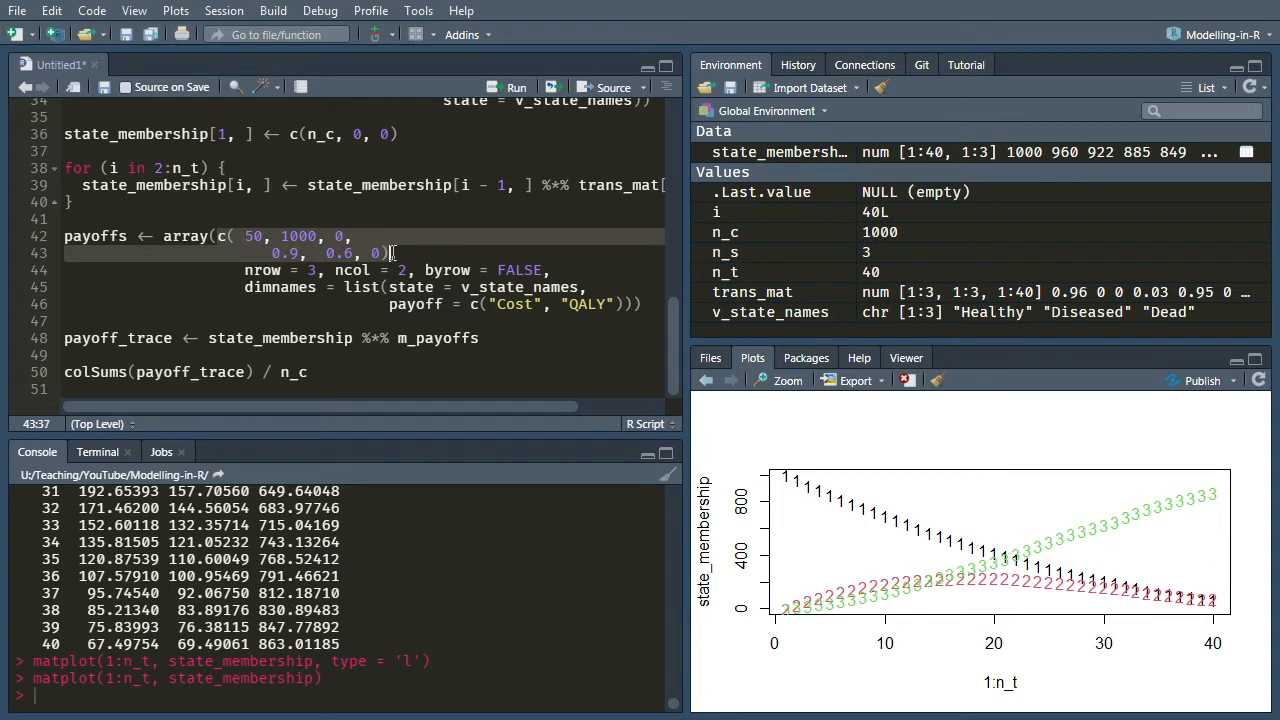
{"action": "type", "text": "NA_real_"}
{"action": "type", "text": "dim ="}
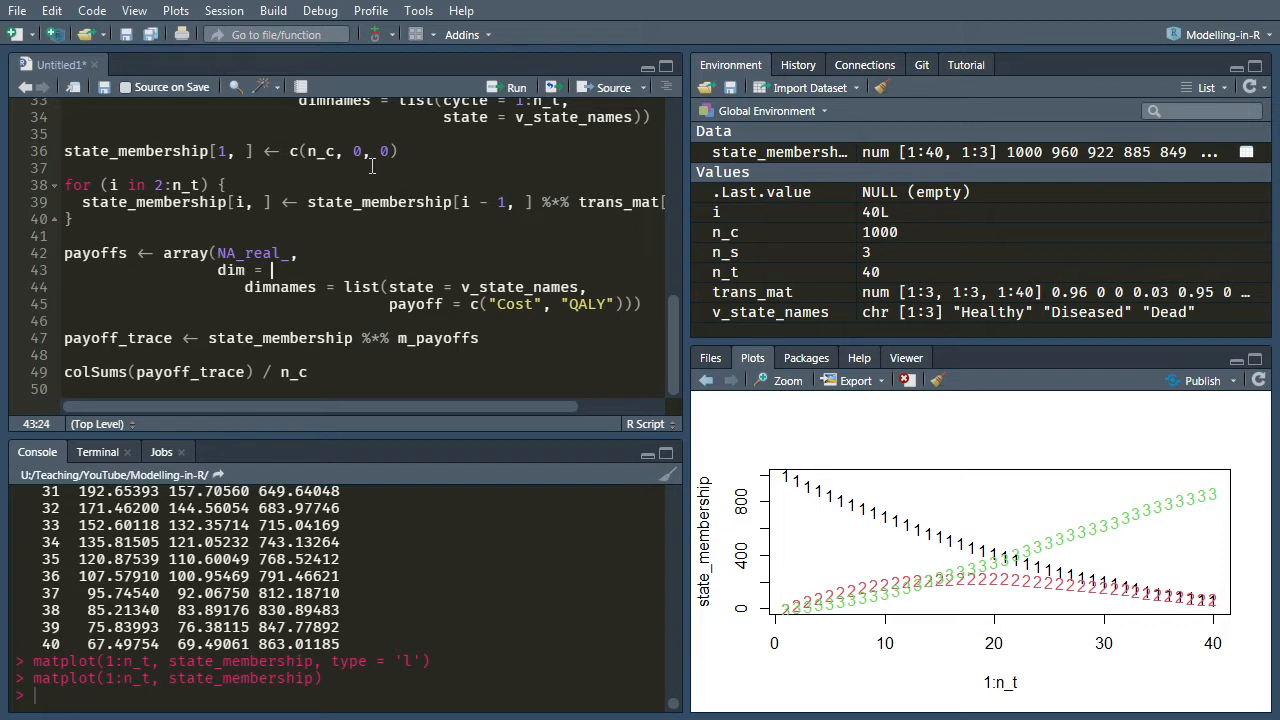
{"action": "type", "text": "c(),"}
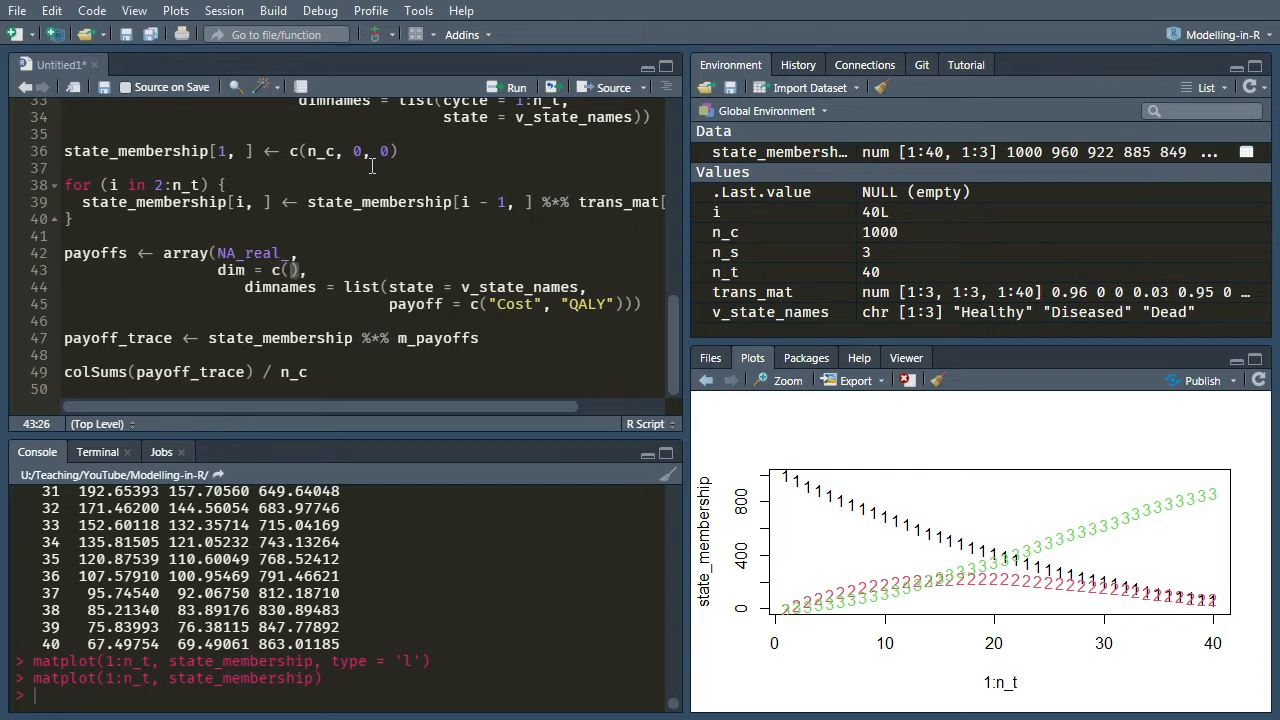
{"action": "type", "text": "n"}
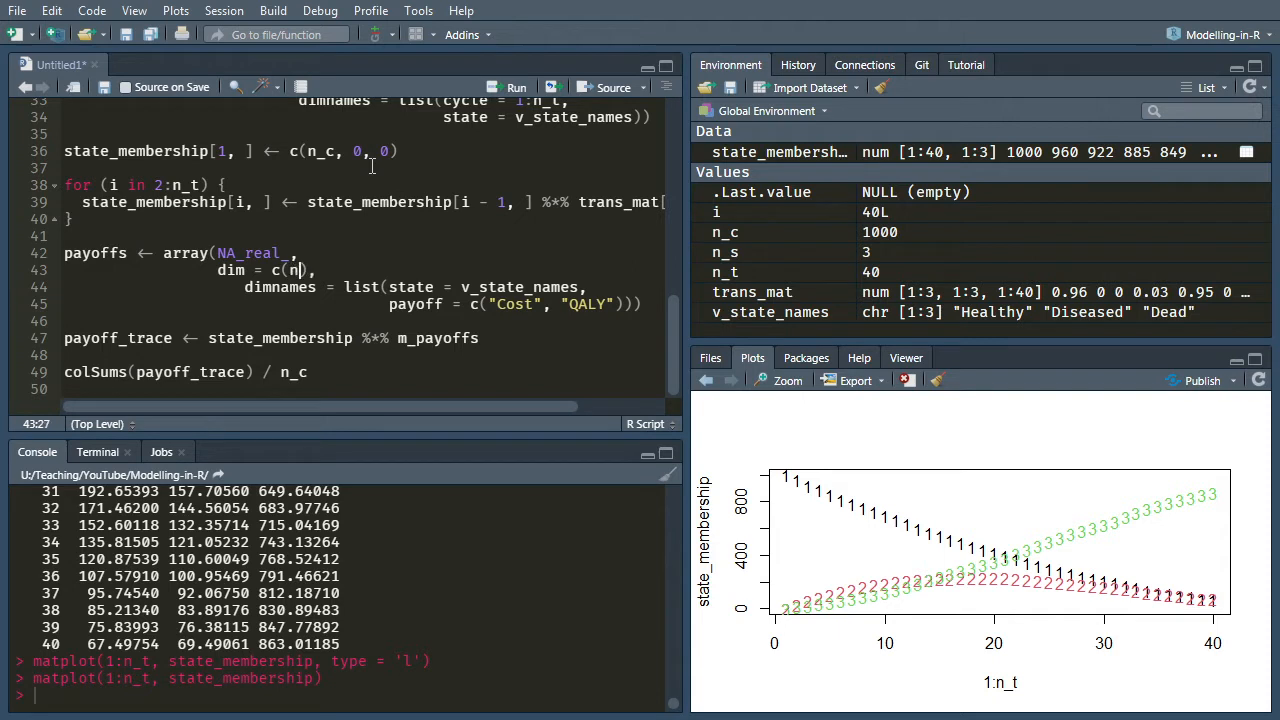
{"action": "type", "text": "_s, 2,"}
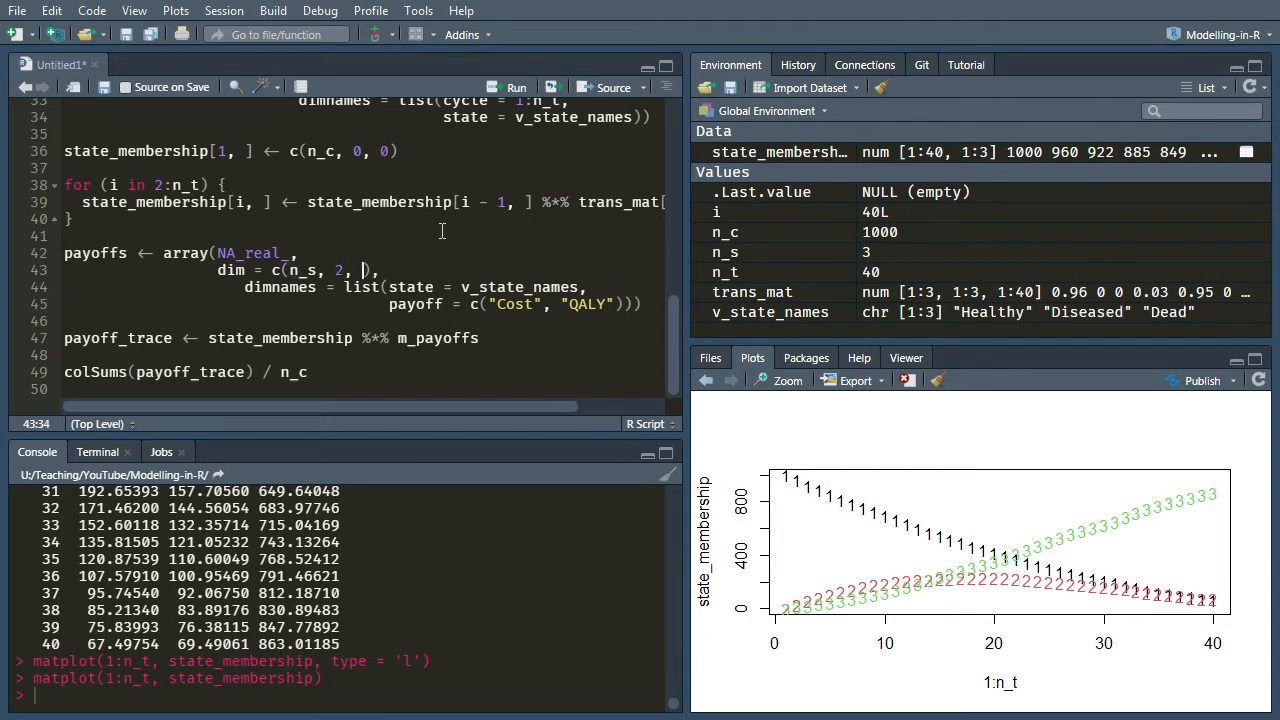
{"action": "type", "text": "n_t"}
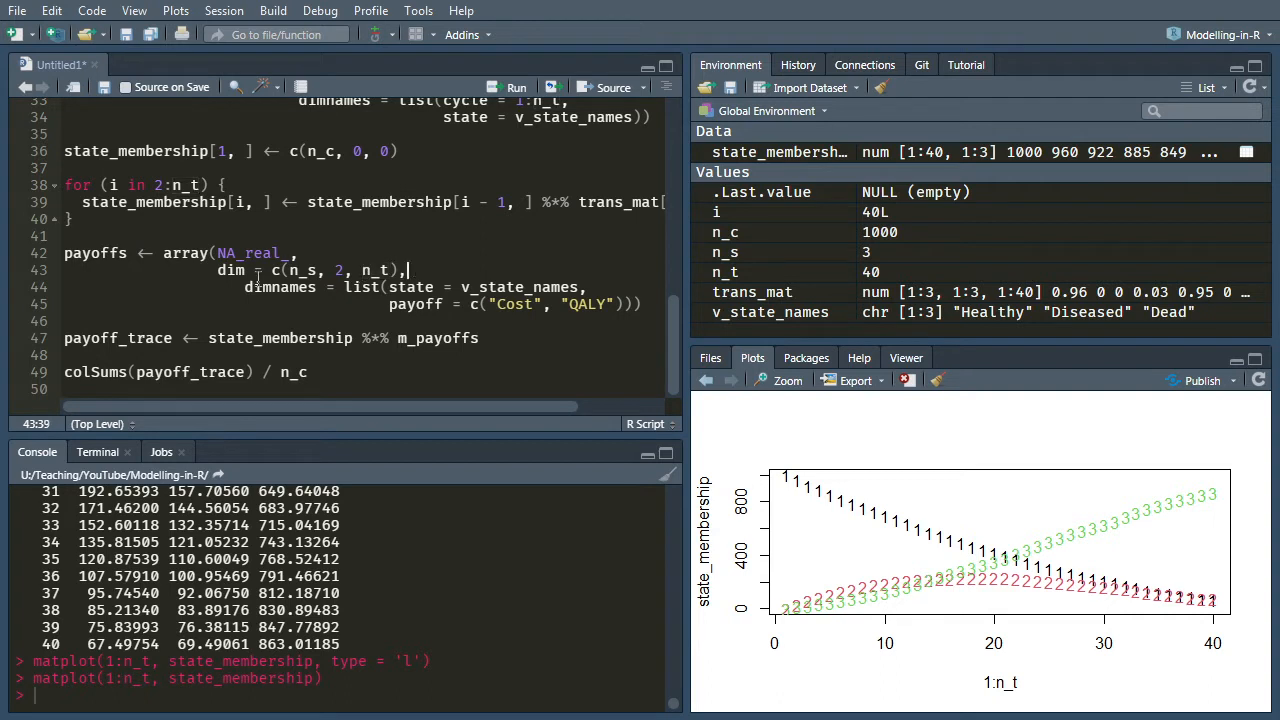
{"action": "left_click", "coordinate": [244, 288]}
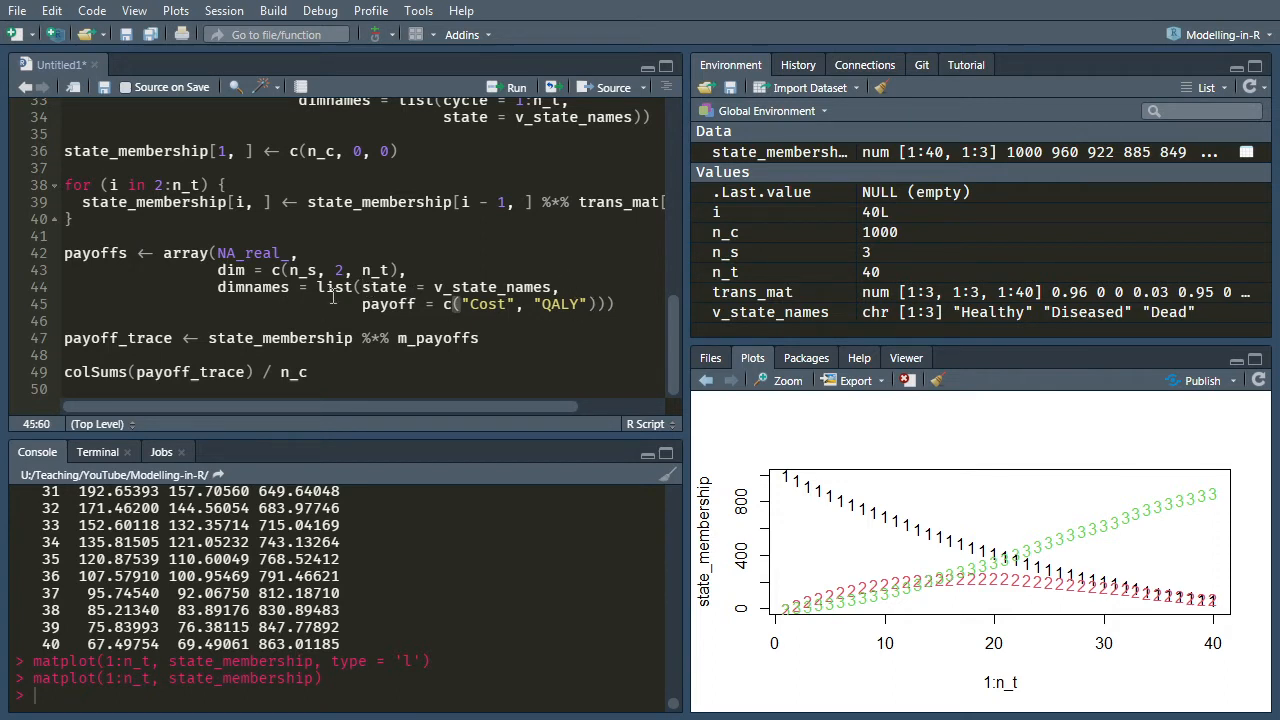
{"action": "mouse_move", "coordinate": [548, 258]}
{"action": "type", "text": "cycle  =))"}
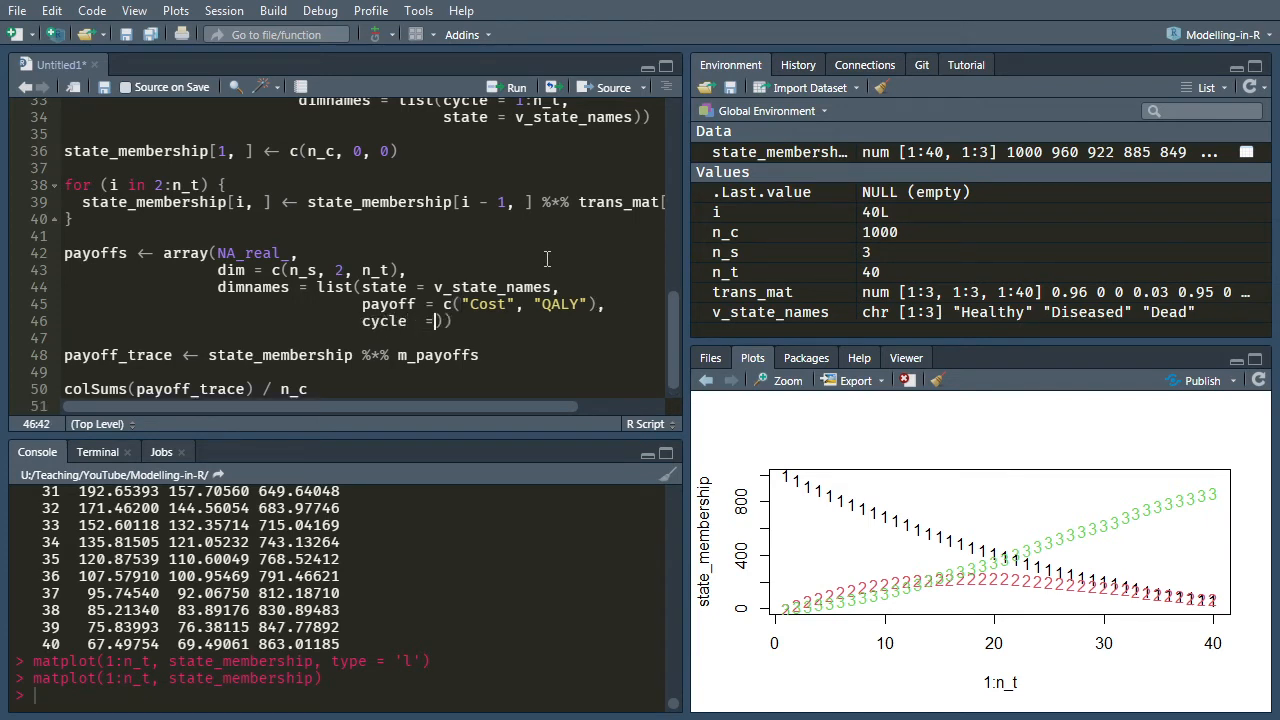
Name the cycle dimension 1:n_t and run the payoffs definition
{"action": "type", "text": "1:n_t"}
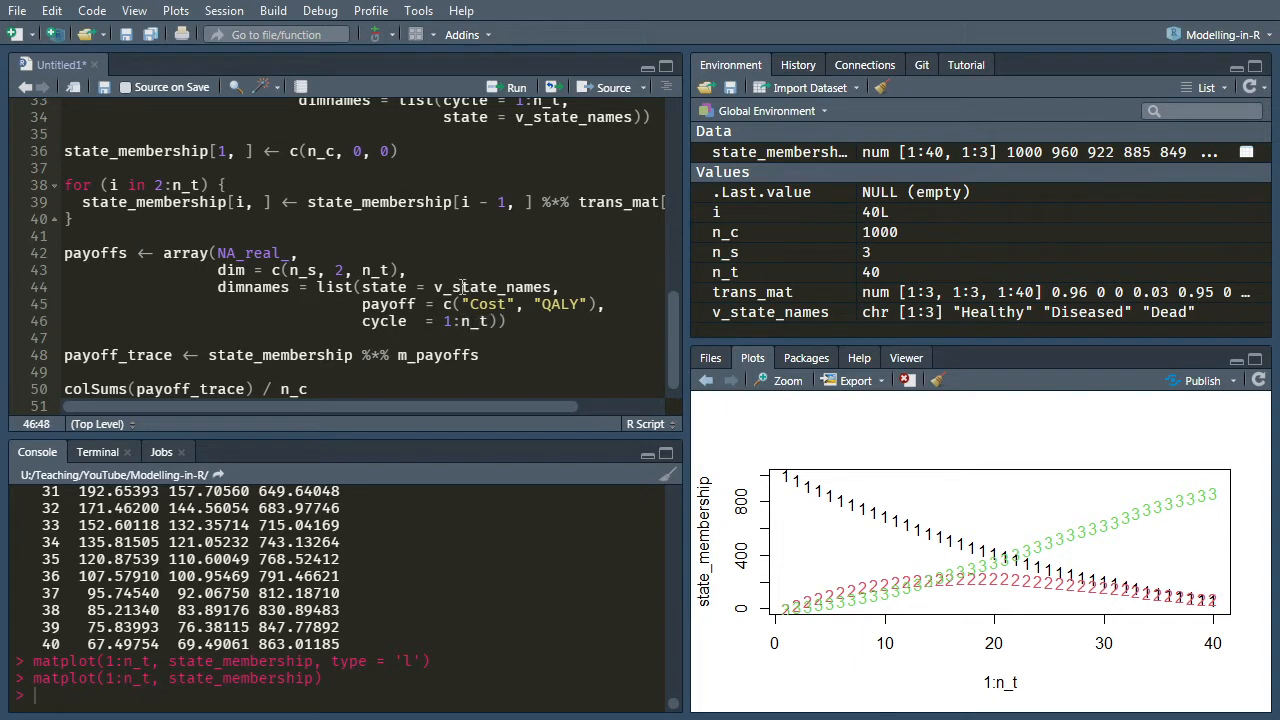
{"action": "left_click", "coordinate": [108, 252]}
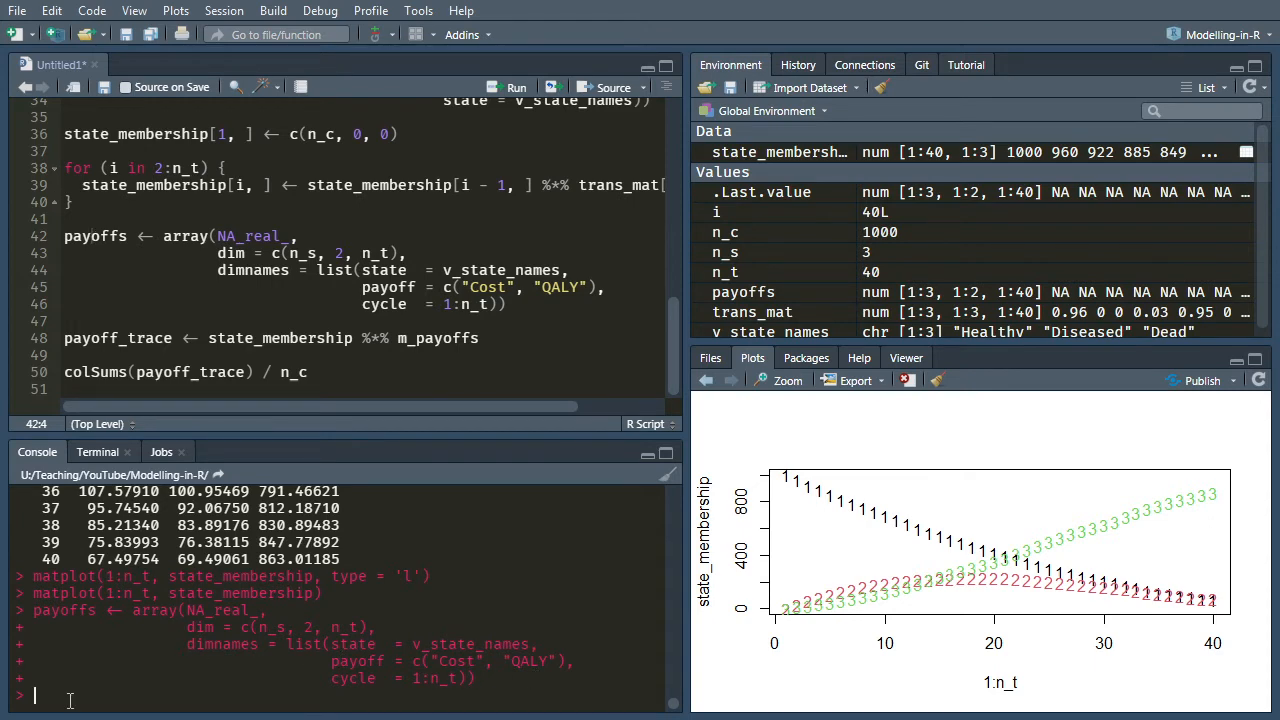
Print payoffs in the console to see NA Cost and QALY for every cycle
{"action": "type", "text": "payoffs"}
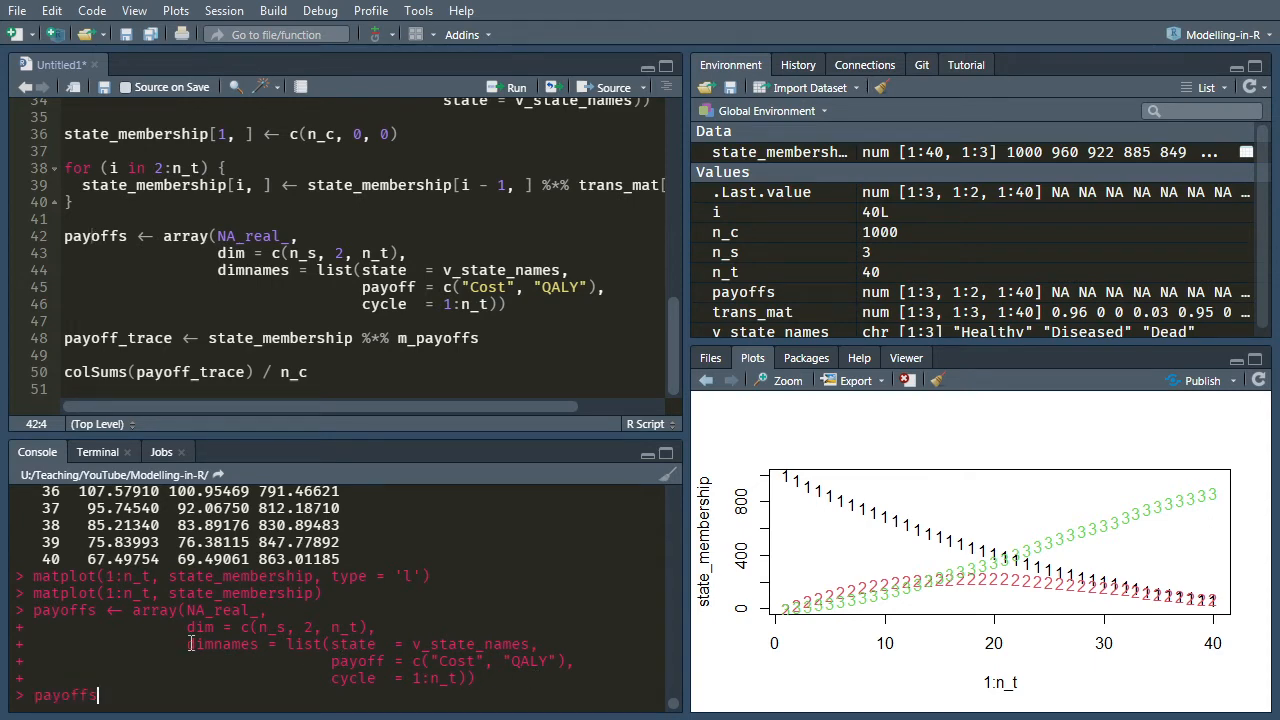
{"action": "key", "text": "Return"}
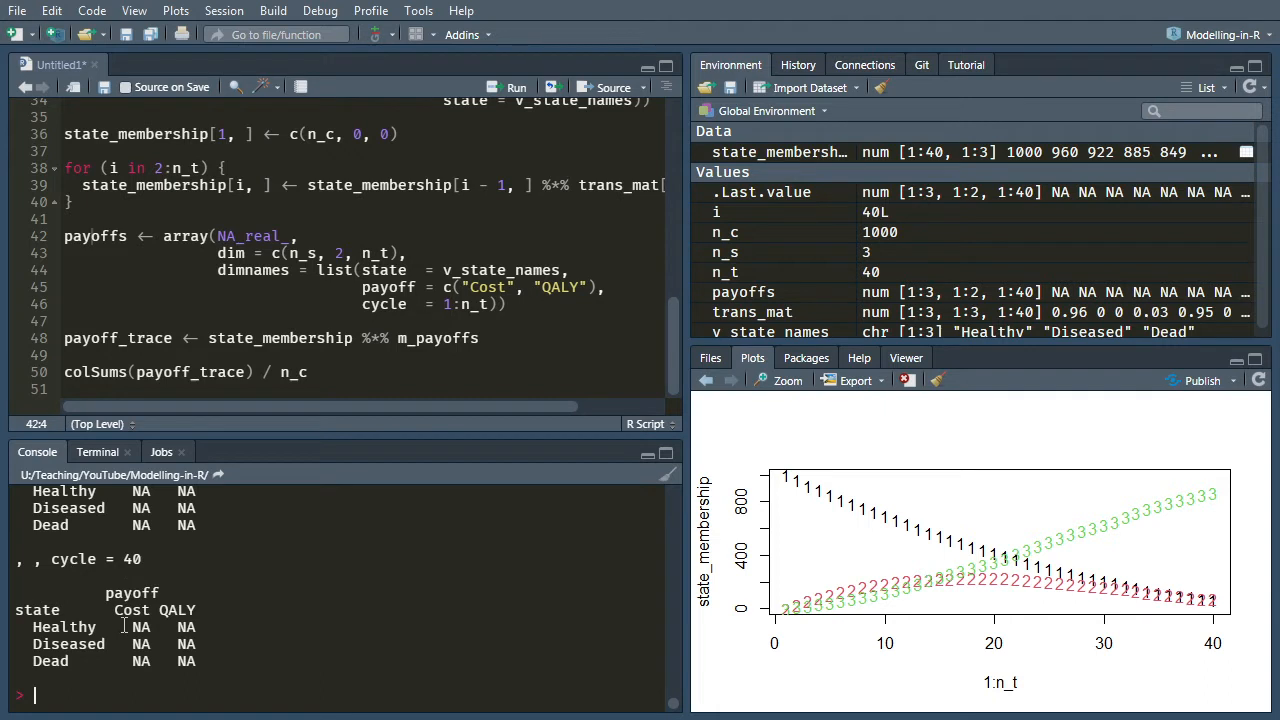
{"action": "mouse_move", "coordinate": [512, 324]}
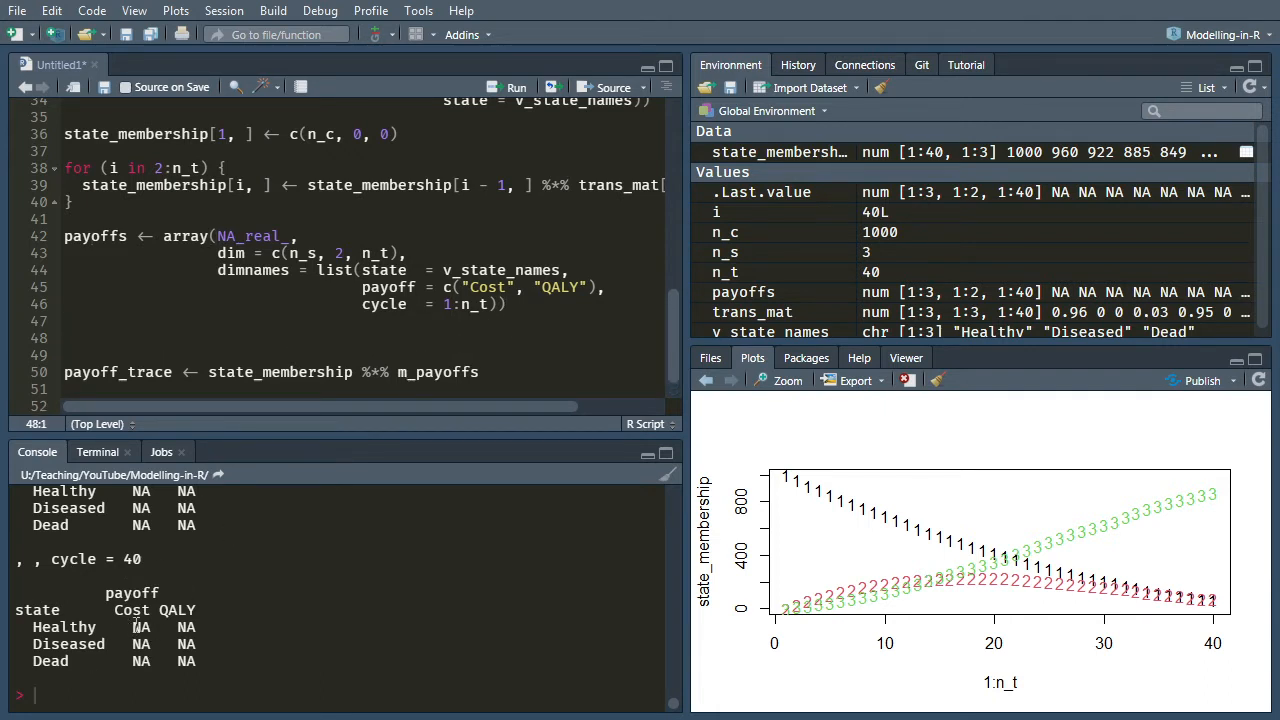
{"action": "mouse_move", "coordinate": [172, 260]}
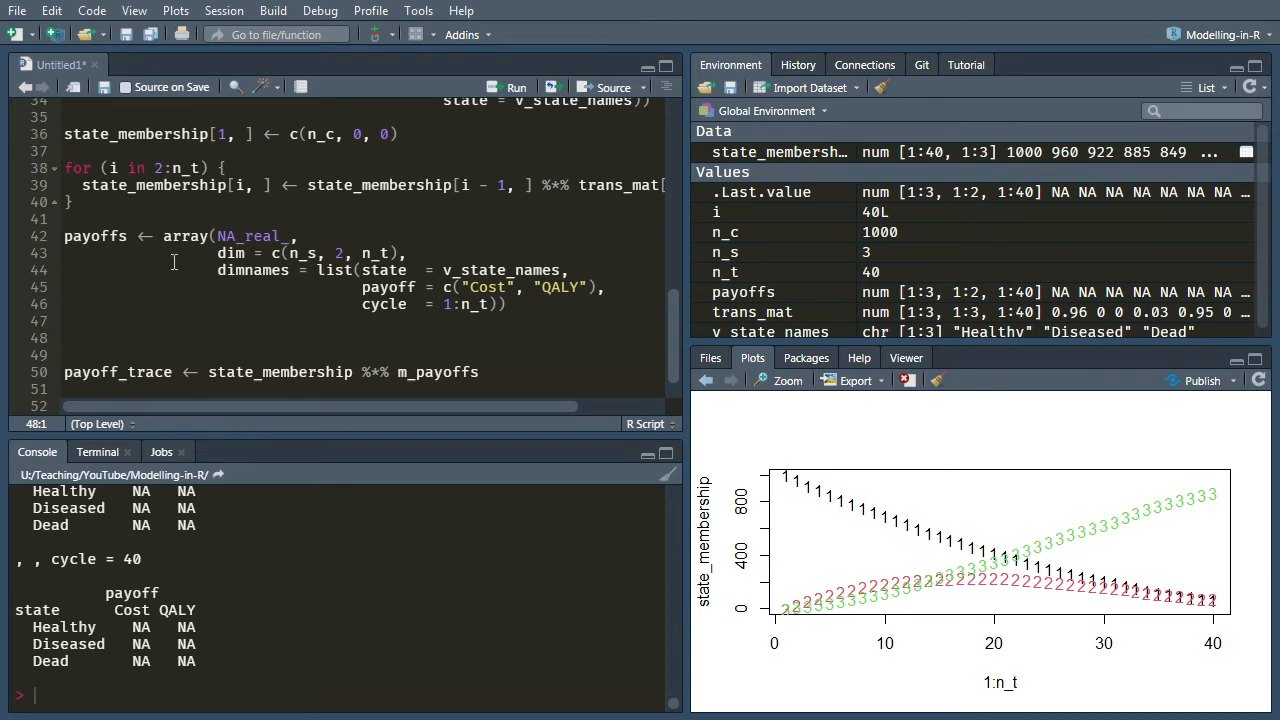
Assign Healthy cost 10 and QALY 0.95 in payoffs for cycles 1:10
{"action": "type", "text": "payoffs"}
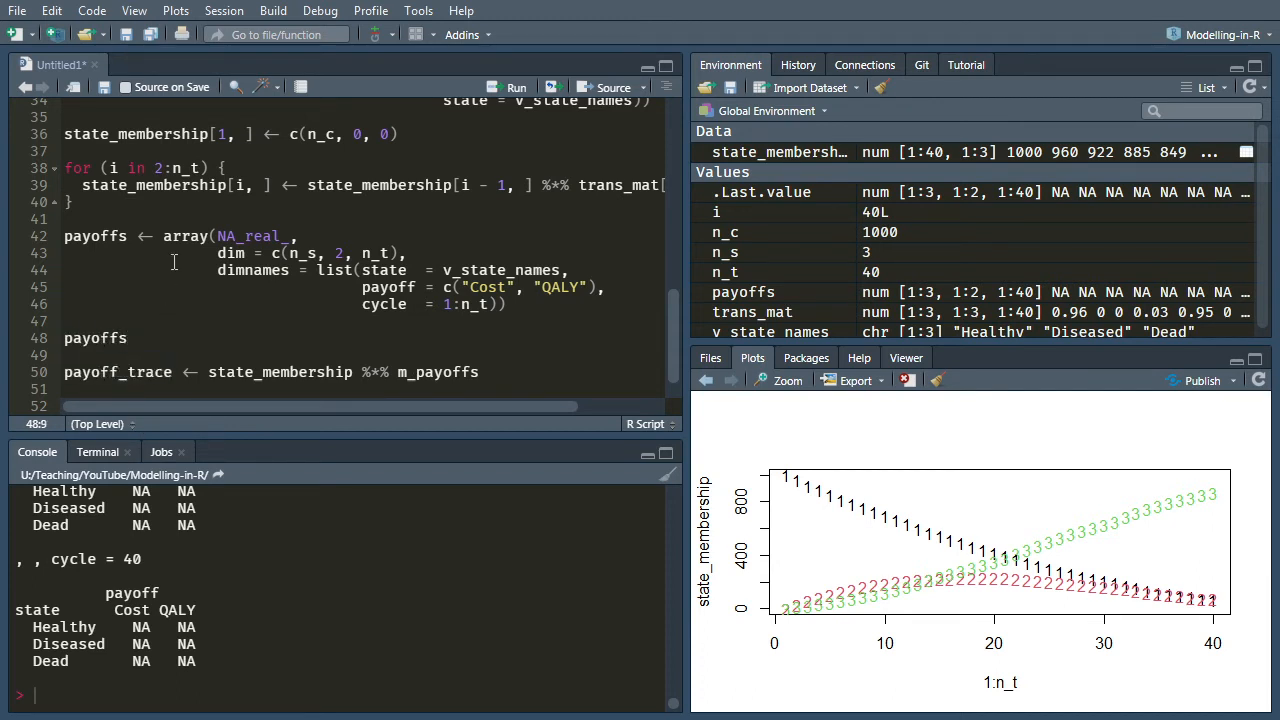
{"action": "type", "text": "[,"}
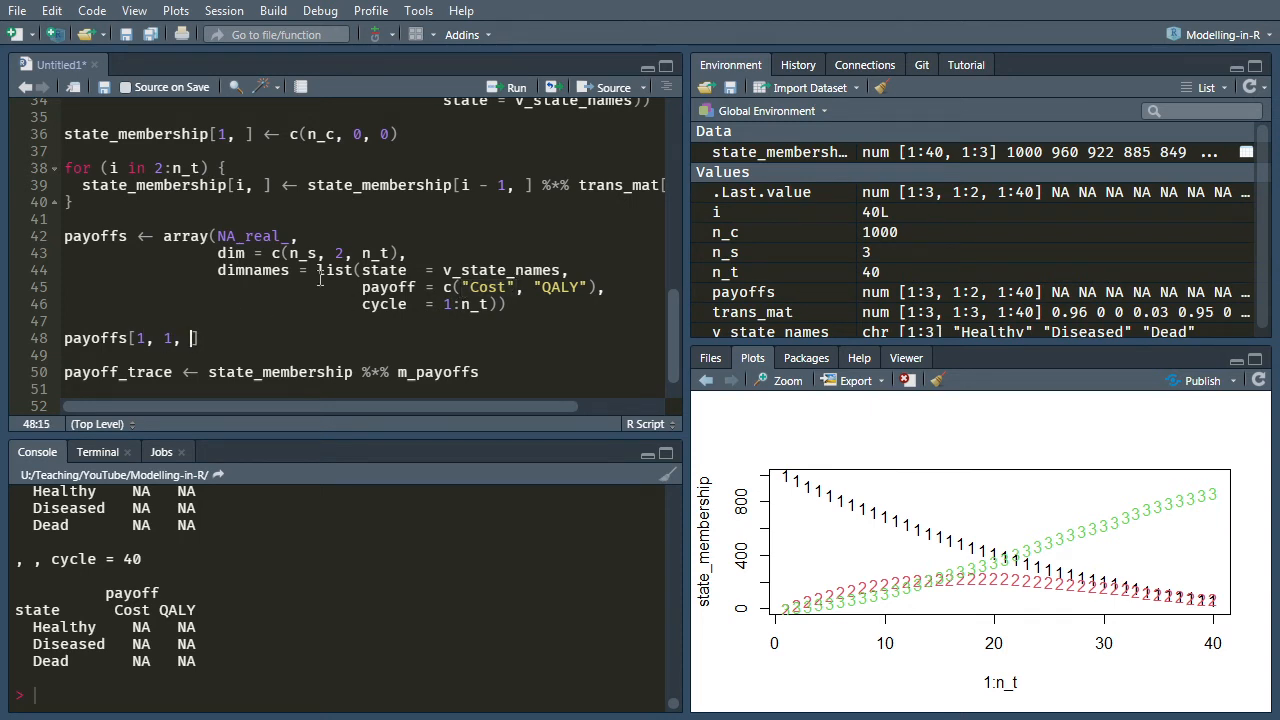
{"action": "type", "text": "1:10"}
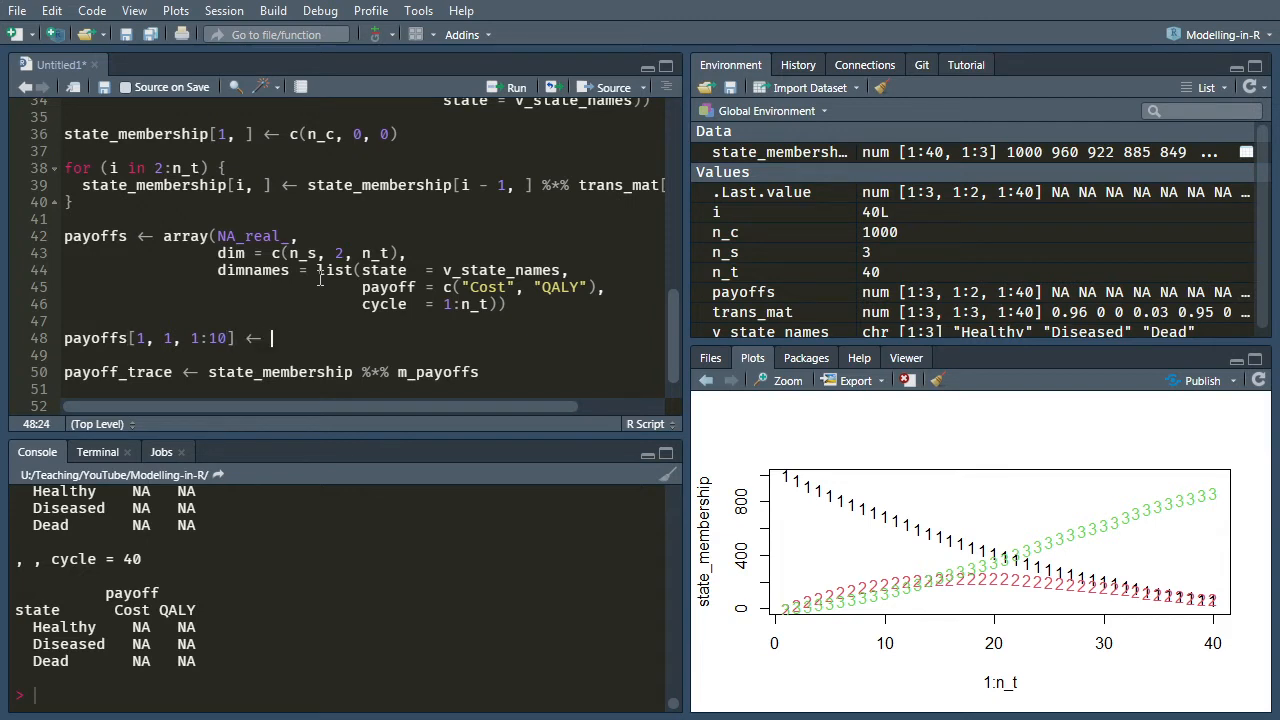
{"action": "type", "text": "10"}
{"action": "left_click", "coordinate": [362, 356]}
{"action": "type", "text": "payoffs[1,"}
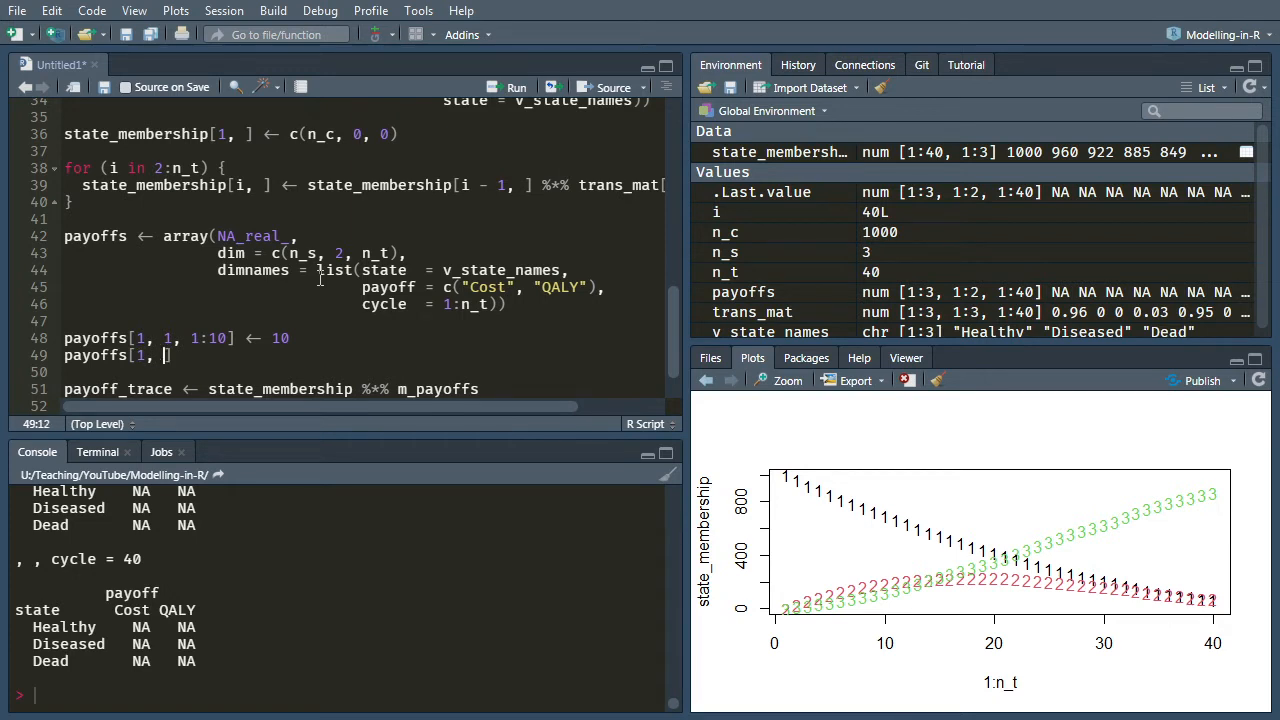
{"action": "type", "text": "2, 1:10] <-"}
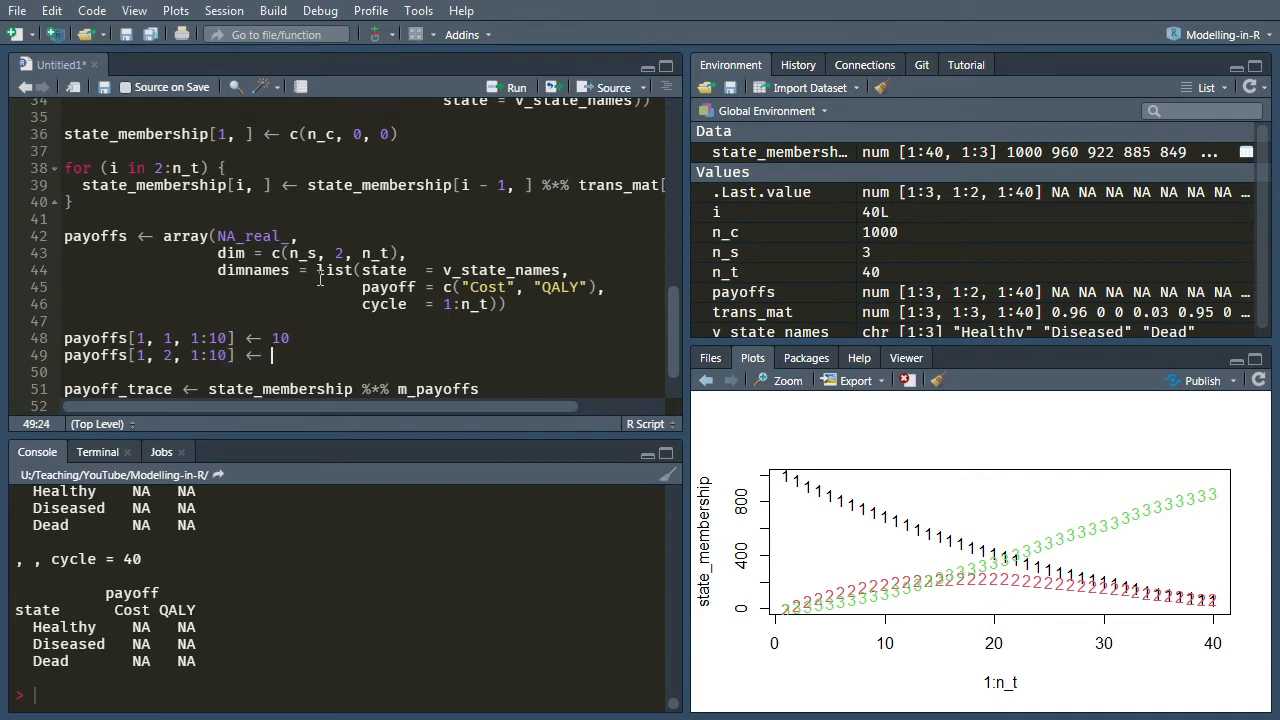
{"action": "type", "text": "0.95"}
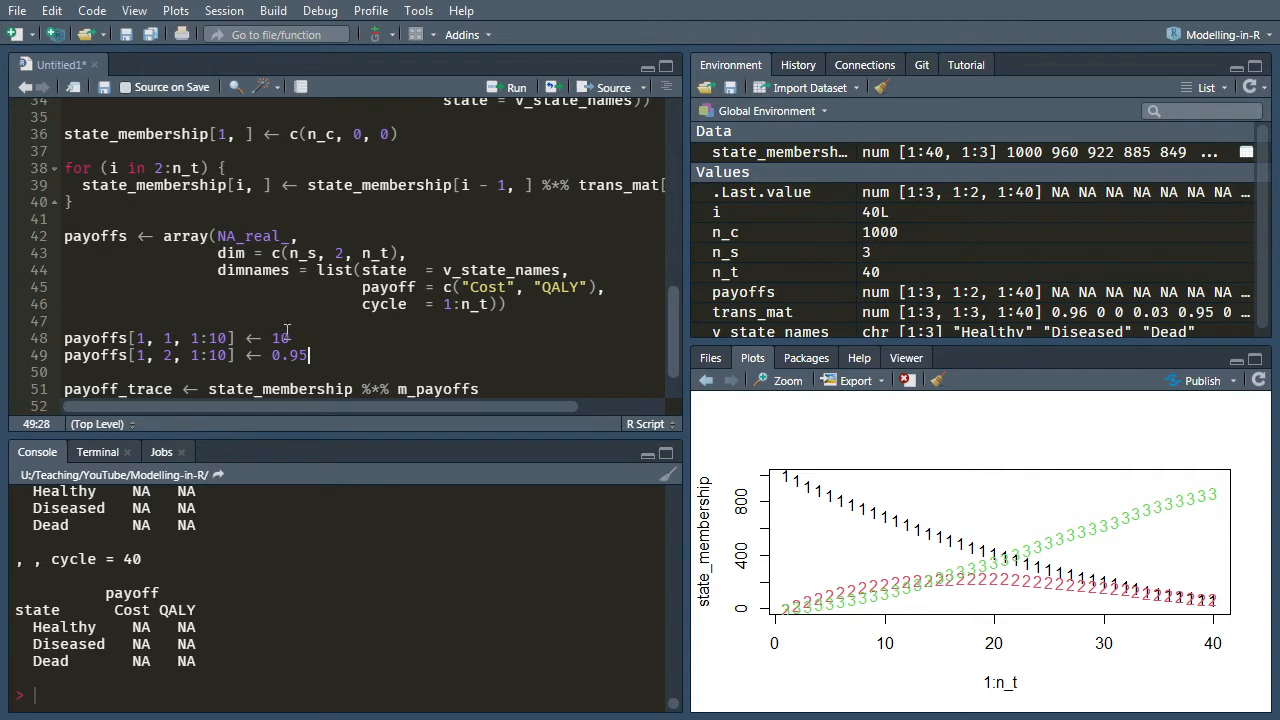
{"action": "mouse_move", "coordinate": [304, 316]}
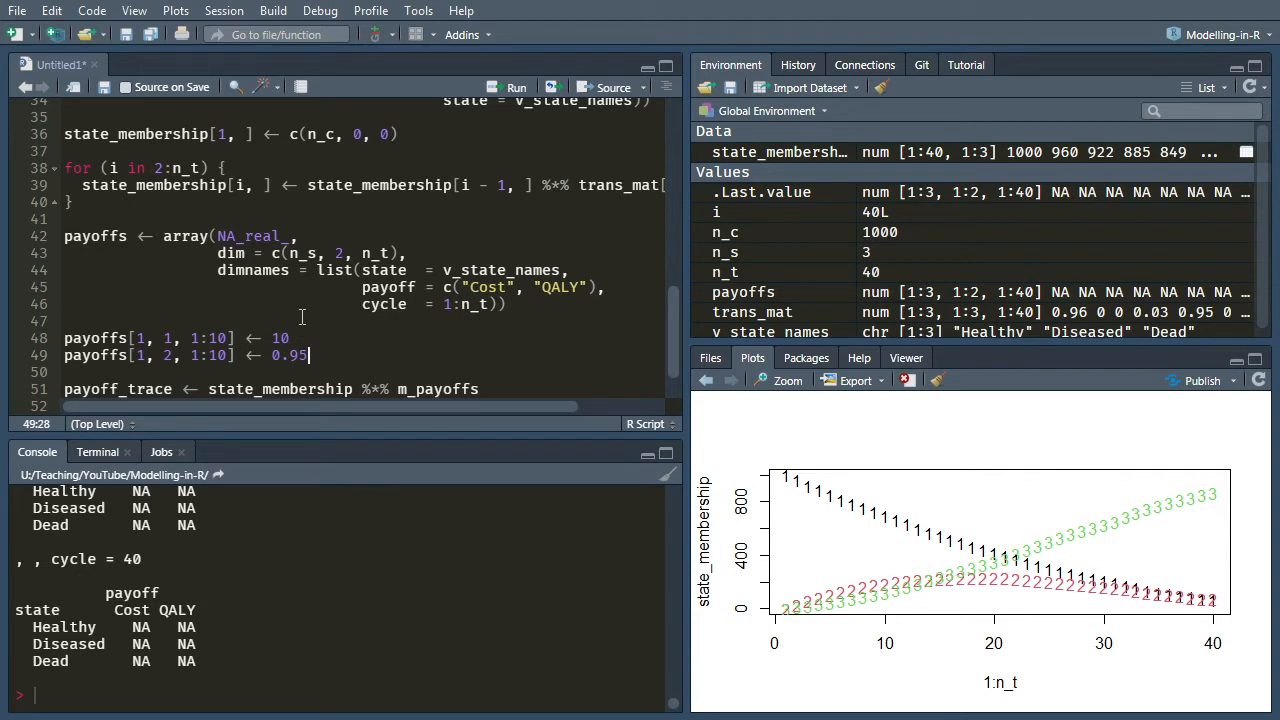
{"action": "left_click", "coordinate": [144, 338]}
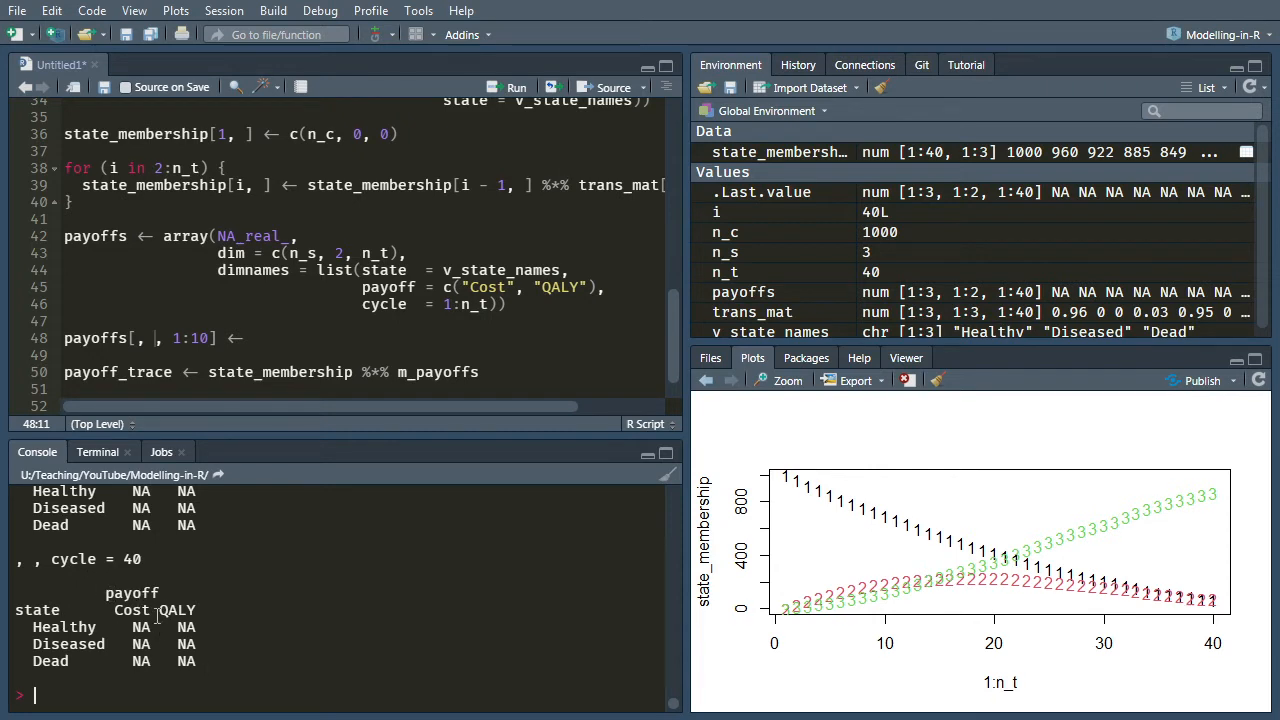
{"action": "mouse_move", "coordinate": [176, 670]}
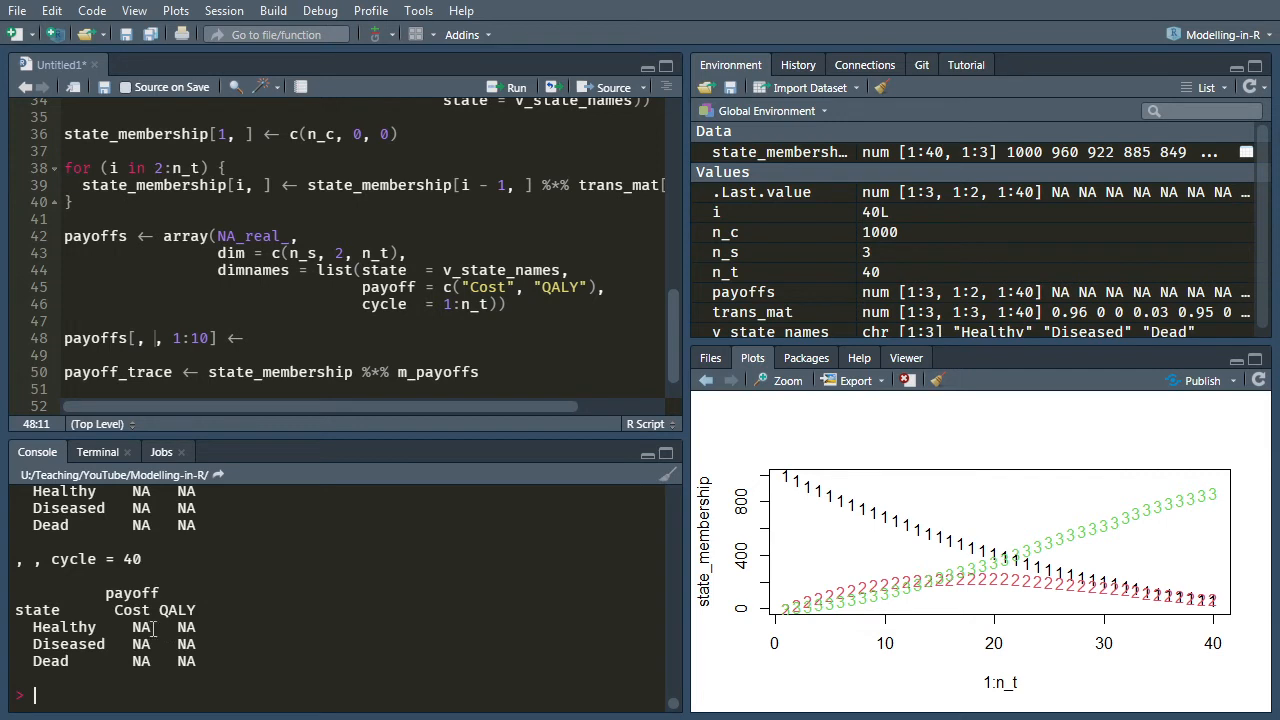
Set payoffs[, , 1:10] <- c(10, 800, 0, 0.95, 0.65, 0) on line 48
{"action": "left_click", "coordinate": [244, 338]}
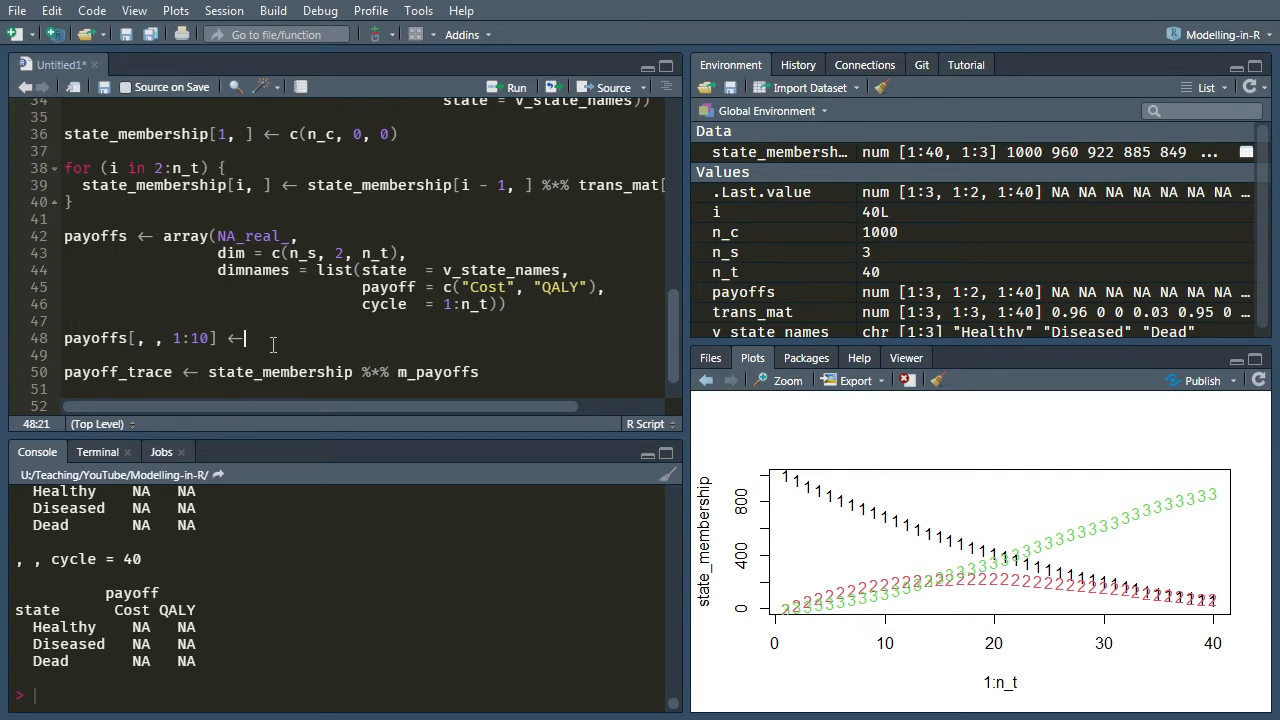
{"action": "double_click", "coordinate": [190, 338]}
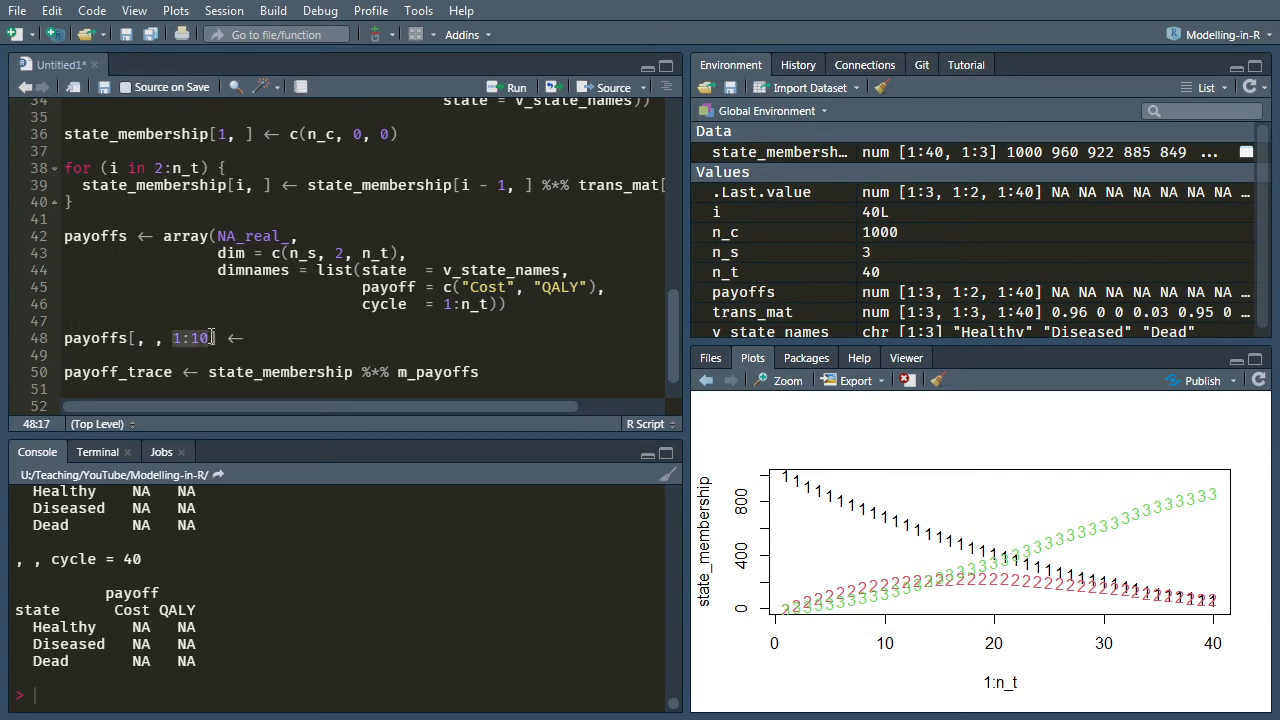
{"action": "type", "text": "c"}
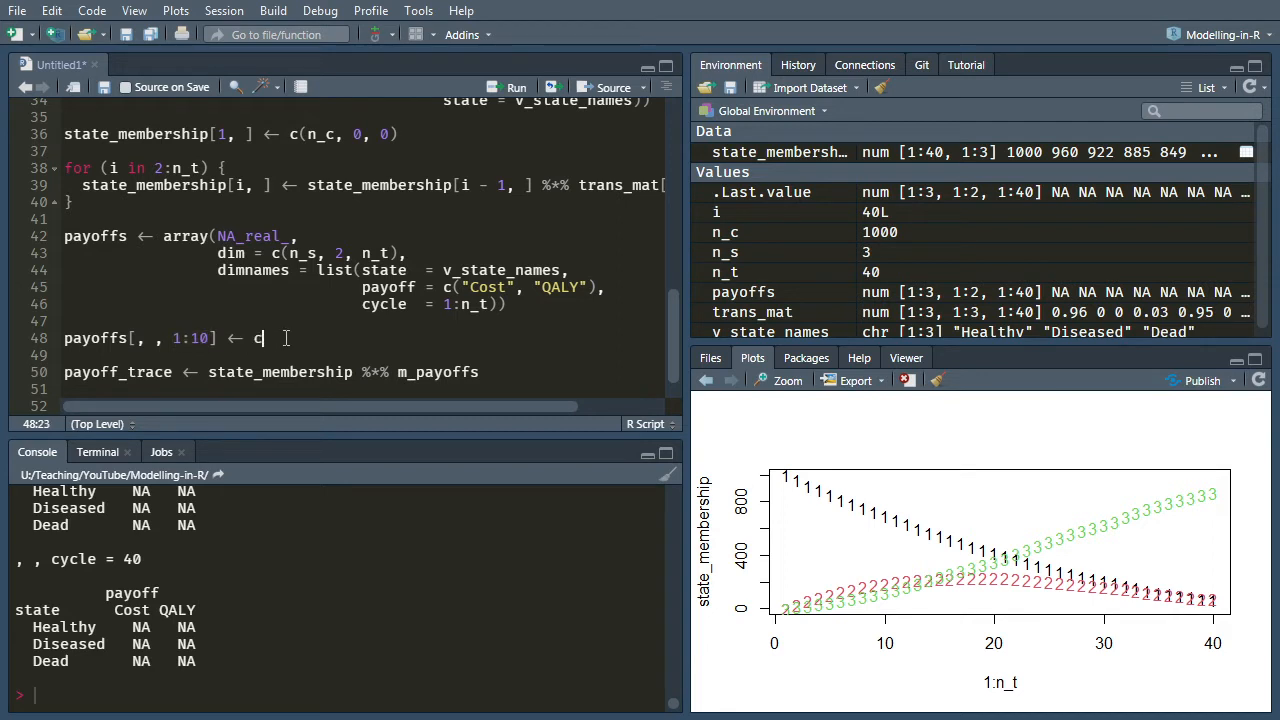
{"action": "type", "text": "("}
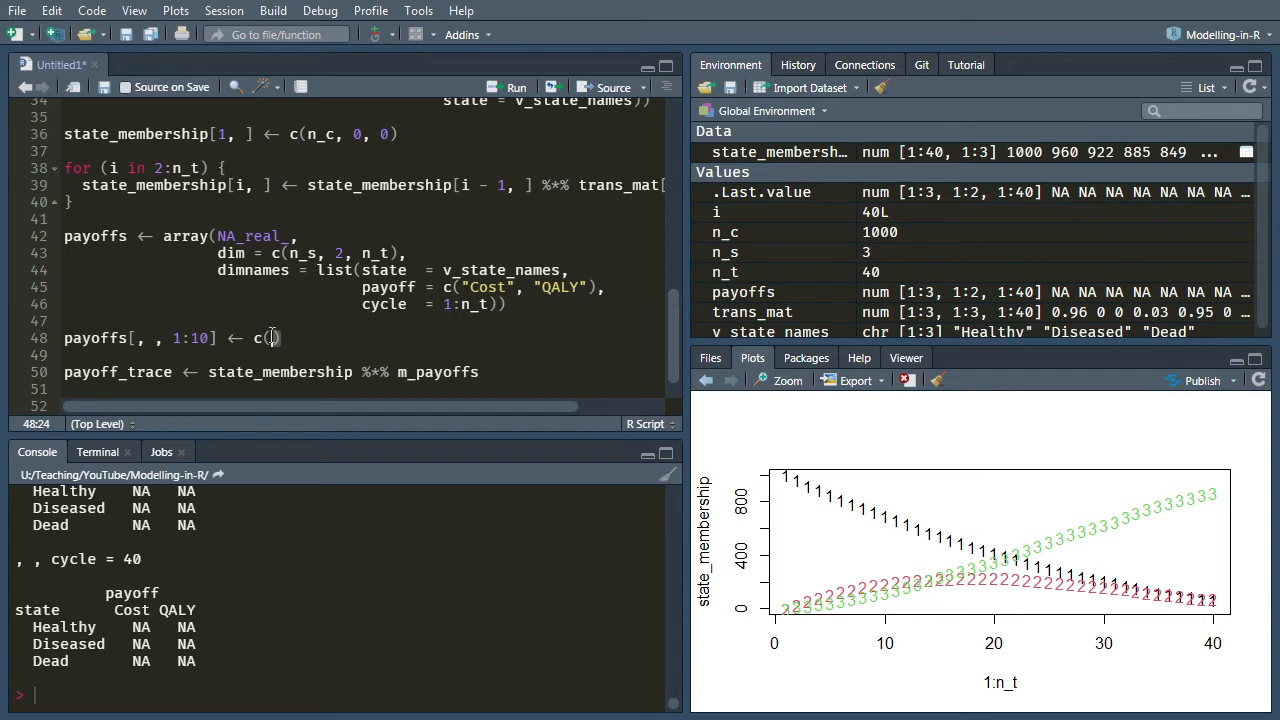
{"action": "type", "text": "10,"}
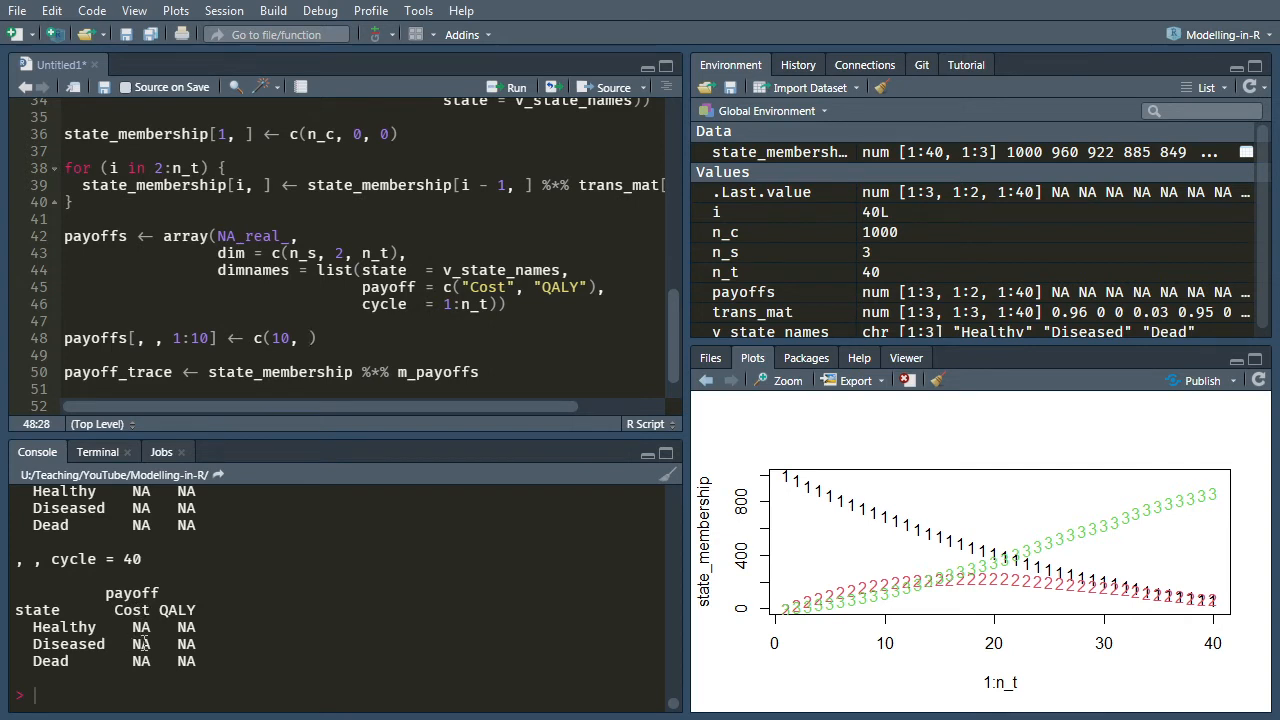
{"action": "type", "text": "800"}
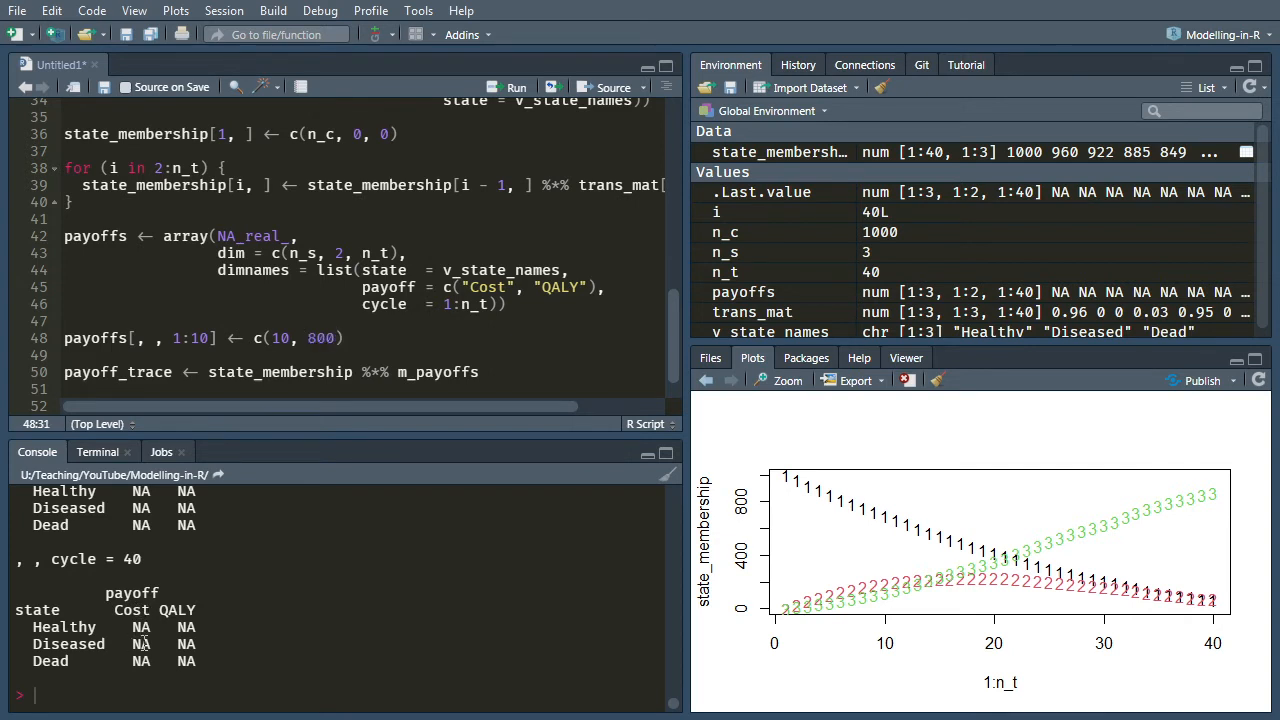
{"action": "type", "text": ","}
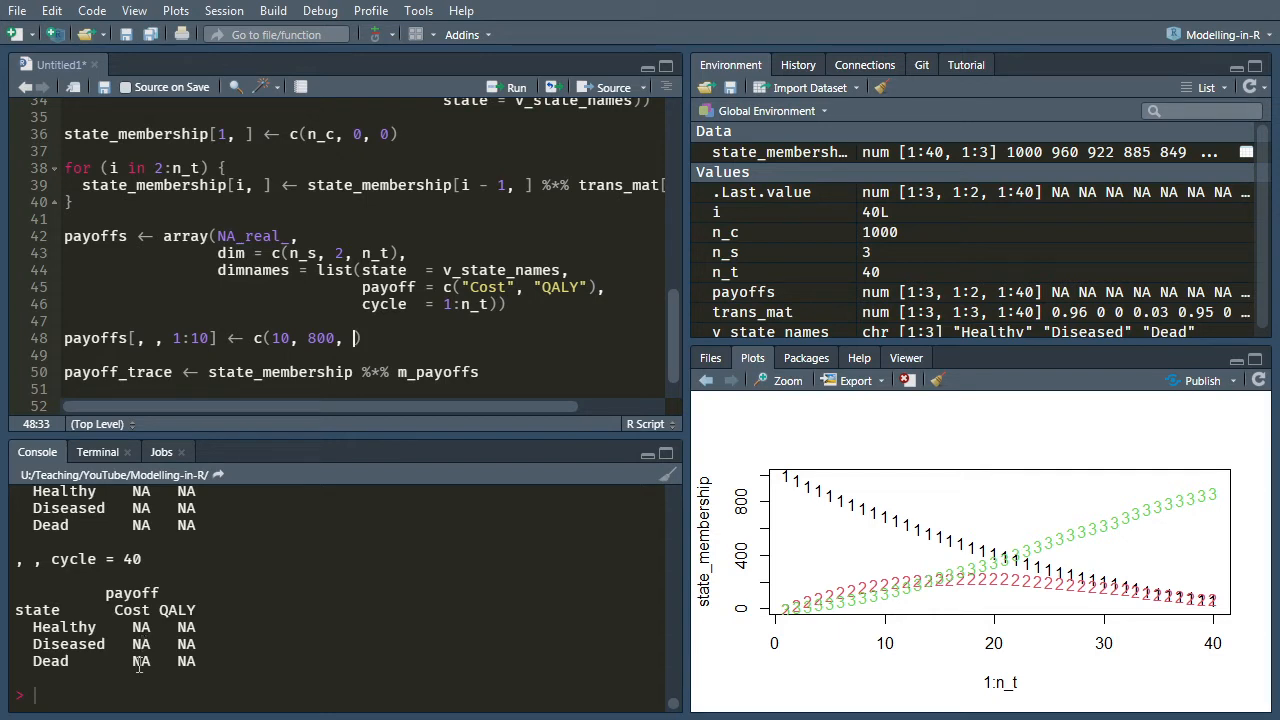
{"action": "type", "text": "0,"}
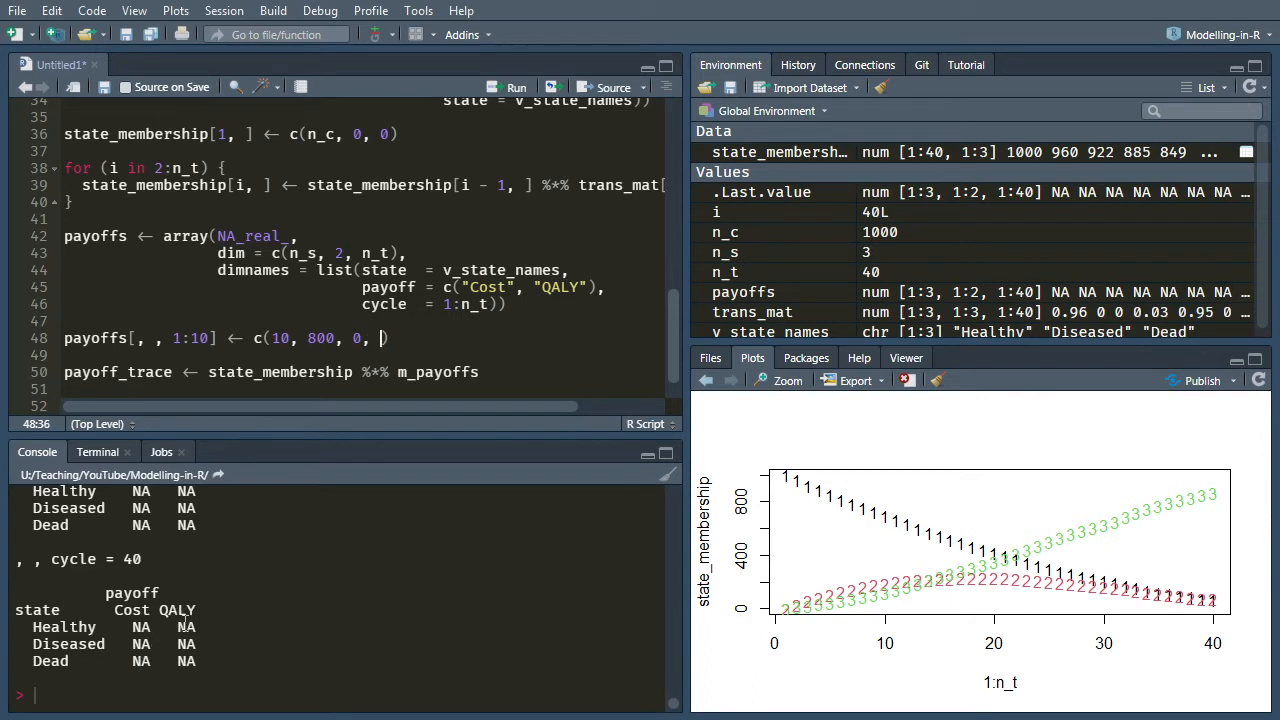
{"action": "type", "text": "0.95"}
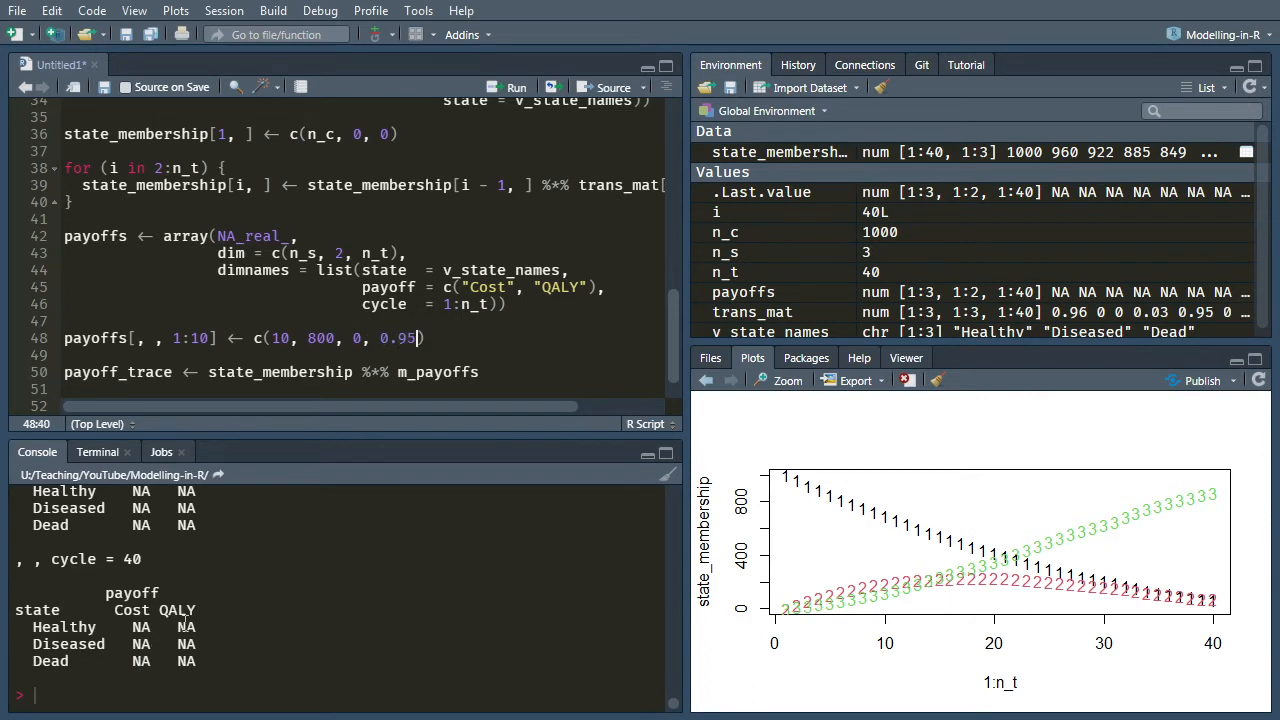
{"action": "type", "text": ","}
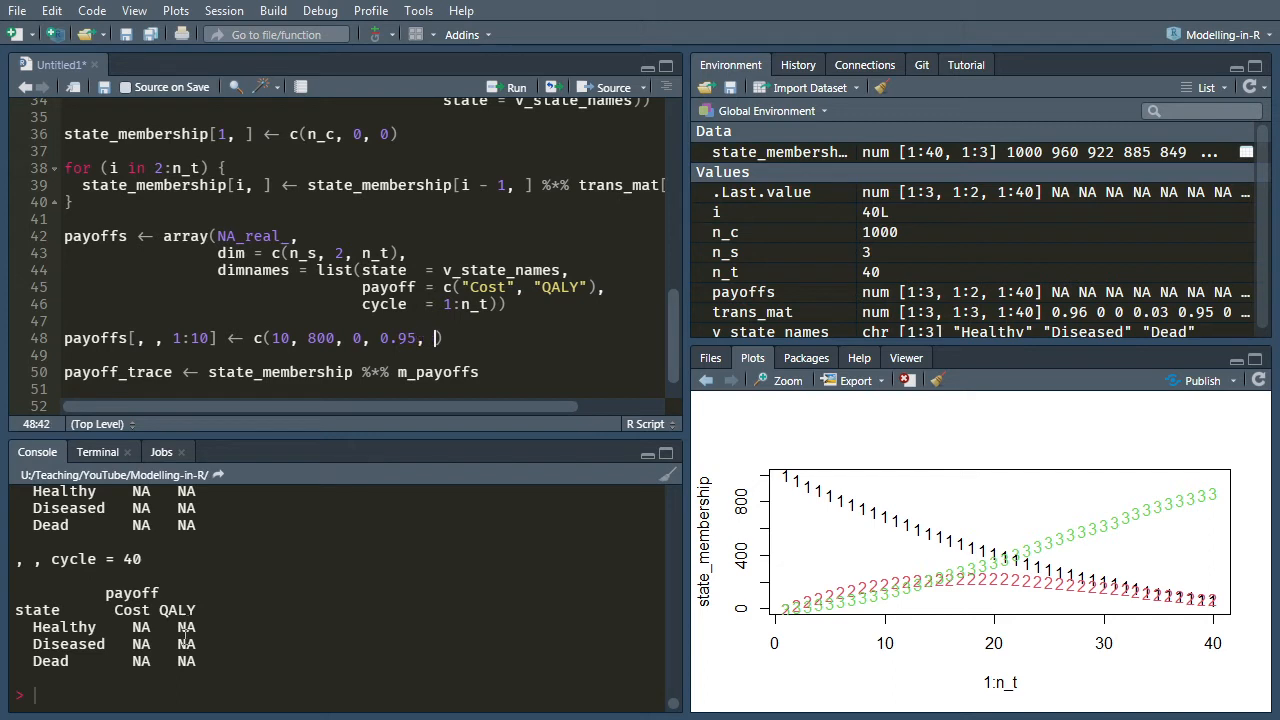
{"action": "type", "text": "0.65,"}
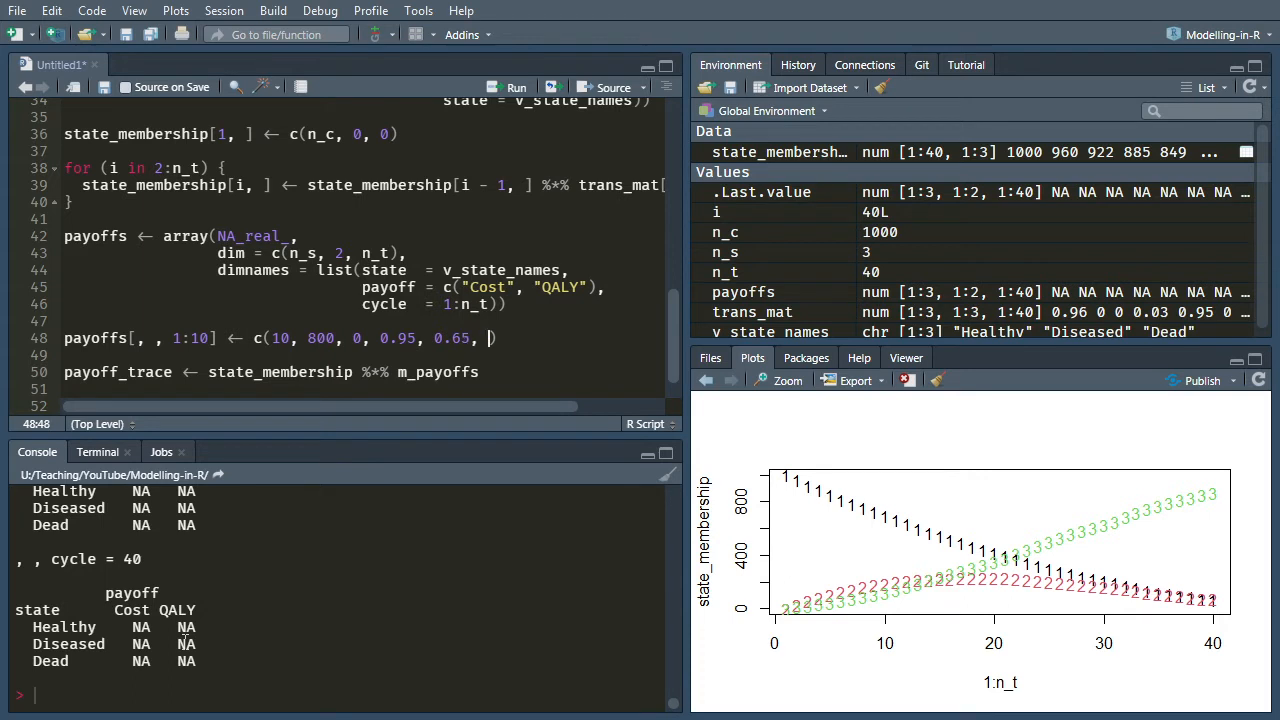
{"action": "type", "text": "0)"}
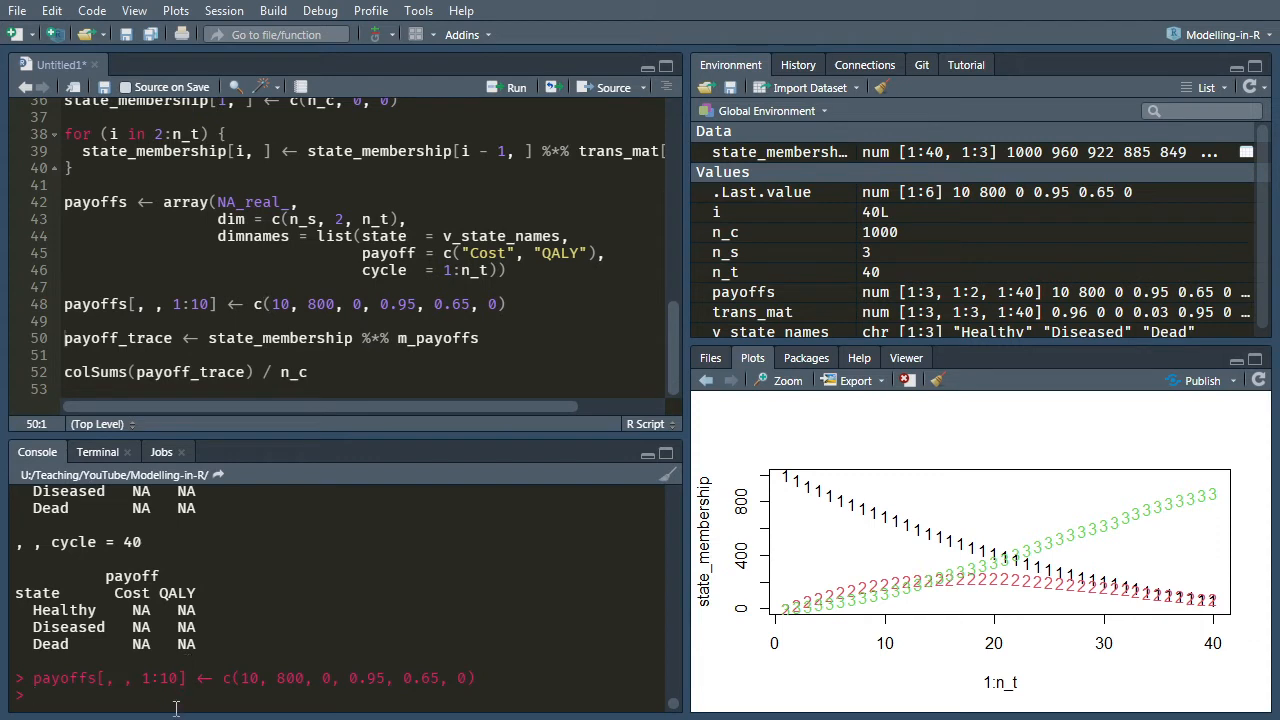
Print payoffs in the console and scroll through the filled cycles 1–10
{"action": "type", "text": "payoffs"}
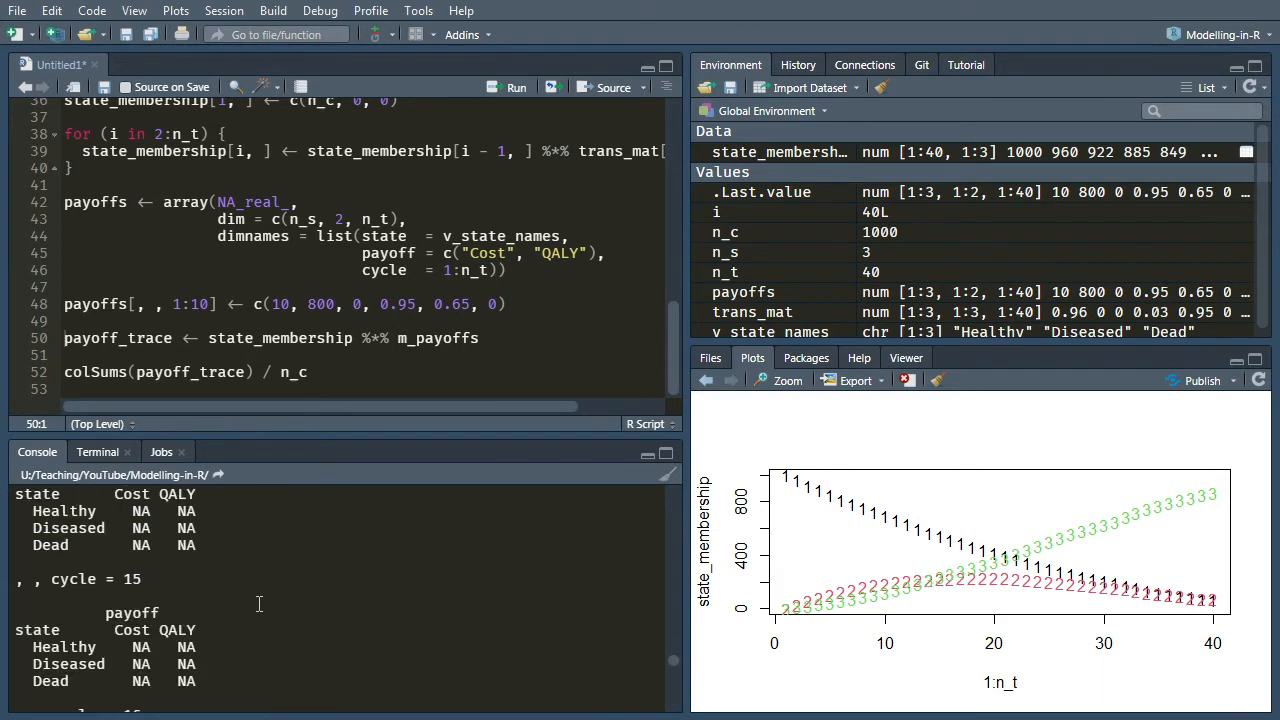
{"action": "scroll", "scroll_direction": "down", "scroll_amount": 3}
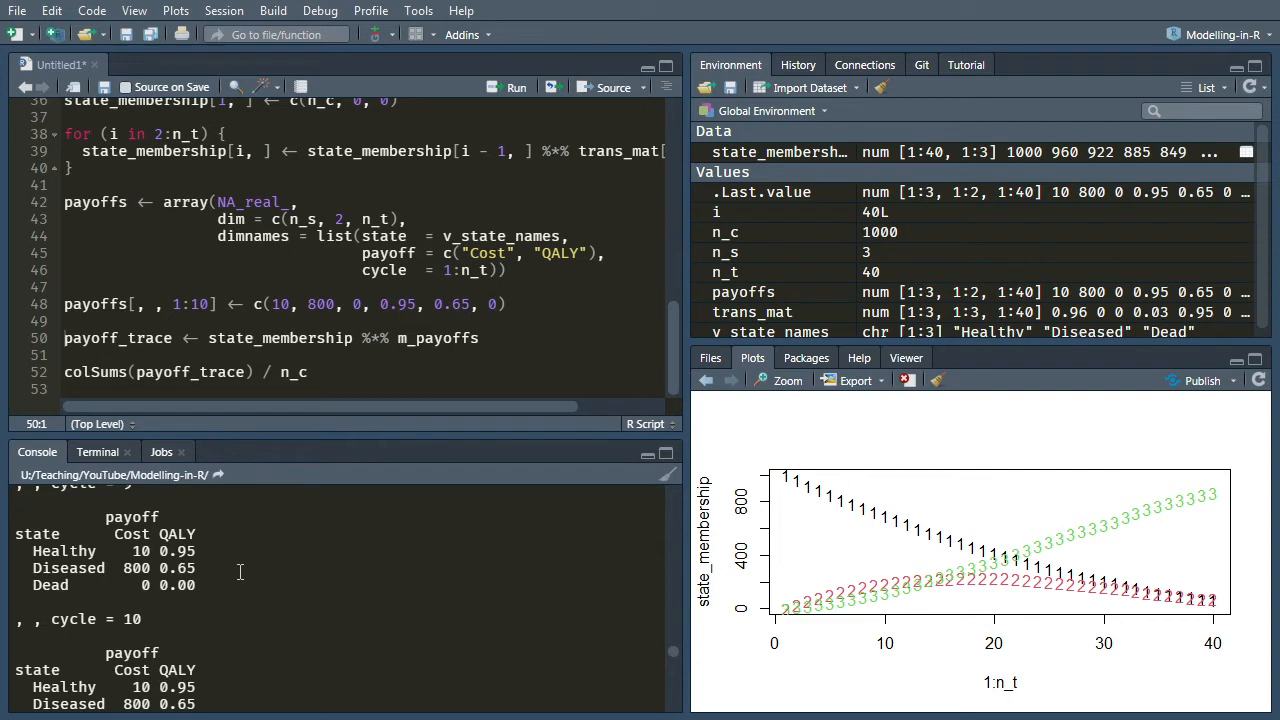
{"action": "scroll", "scroll_direction": "down", "scroll_amount": 3}
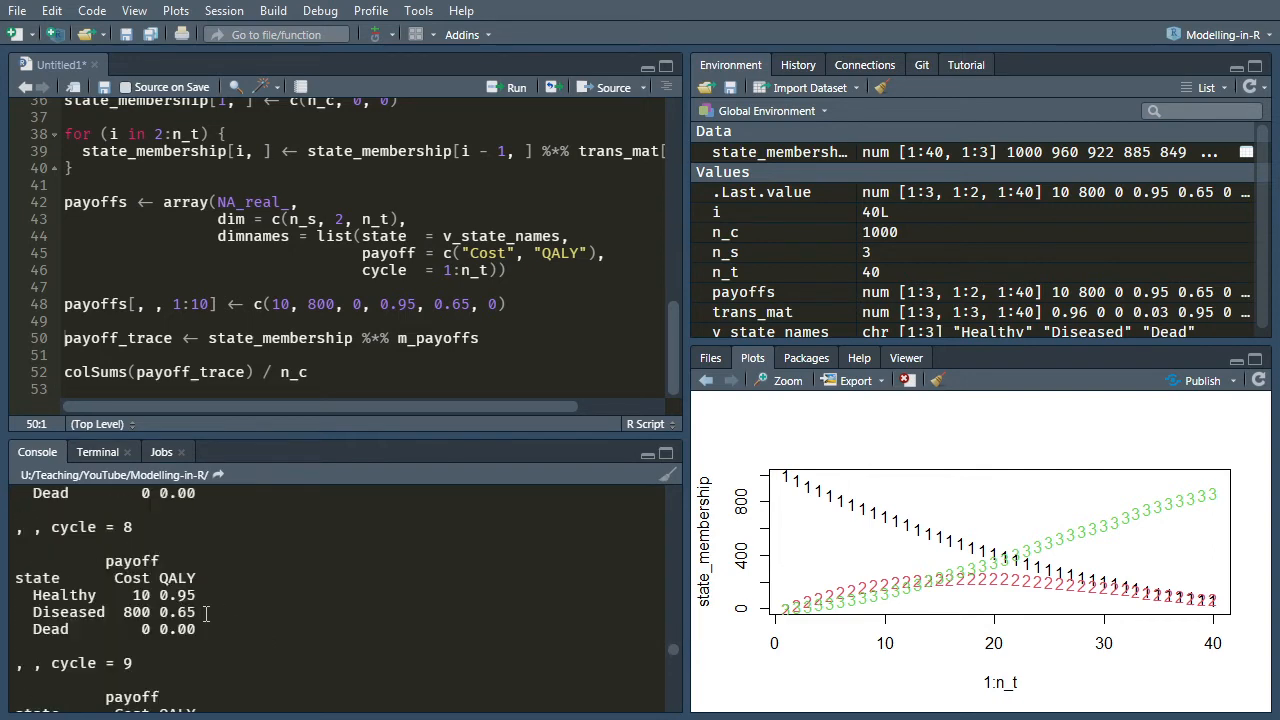
{"action": "scroll", "scroll_direction": "down", "scroll_amount": 3}
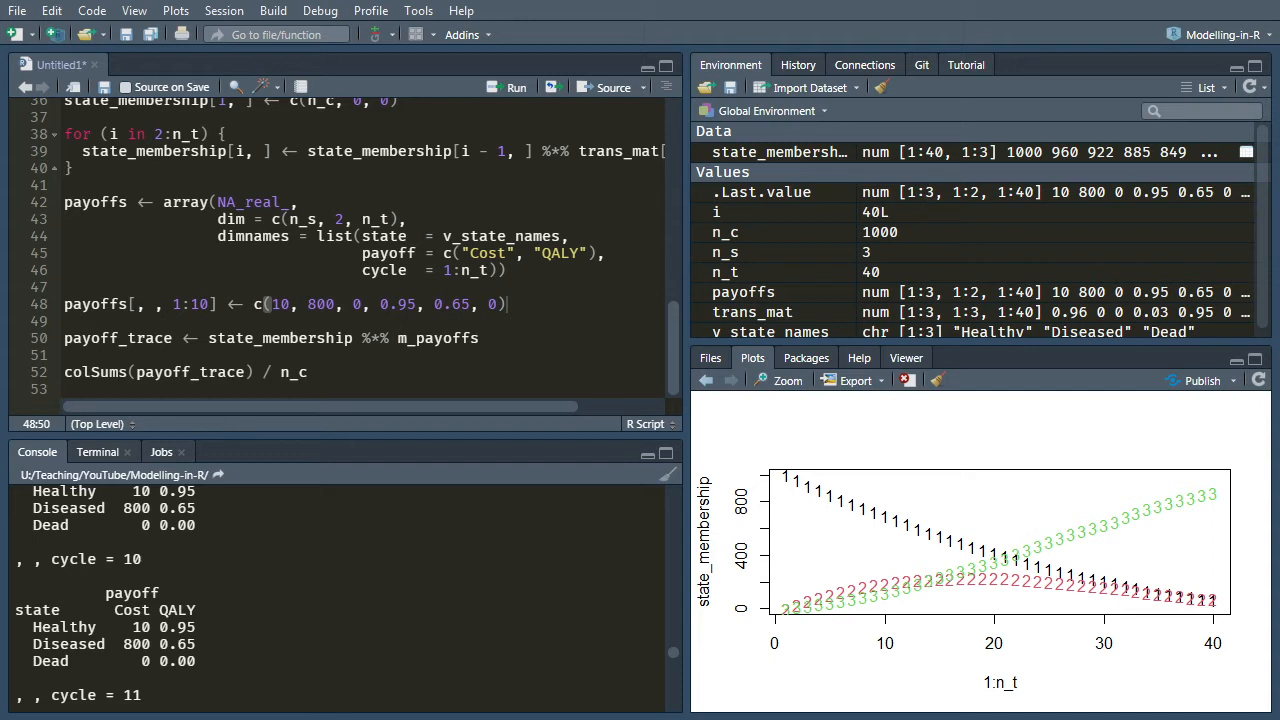
Add payoffs[, , 11:20] <- c(25, 1000, 0, 0.92, 0.60, 0) and the later cycle assignments
{"action": "type", "text": "payoffs[, , 11:20] <- c(25, 1000, 0, 0.92, 0.60, 0)"}
{"action": "type", "text": "payoffs[, , 31:40] <- c(80, 1000, 0, 0.85, 0.50, 0)"}
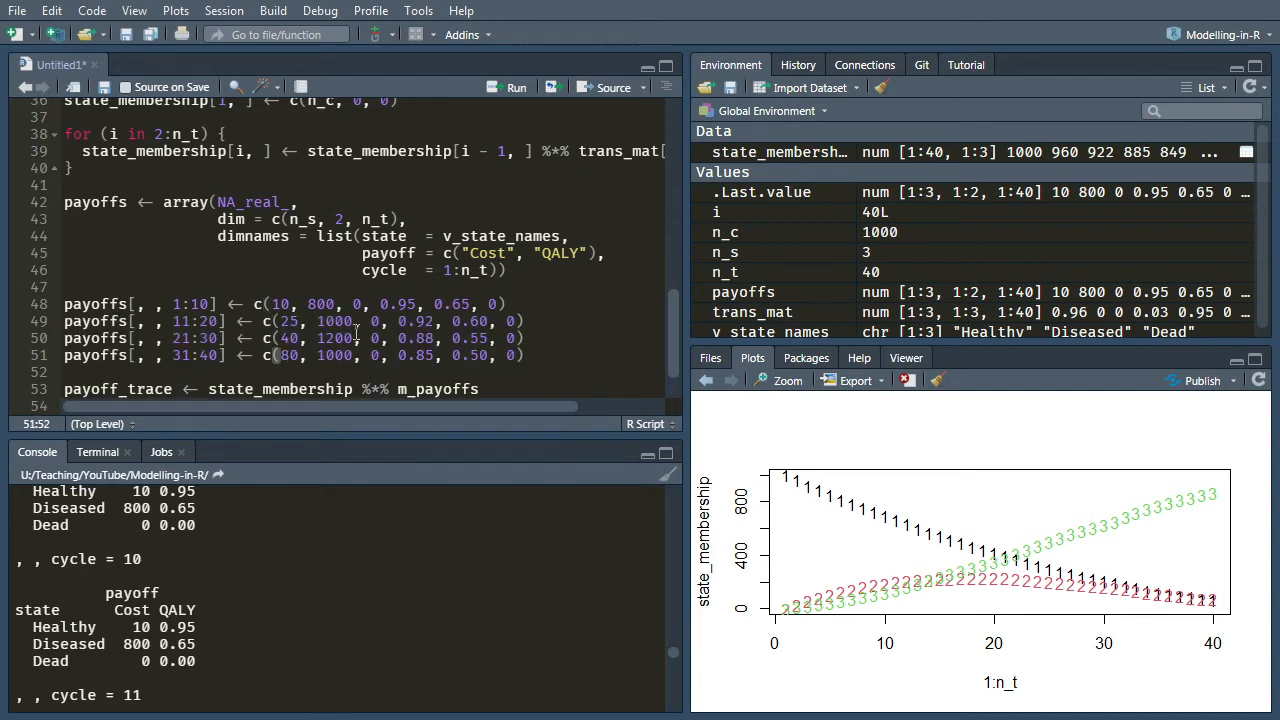
{"action": "left_click", "coordinate": [272, 320]}
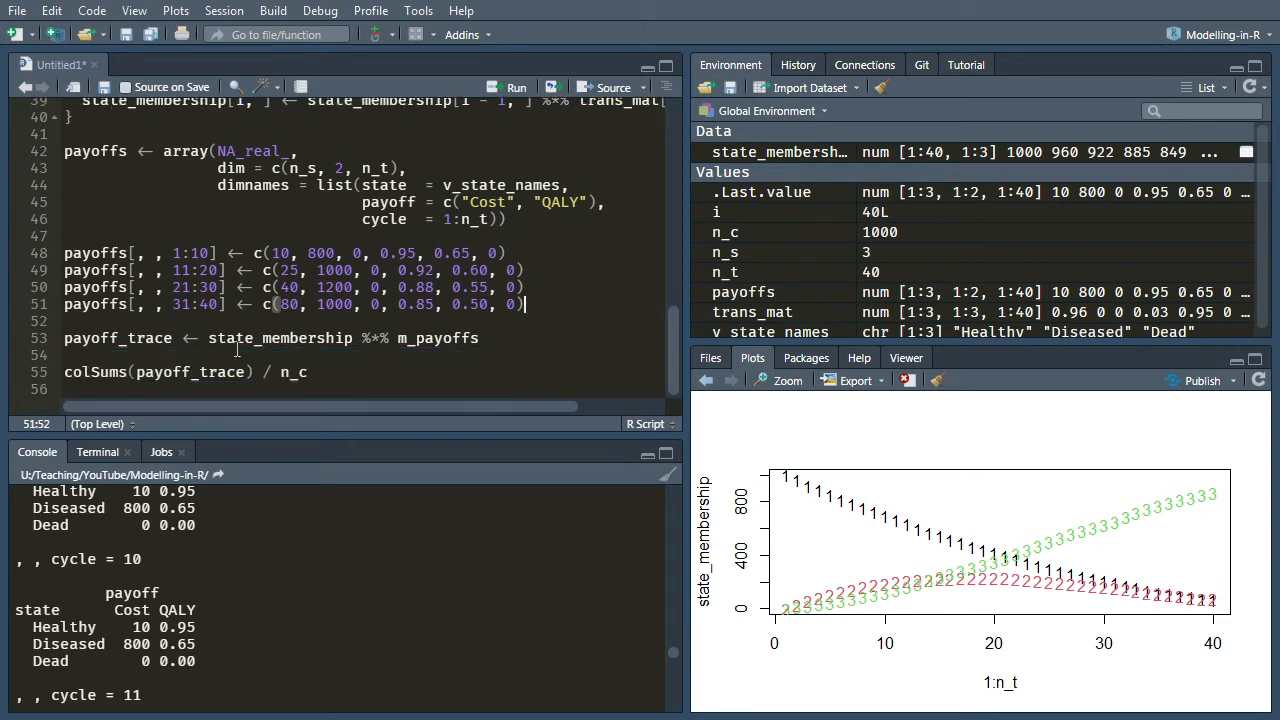
{"action": "left_click", "coordinate": [208, 338]}
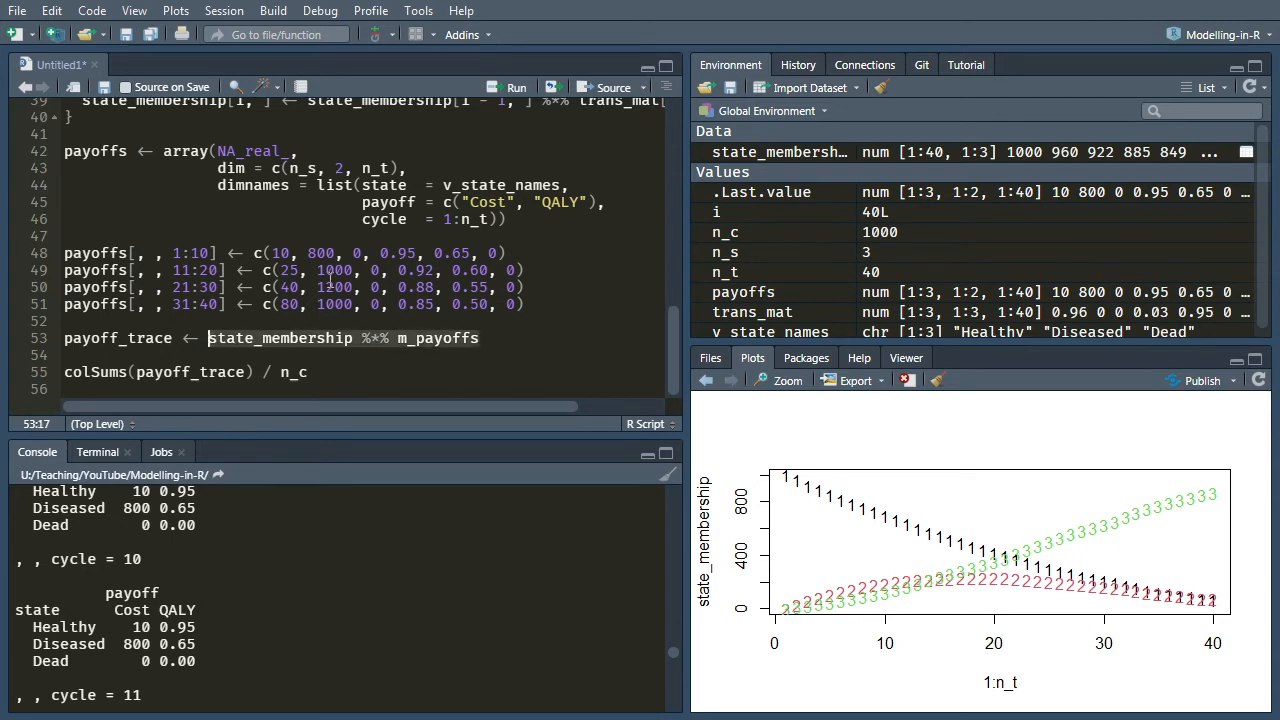
Define payoff_trace as array(NA_real_, dim = c(n_t, 2)) with cycle and Cost/QALY dimnames
{"action": "type", "text": "array(NA_real_,"}
{"action": "left_click", "coordinate": [364, 354]}
{"action": "type", "text": "dim = c("}
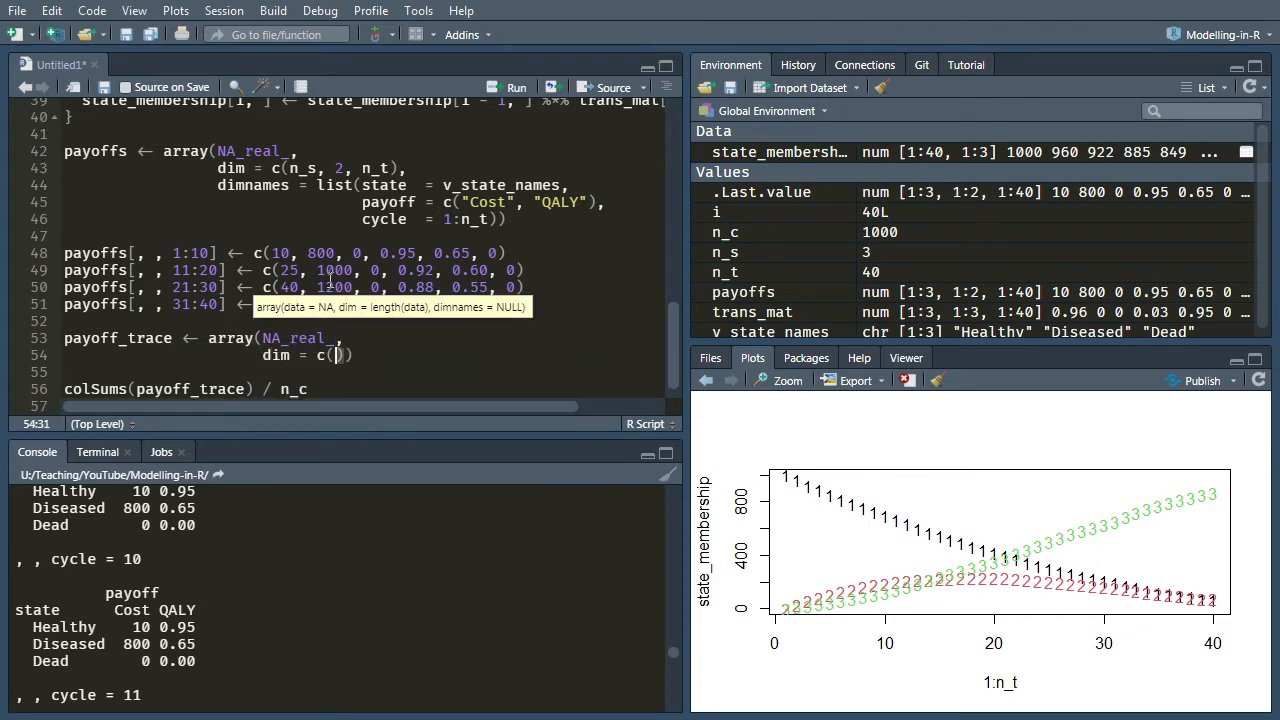
{"action": "type", "text": "n_t"}
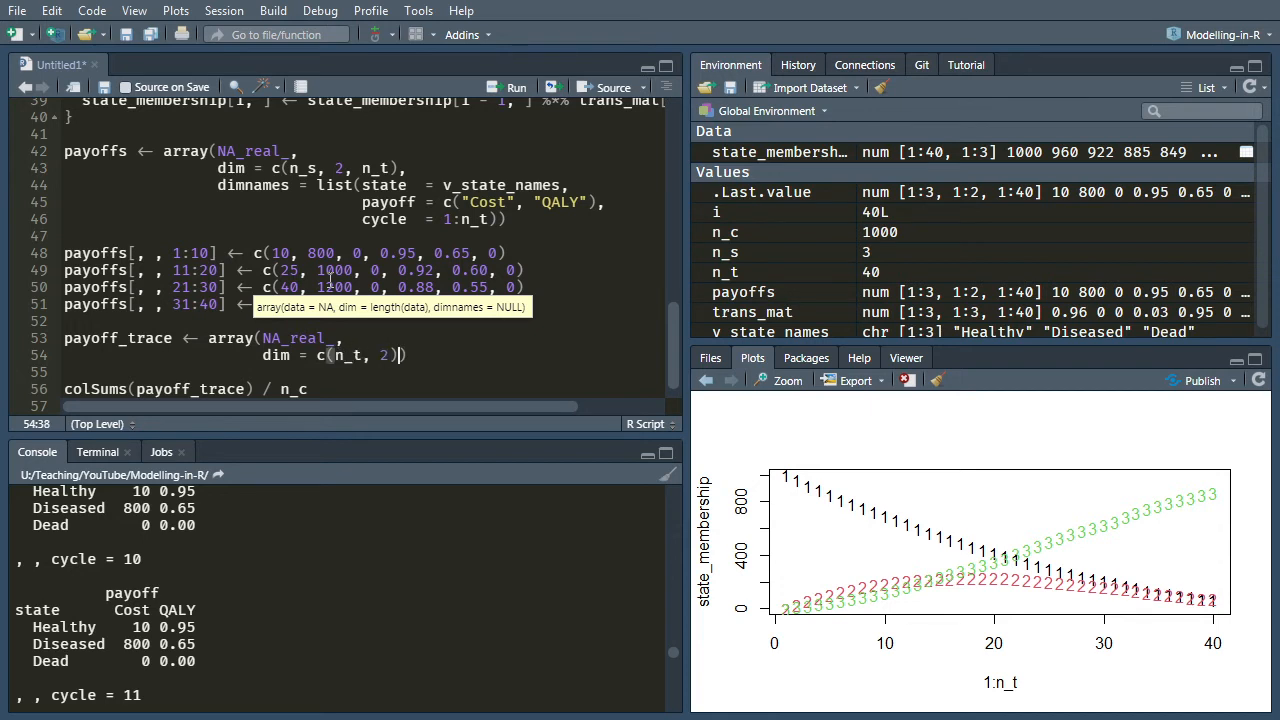
{"action": "type", "text": ","}
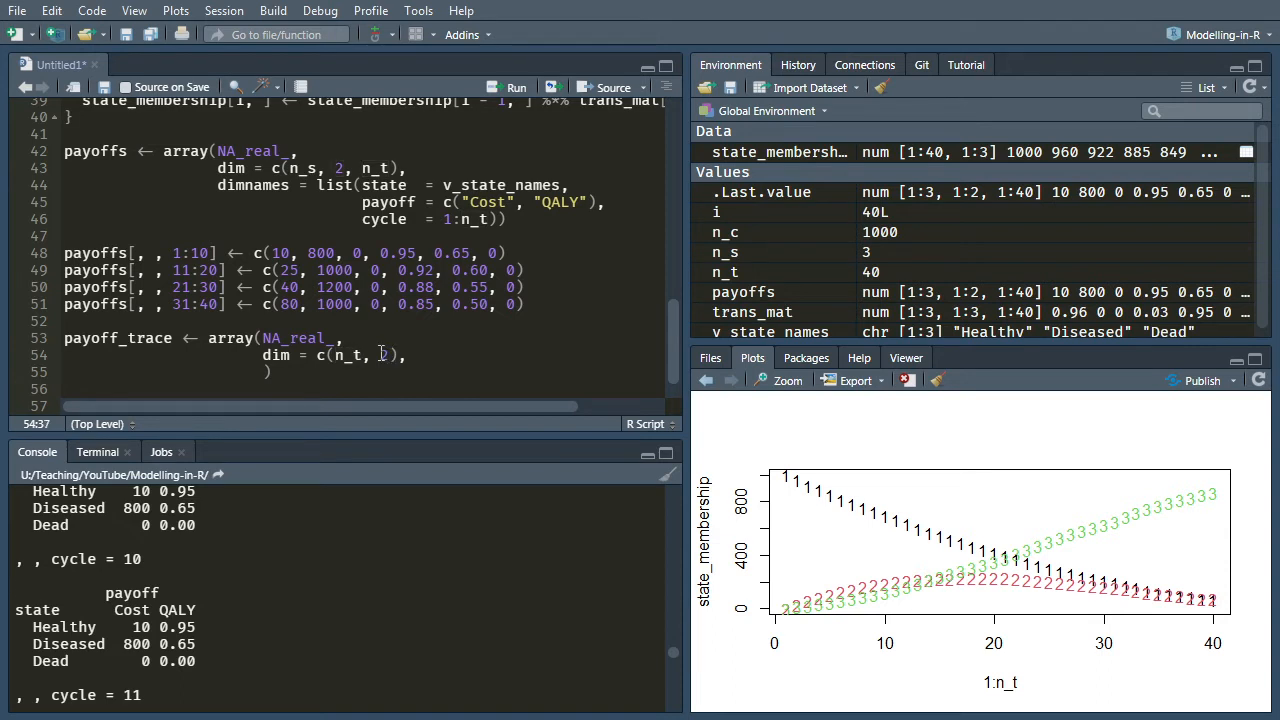
{"action": "type", "text": "2"}
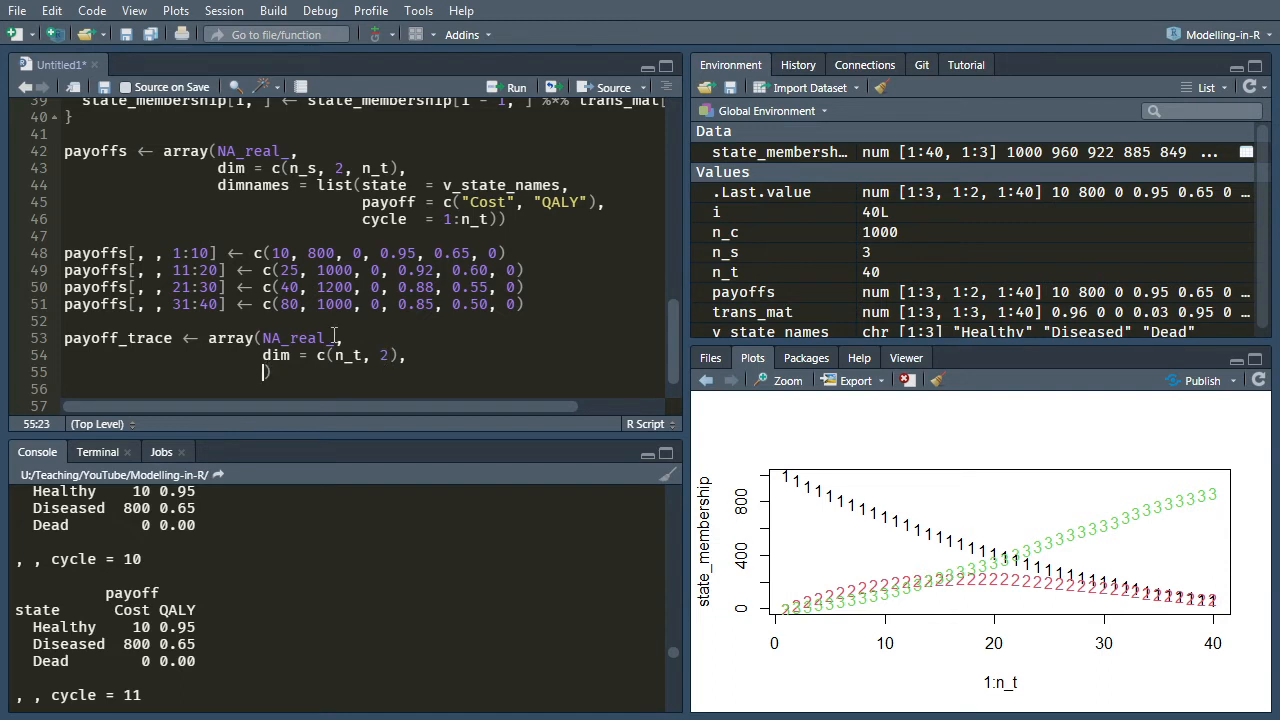
{"action": "type", "text": "dimnames = list(cycle = 1:n_t, payoff = c(\"Co"}
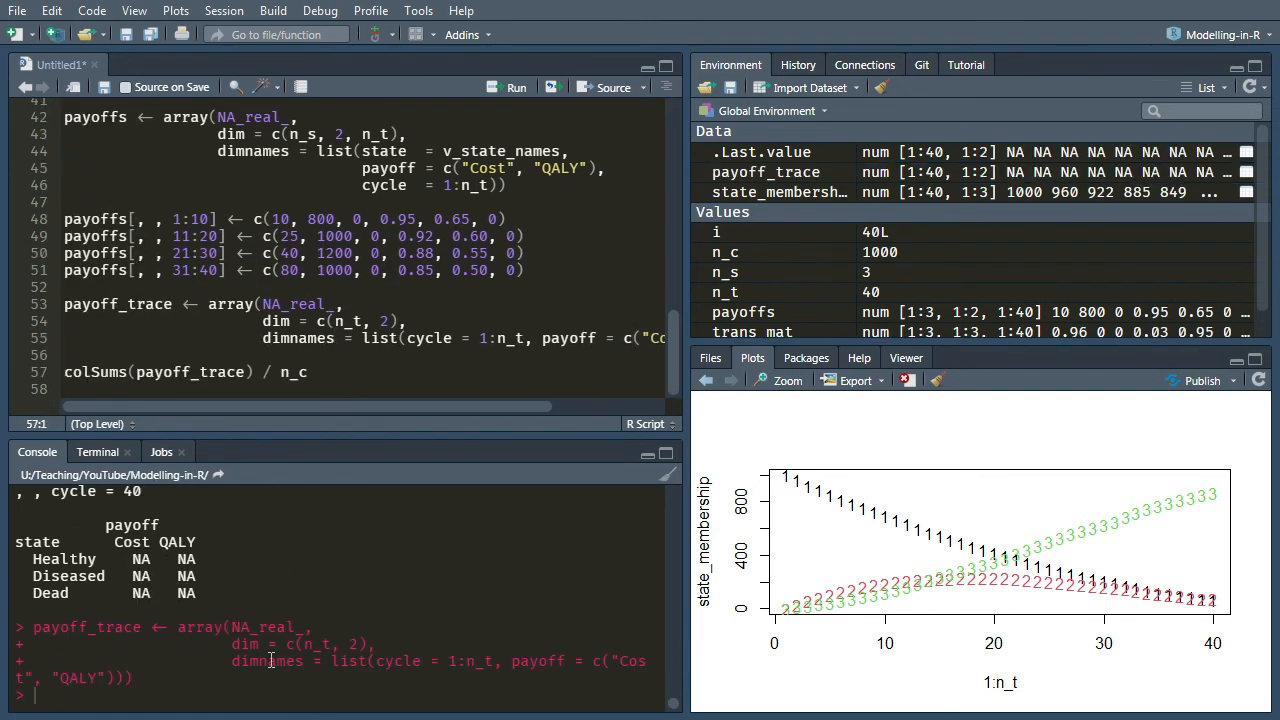
Print payoff_trace in the console showing NA for all 40 cycles
{"action": "type", "text": "payoff_"}
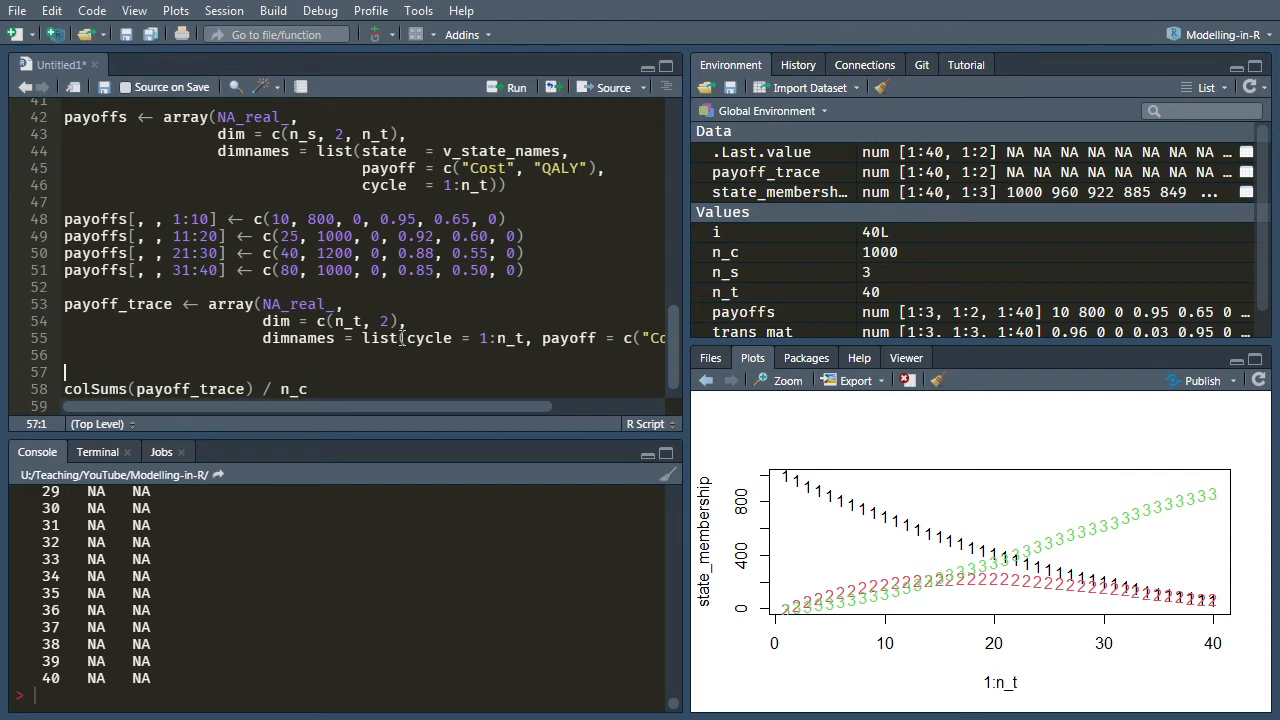
Write for (i in 1:n_t) payoff_trace[i, ] <- state_membership[i, ] %*% payoffs[, , i]
{"action": "type", "text": "for"}
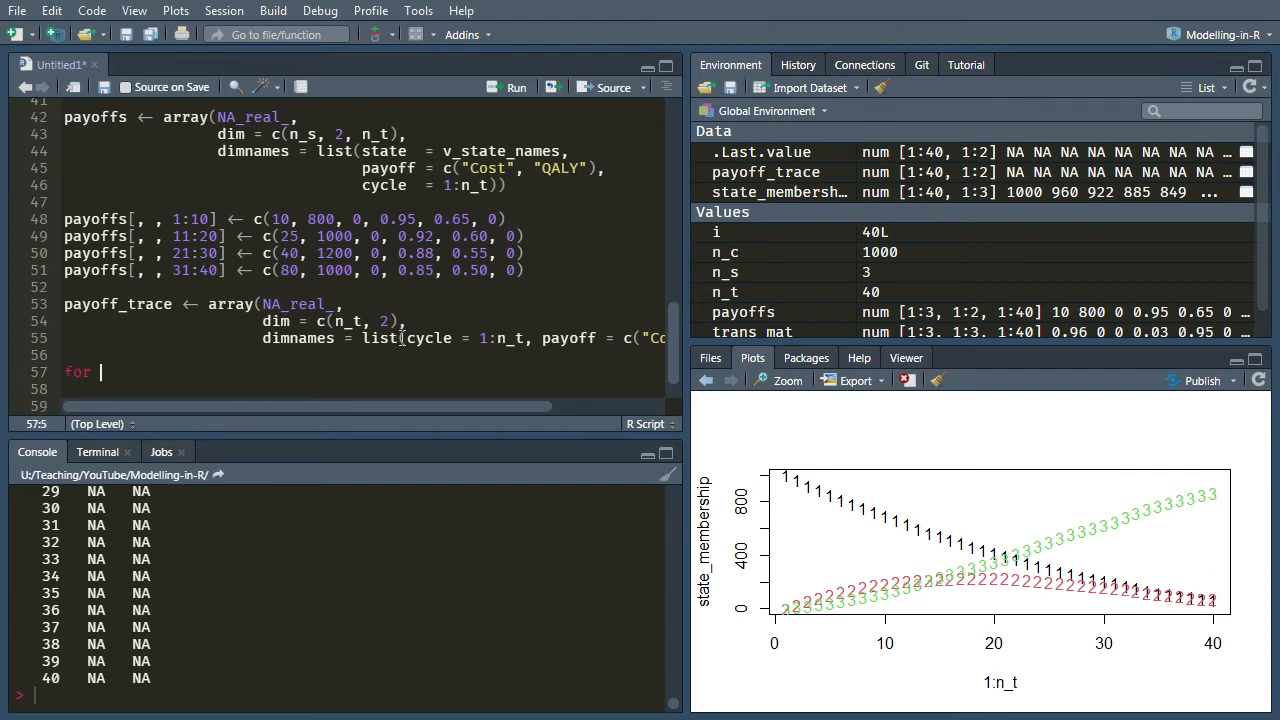
{"action": "type", "text": "(i in 1:n_t) {"}
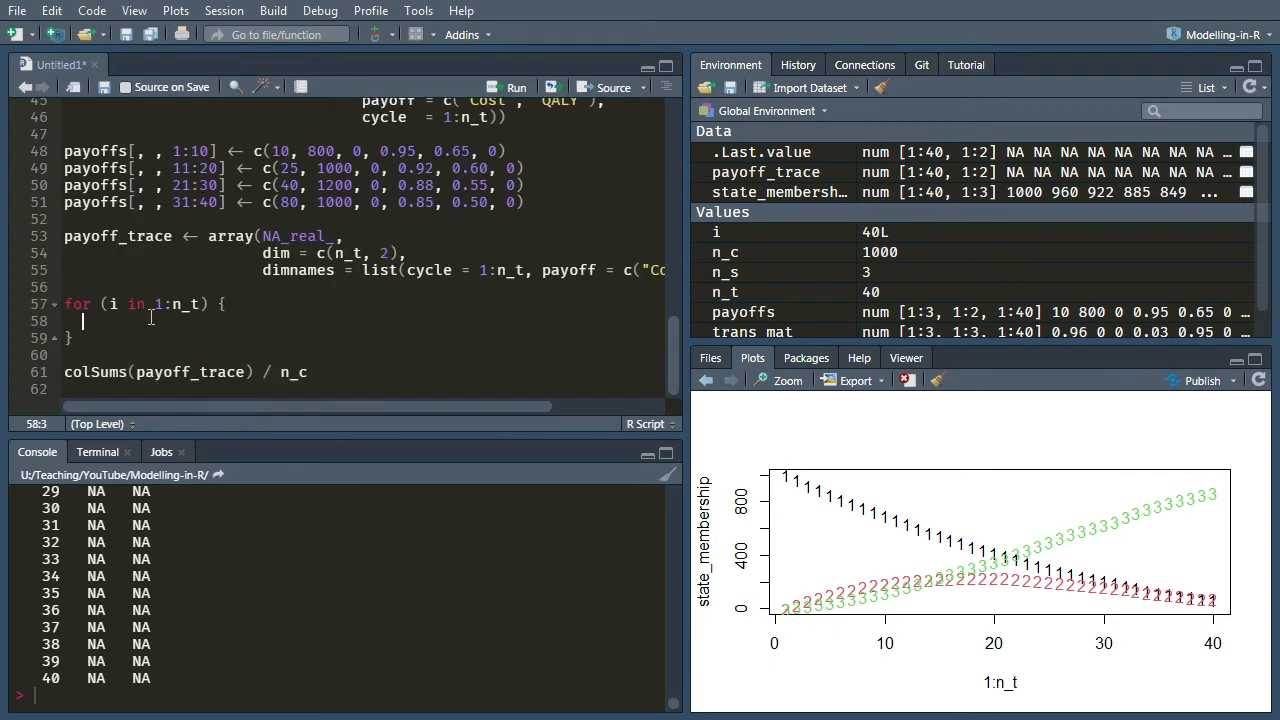
{"action": "type", "text": "payoff_trace["}
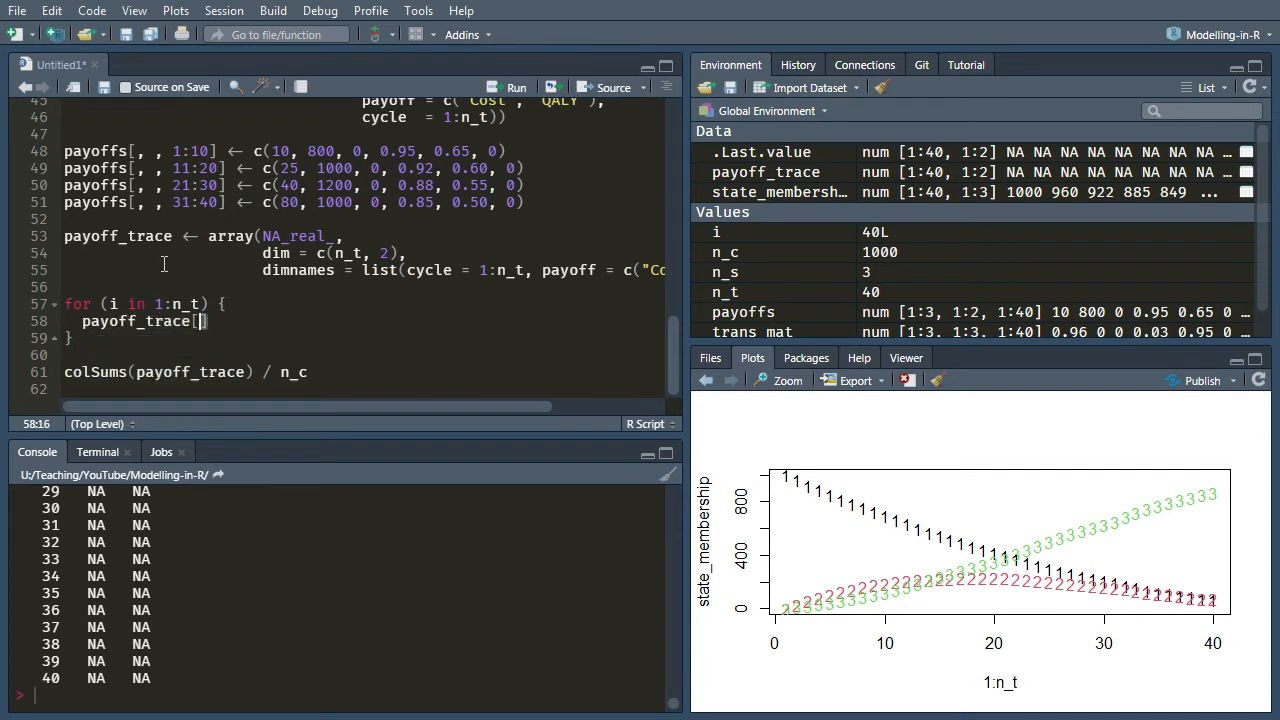
{"action": "mouse_move", "coordinate": [64, 464]}
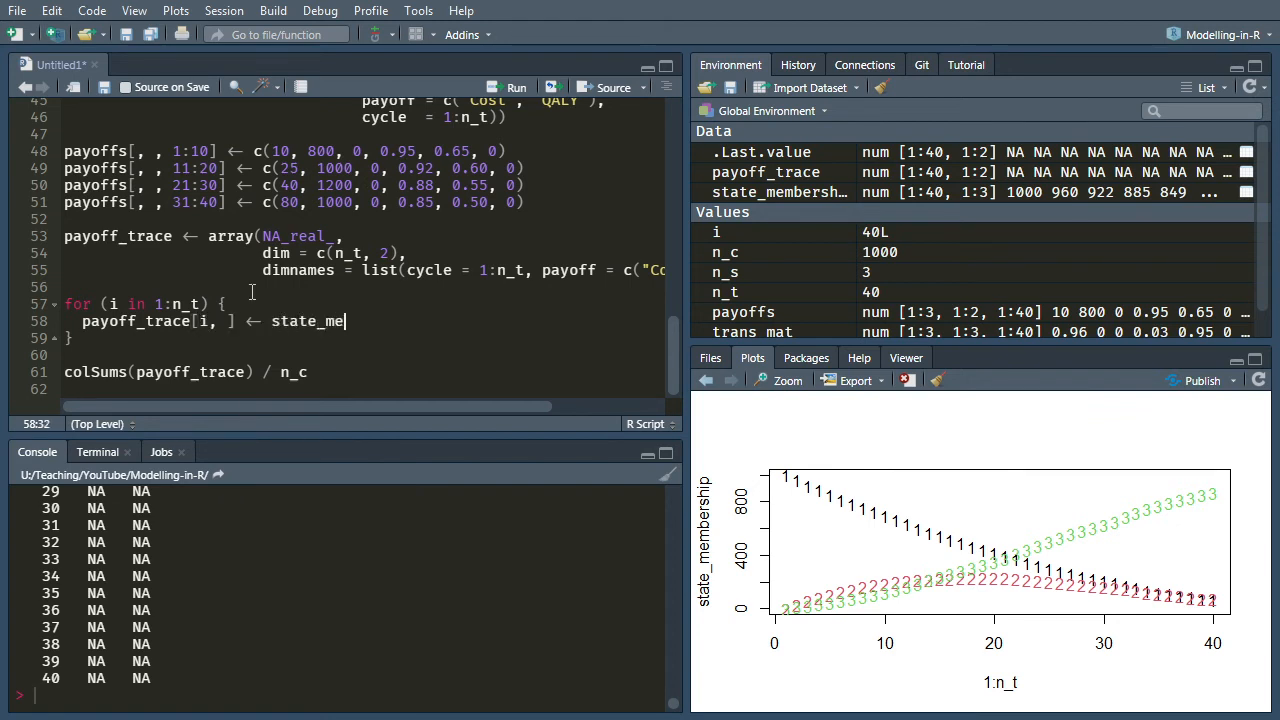
{"action": "type", "text": "mbership"}
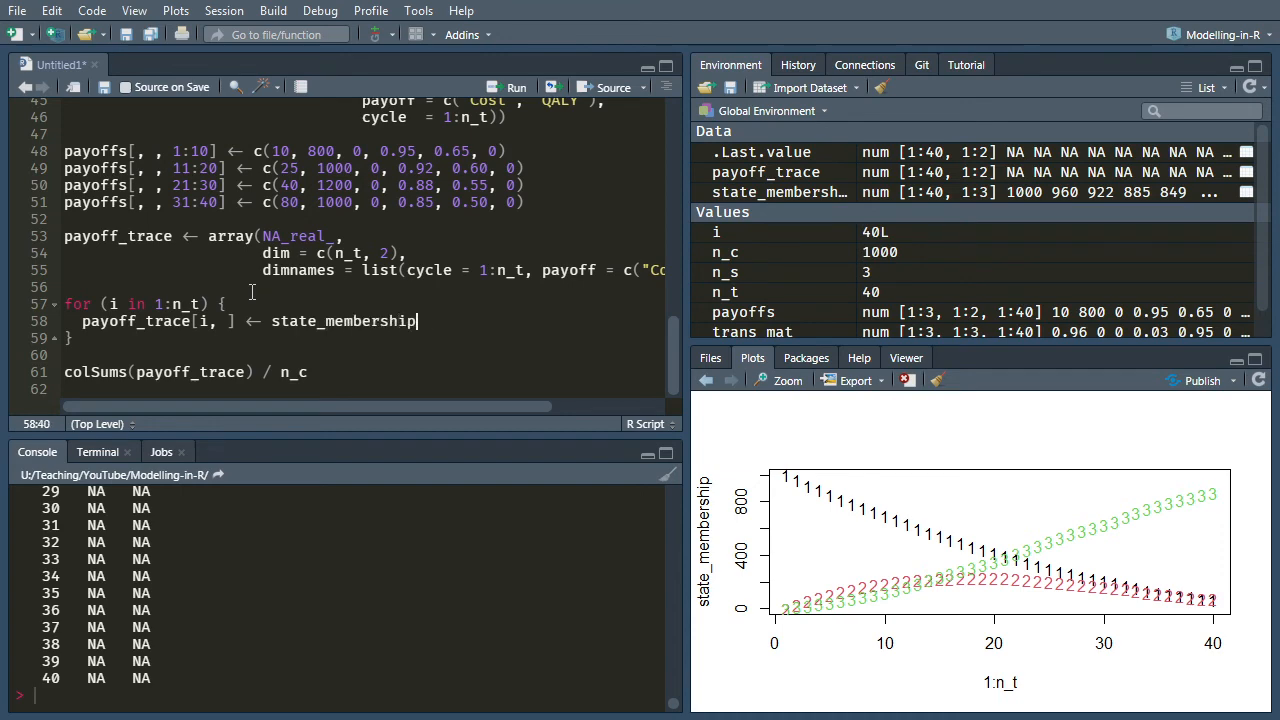
{"action": "type", "text": "[]"}
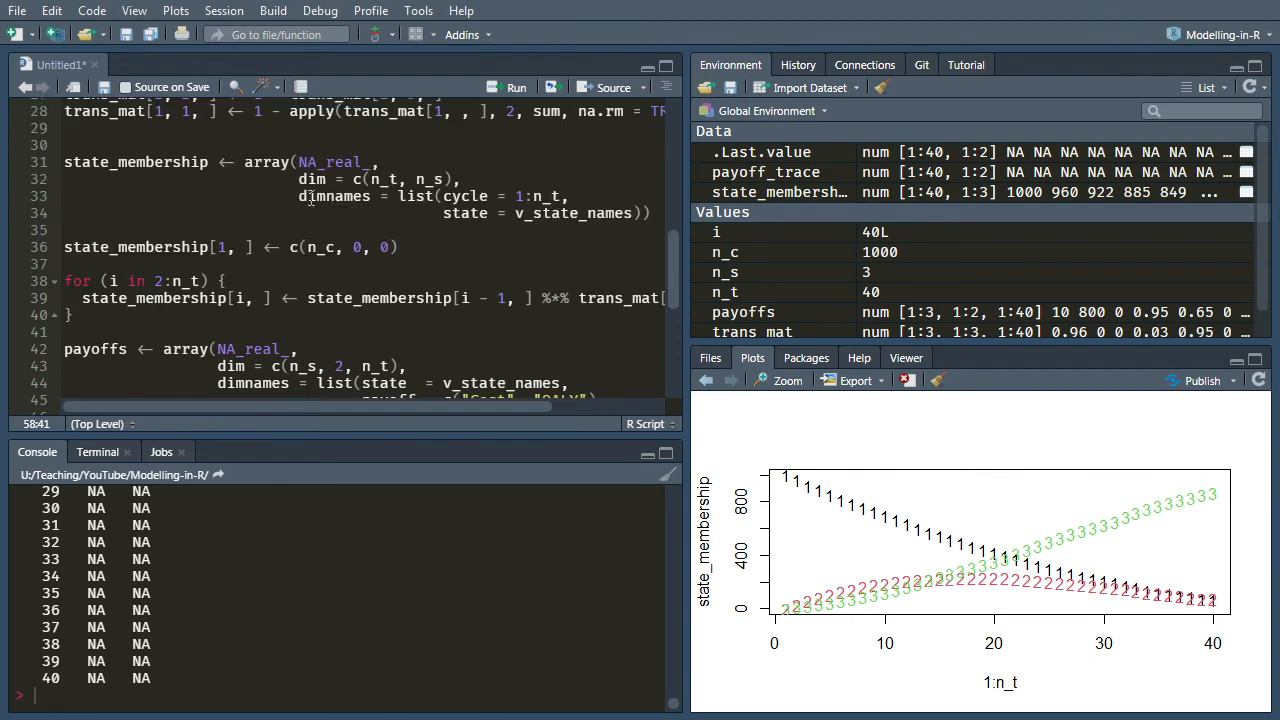
{"action": "mouse_move", "coordinate": [184, 188]}
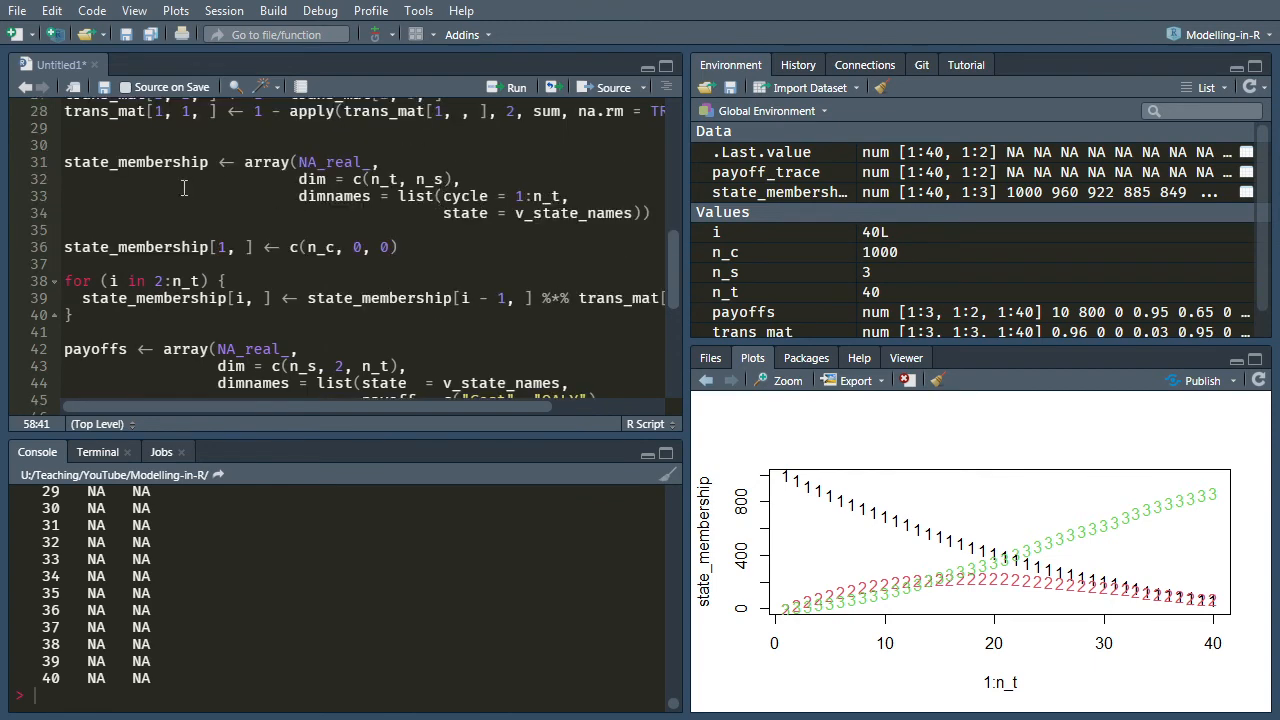
{"action": "scroll", "scroll_direction": "down", "scroll_amount": 3}
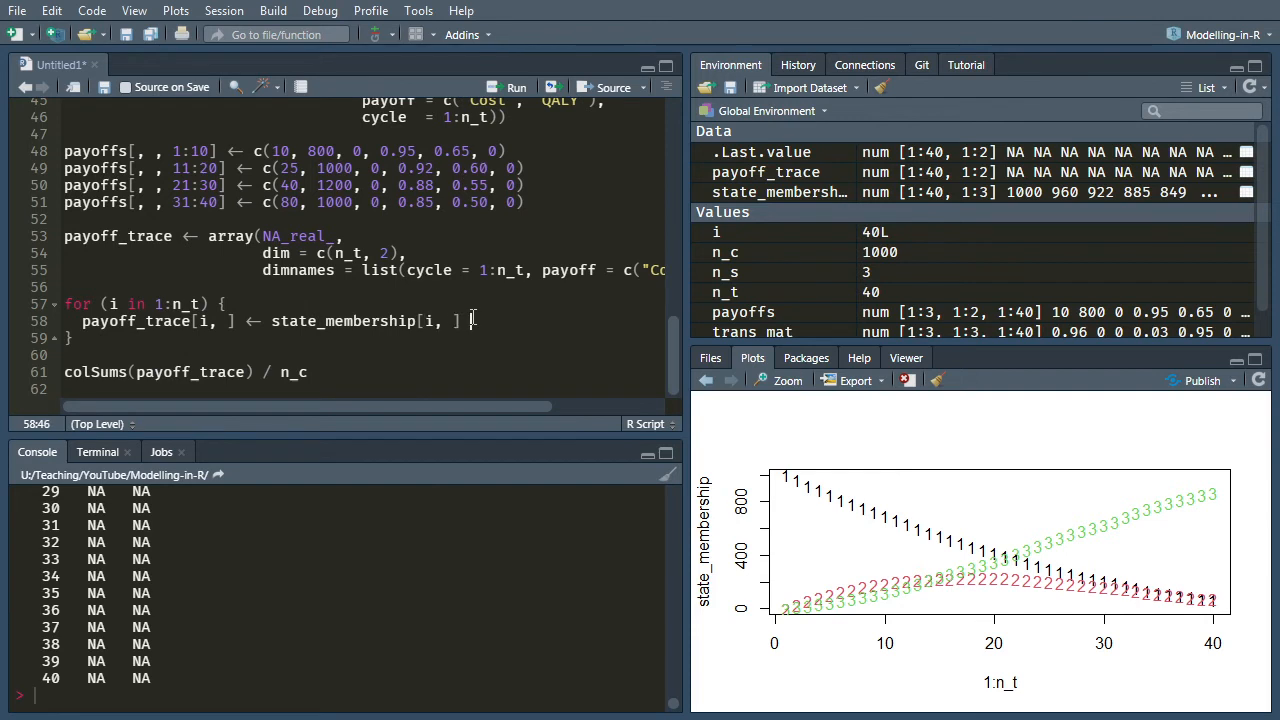
{"action": "type", "text": "%*%"}
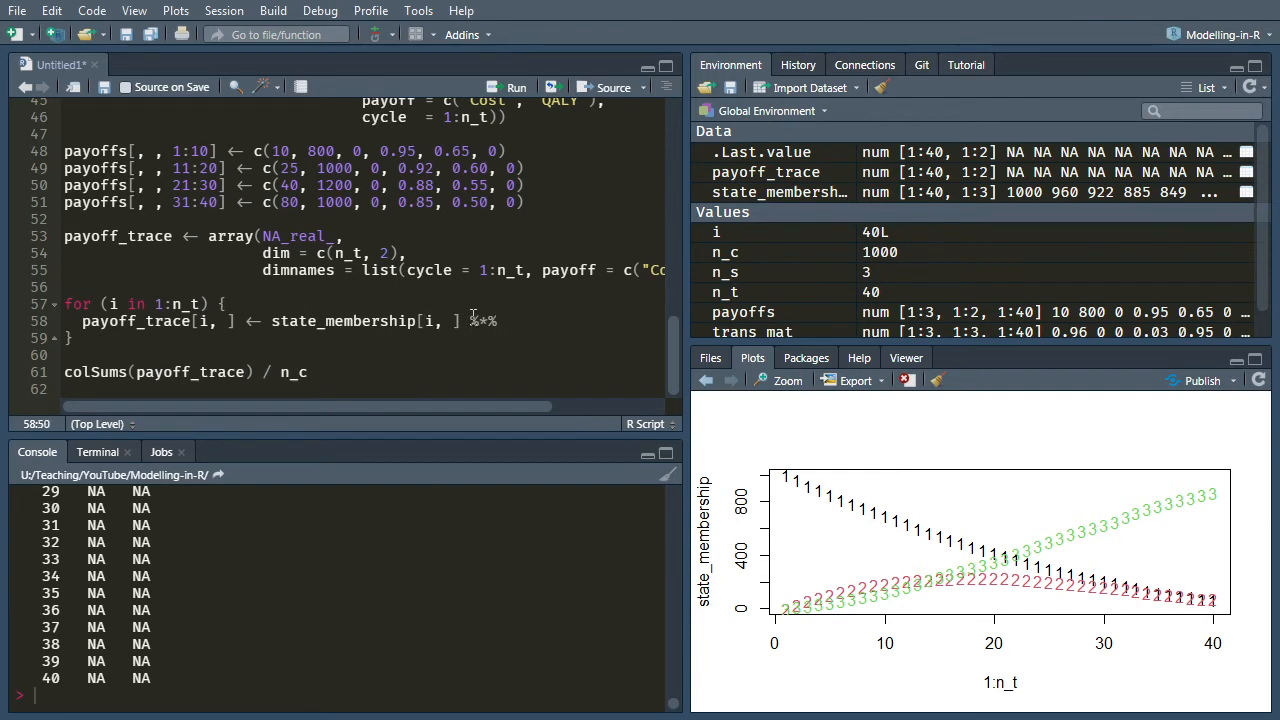
{"action": "type", "text": "payoffs[, , i"}
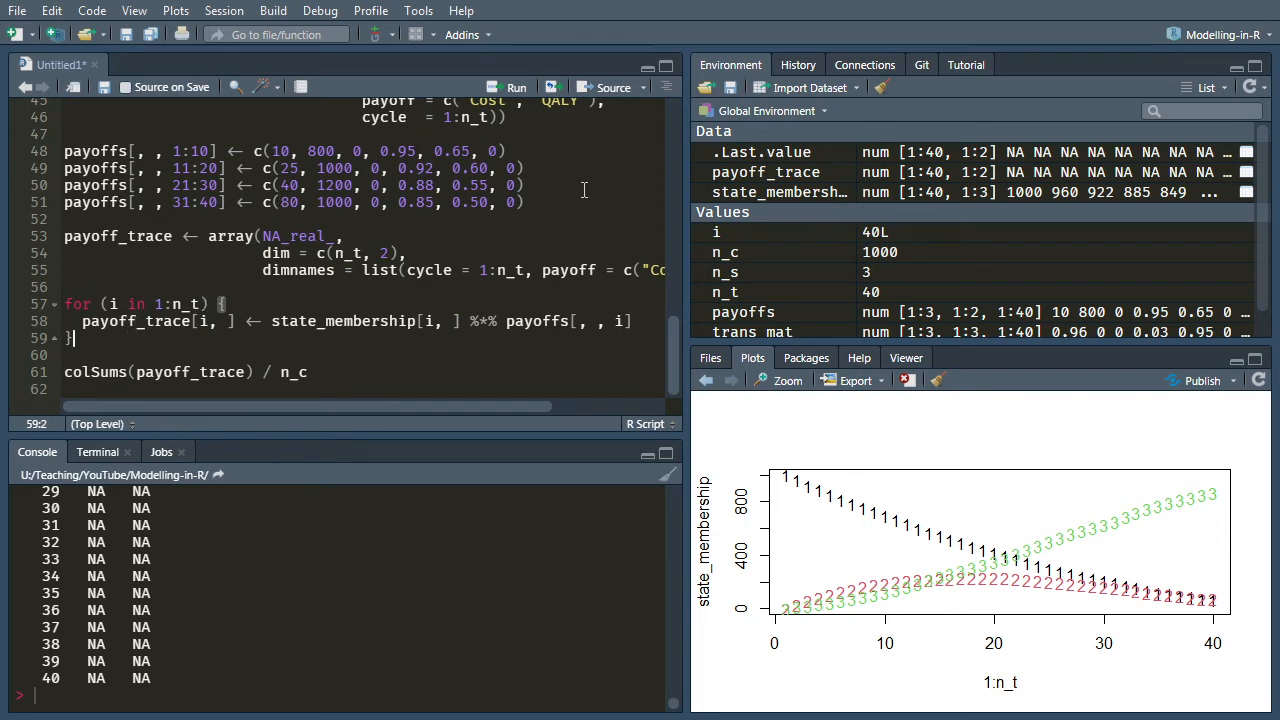
Remove all workspace objects, re-source the script, and print payoff_trace in the Console
{"action": "left_click", "coordinate": [878, 88]}
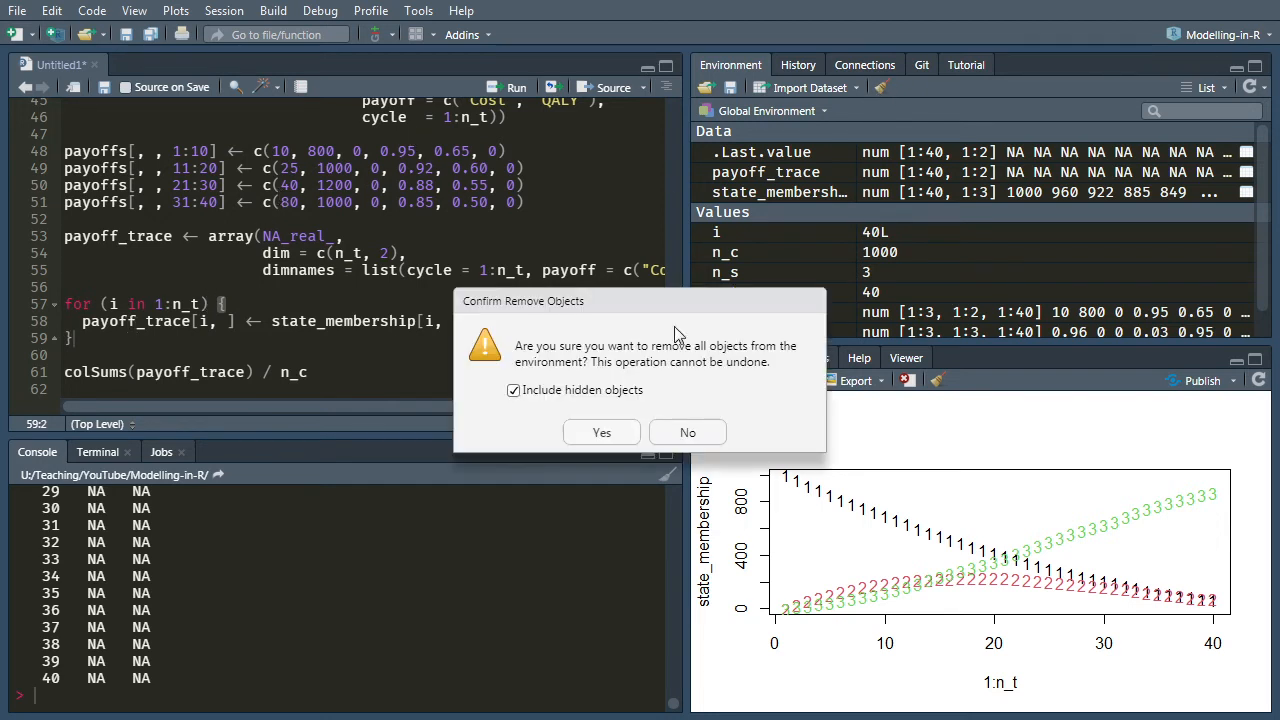
{"action": "left_click", "coordinate": [600, 432]}
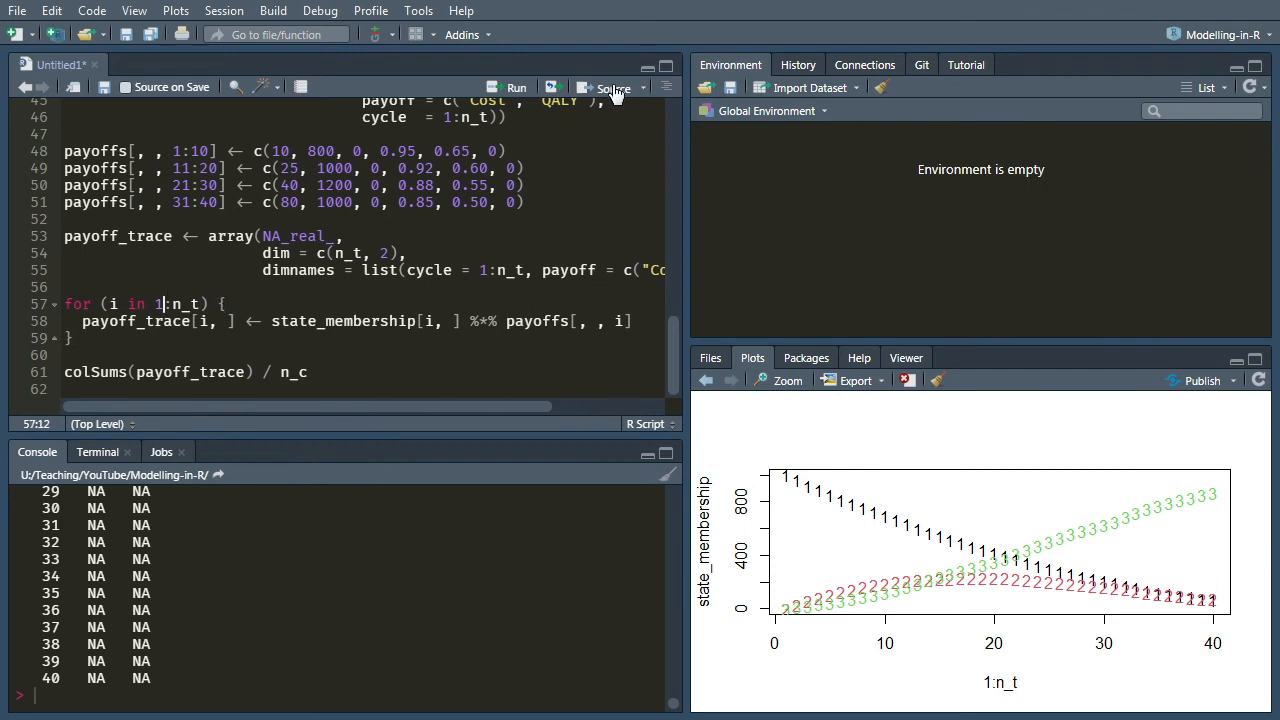
{"action": "left_click", "coordinate": [612, 88]}
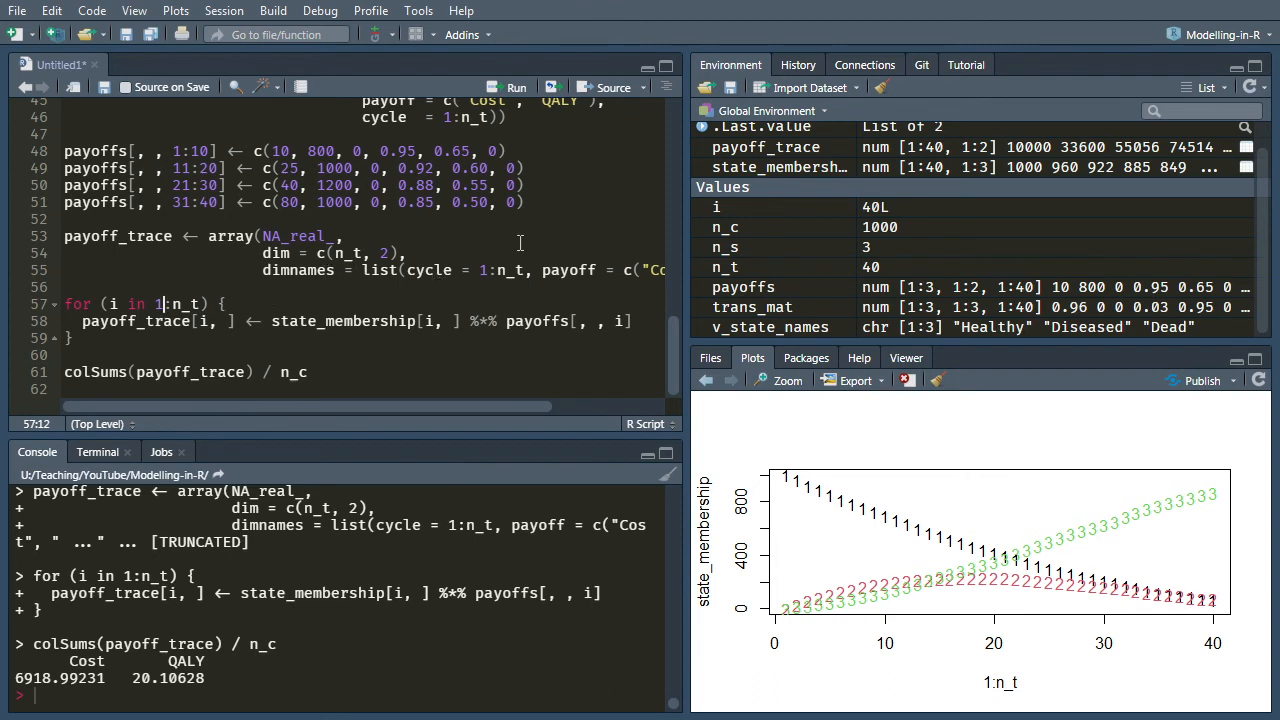
{"action": "left_click", "coordinate": [240, 696]}
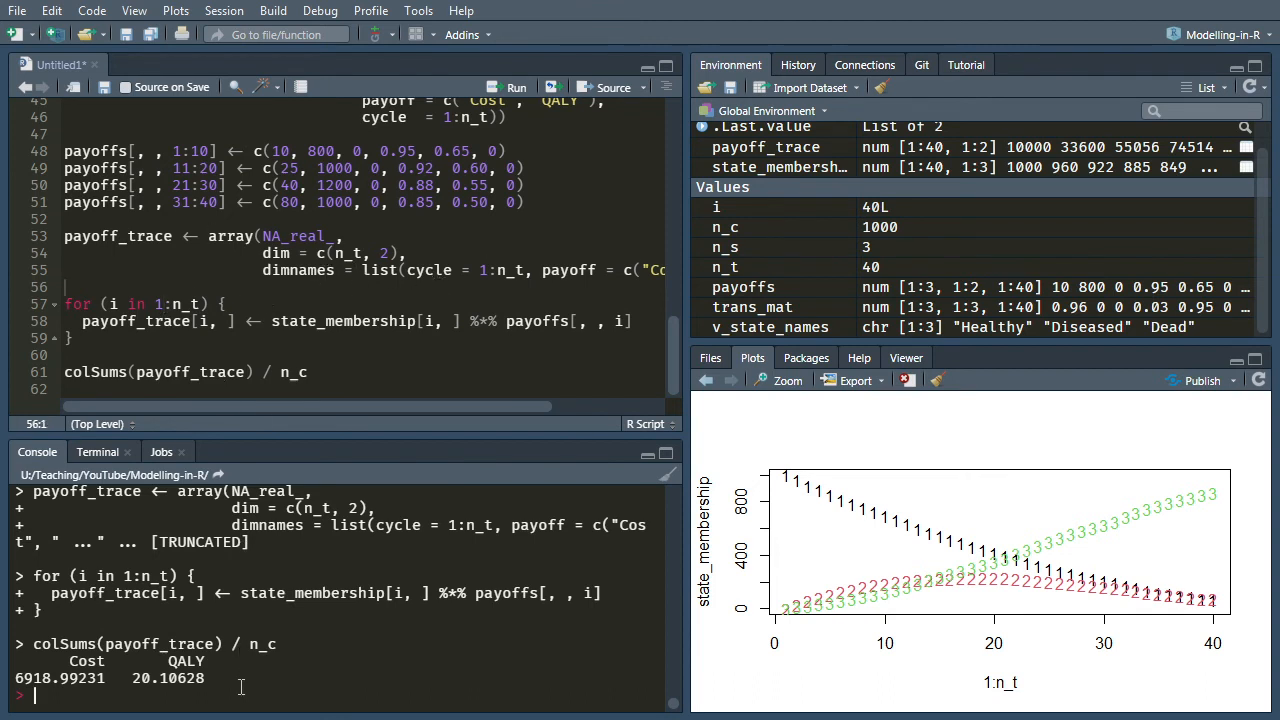
{"action": "type", "text": "payoff_trace"}
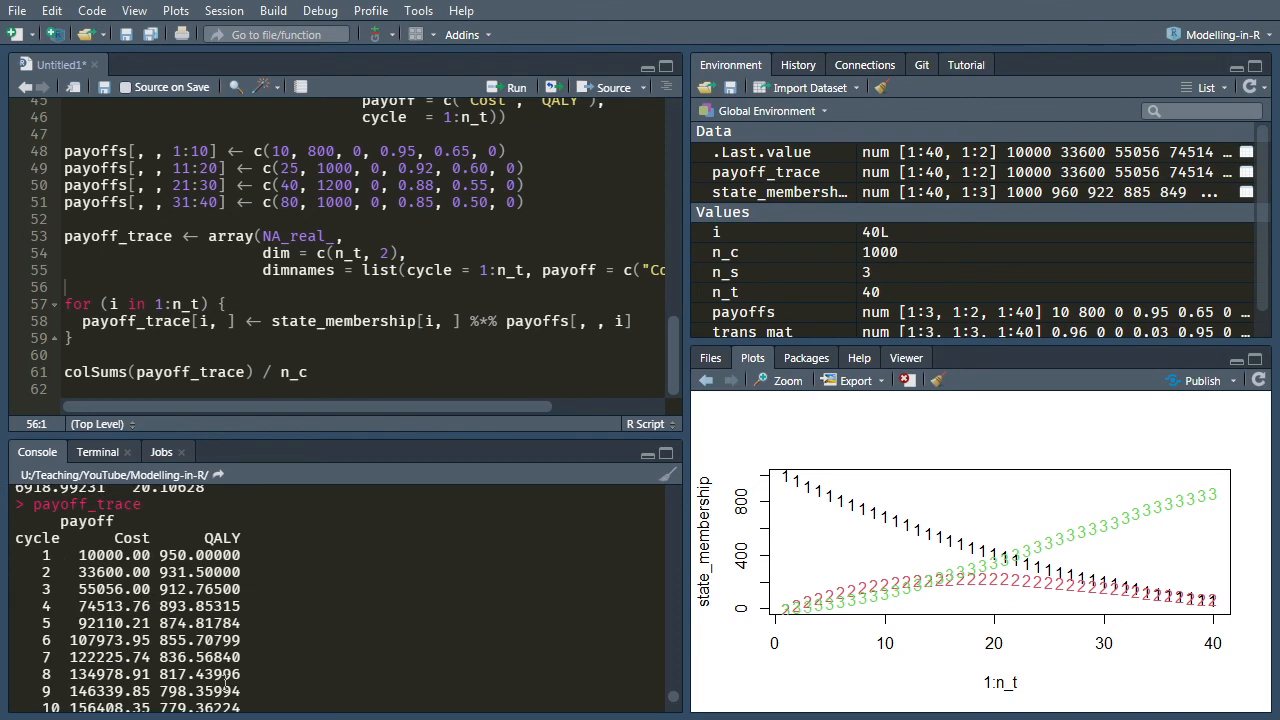
Draw matplot(1:n_t, payoff_trace) showing cost and QALY columns against cycle
{"action": "scroll", "scroll_direction": "down", "scroll_amount": 3}
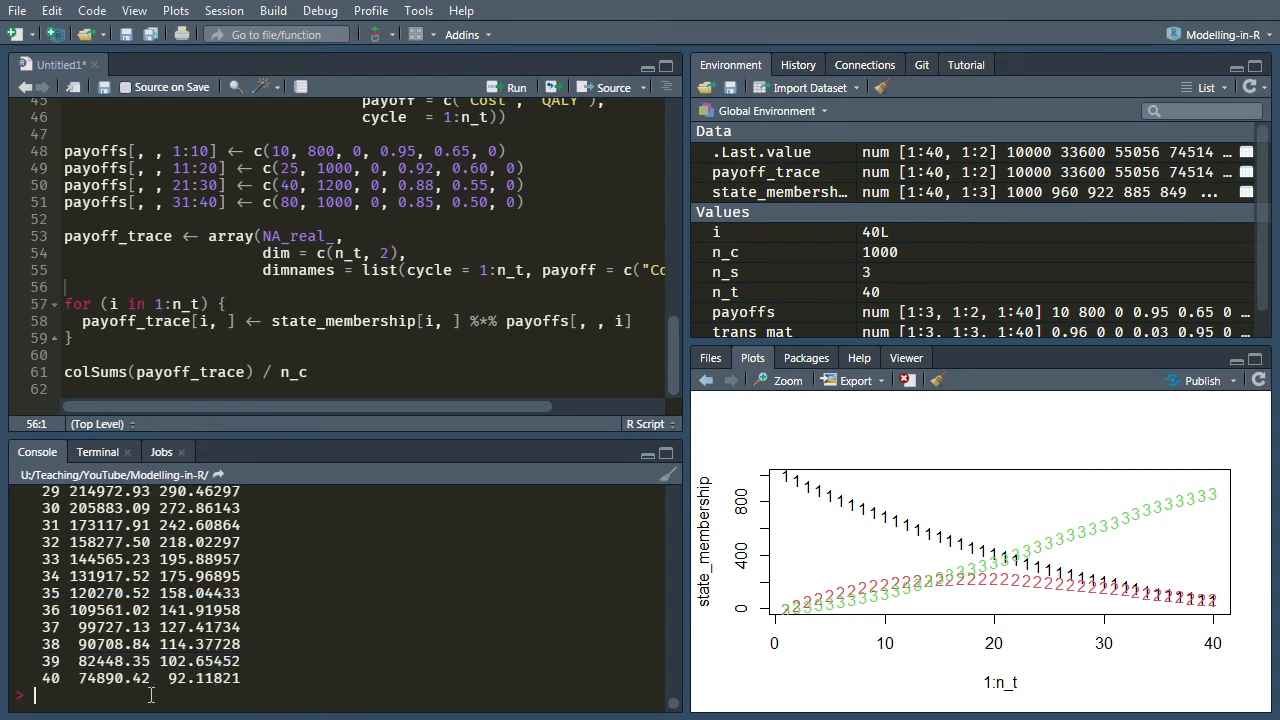
{"action": "type", "text": "matplot("}
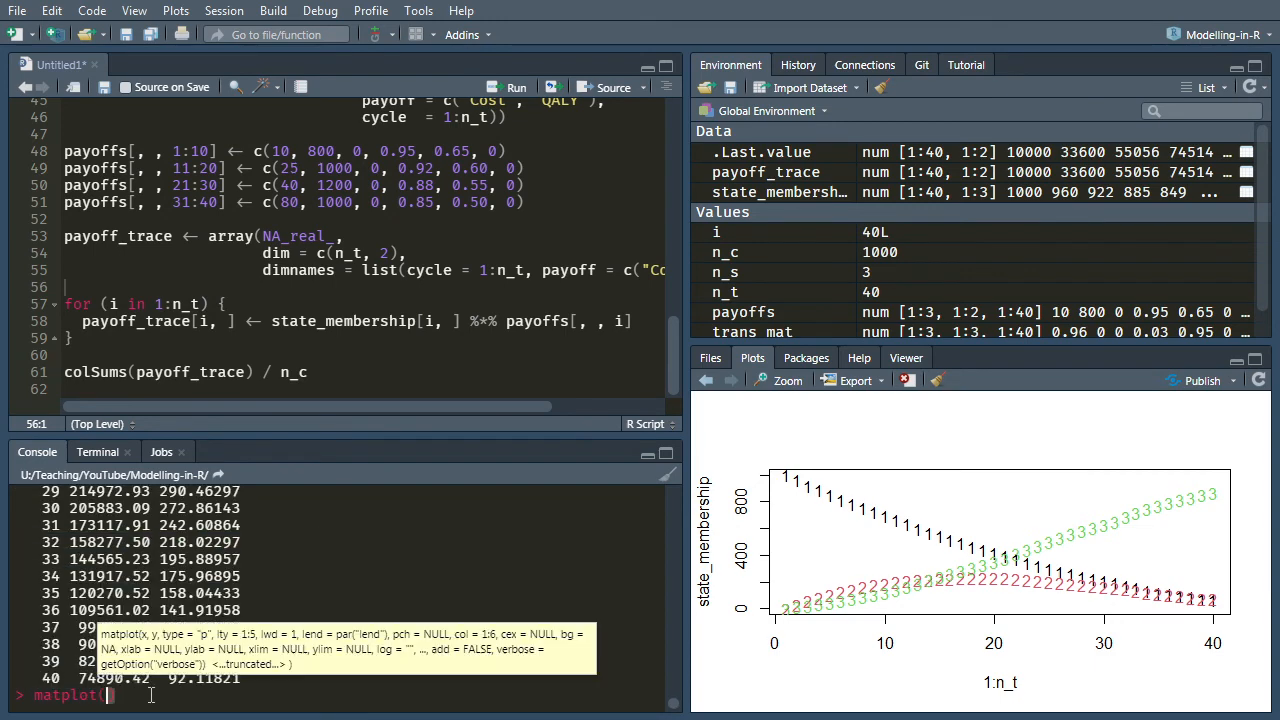
{"action": "type", "text": "1:n_t,"}
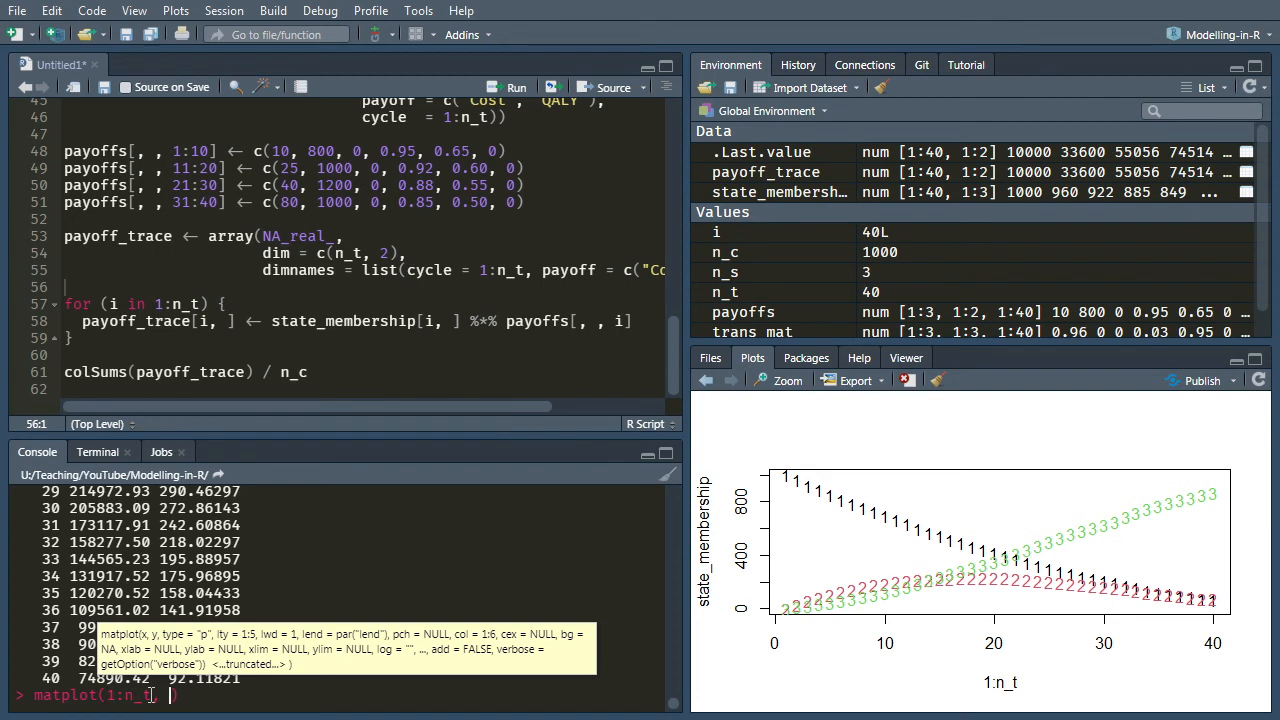
{"action": "type", "text": "payoff_t"}
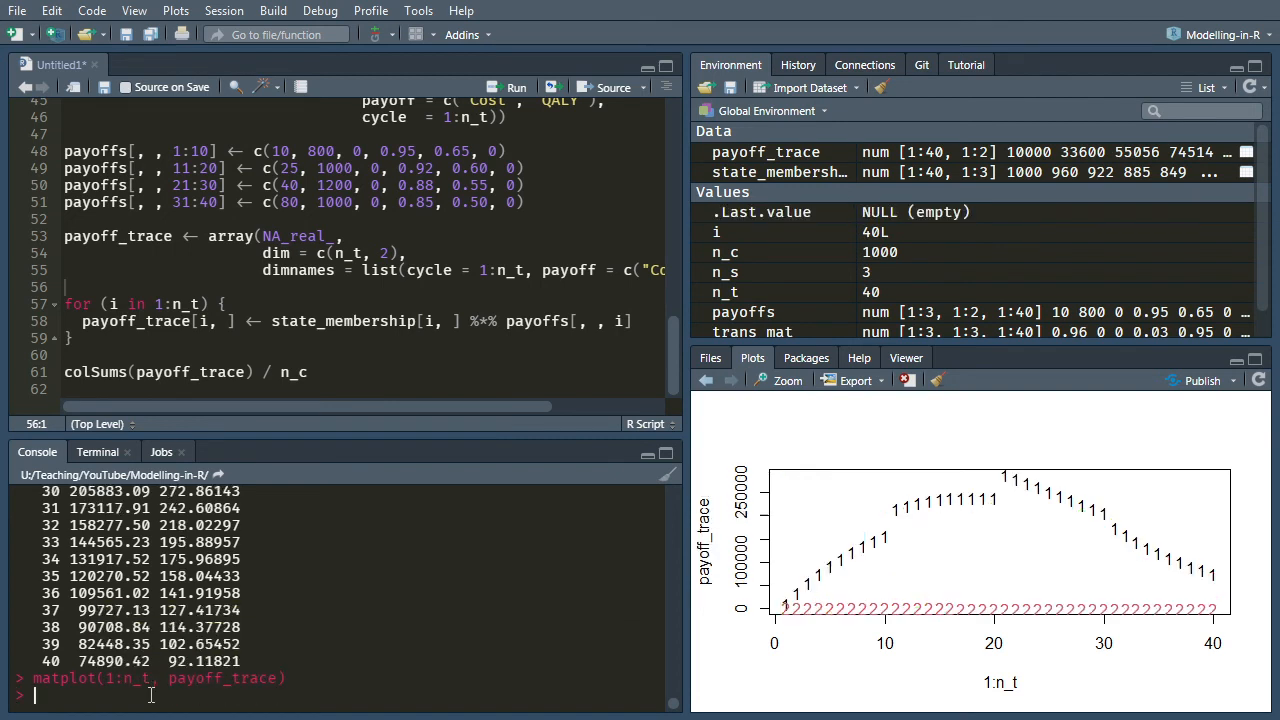
{"action": "mouse_move", "coordinate": [896, 538]}
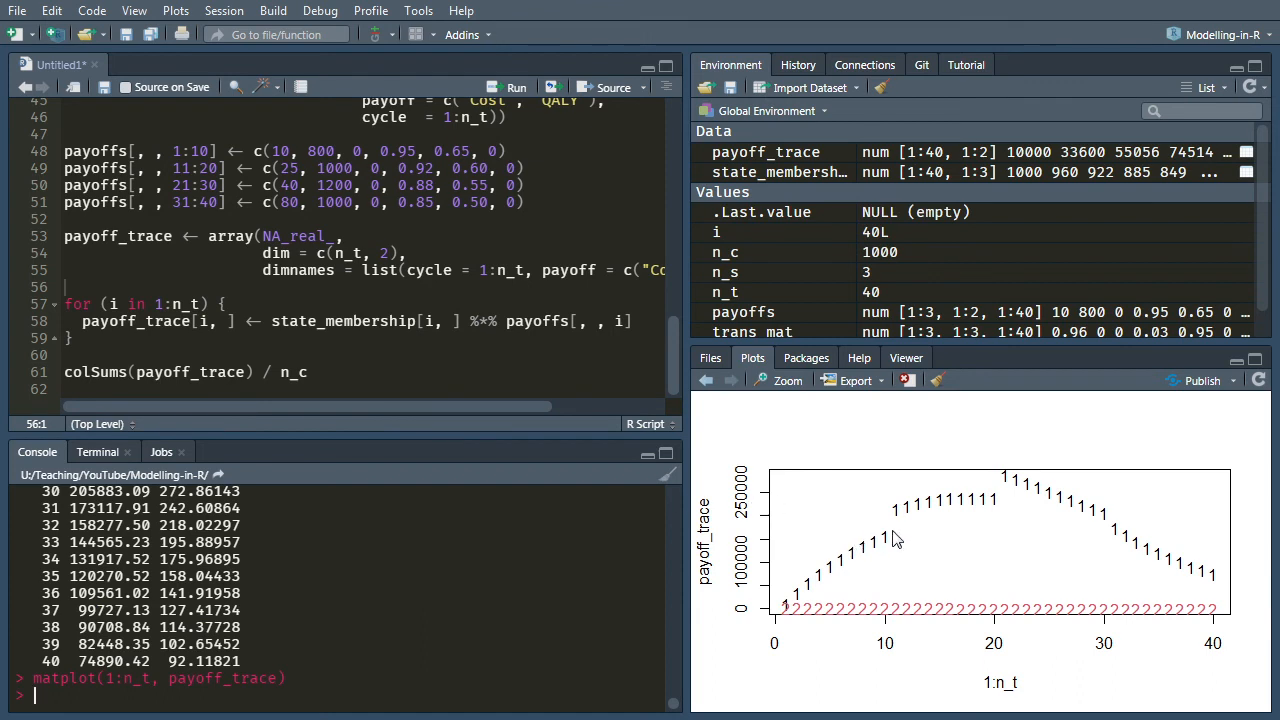
{"action": "mouse_move", "coordinate": [800, 610]}
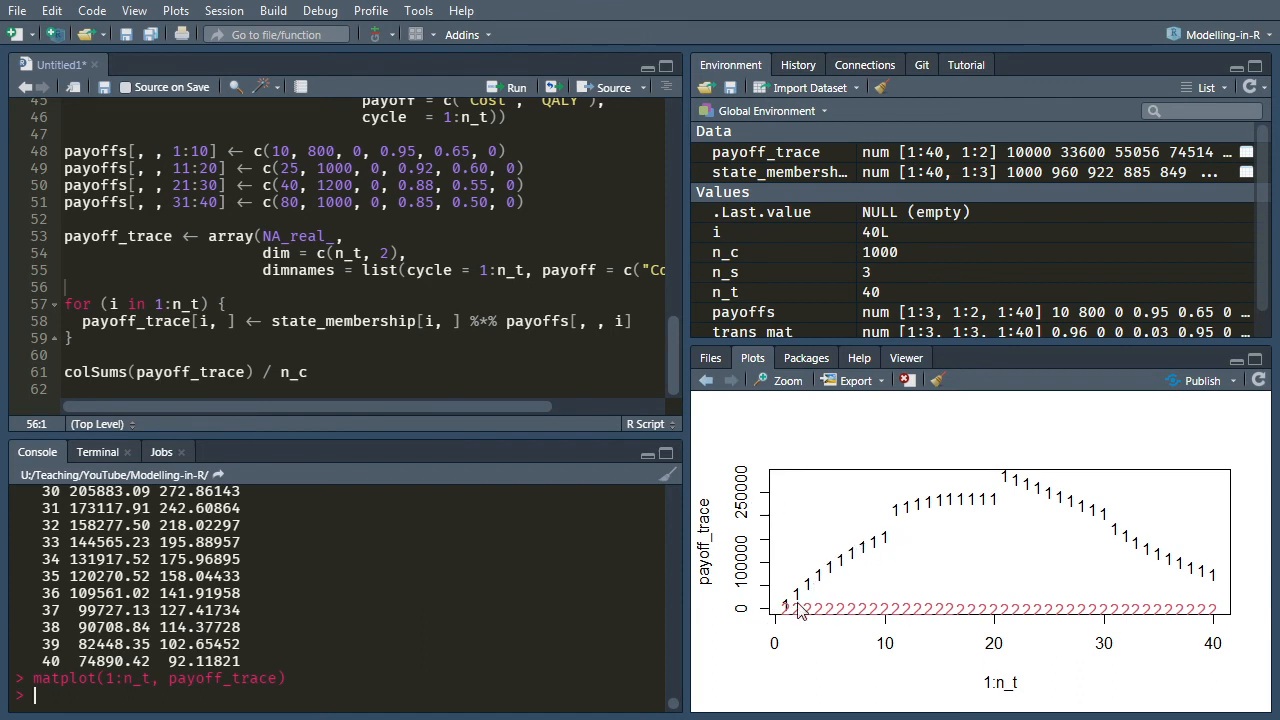
{"action": "mouse_move", "coordinate": [852, 532]}
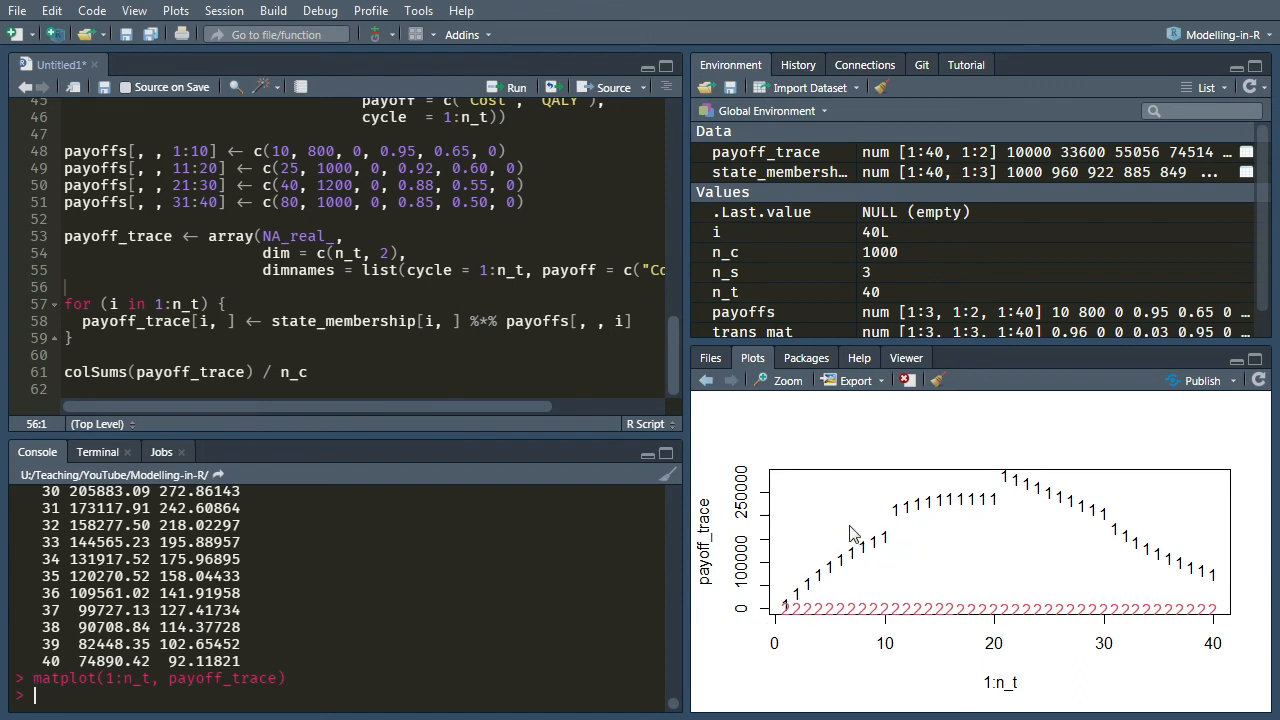
{"action": "mouse_move", "coordinate": [1080, 504]}
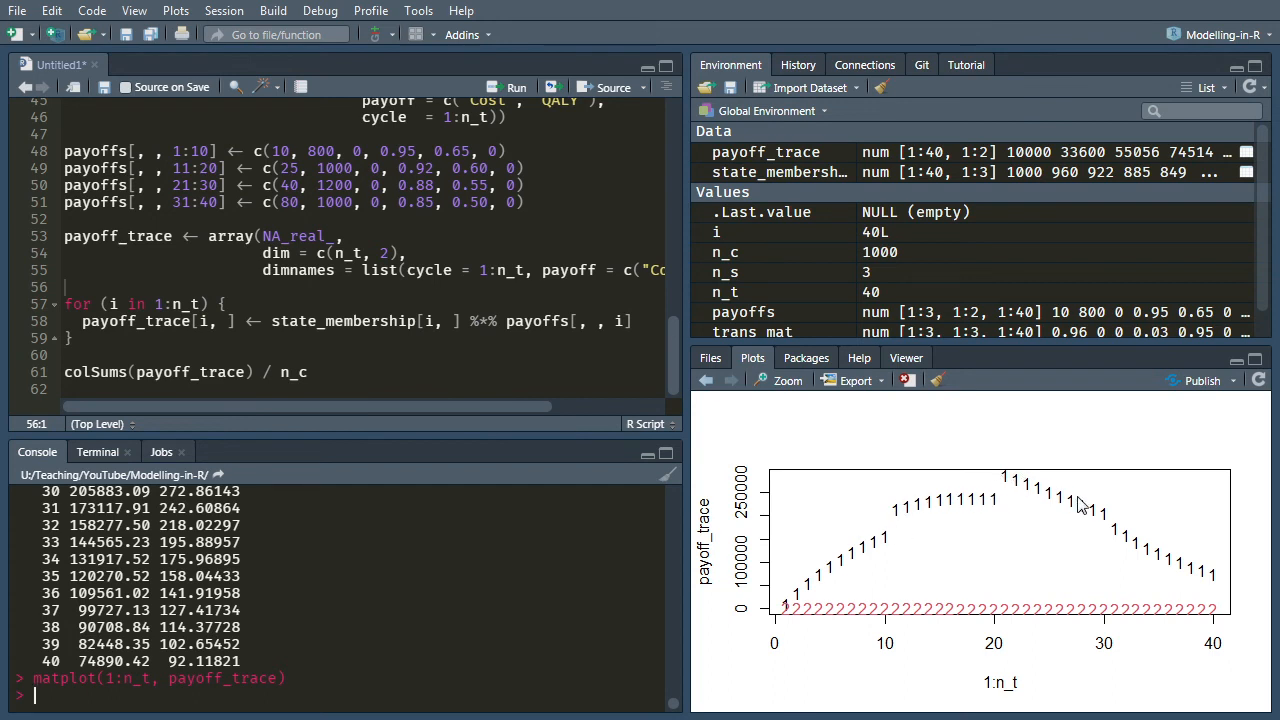
{"action": "mouse_move", "coordinate": [1092, 524]}
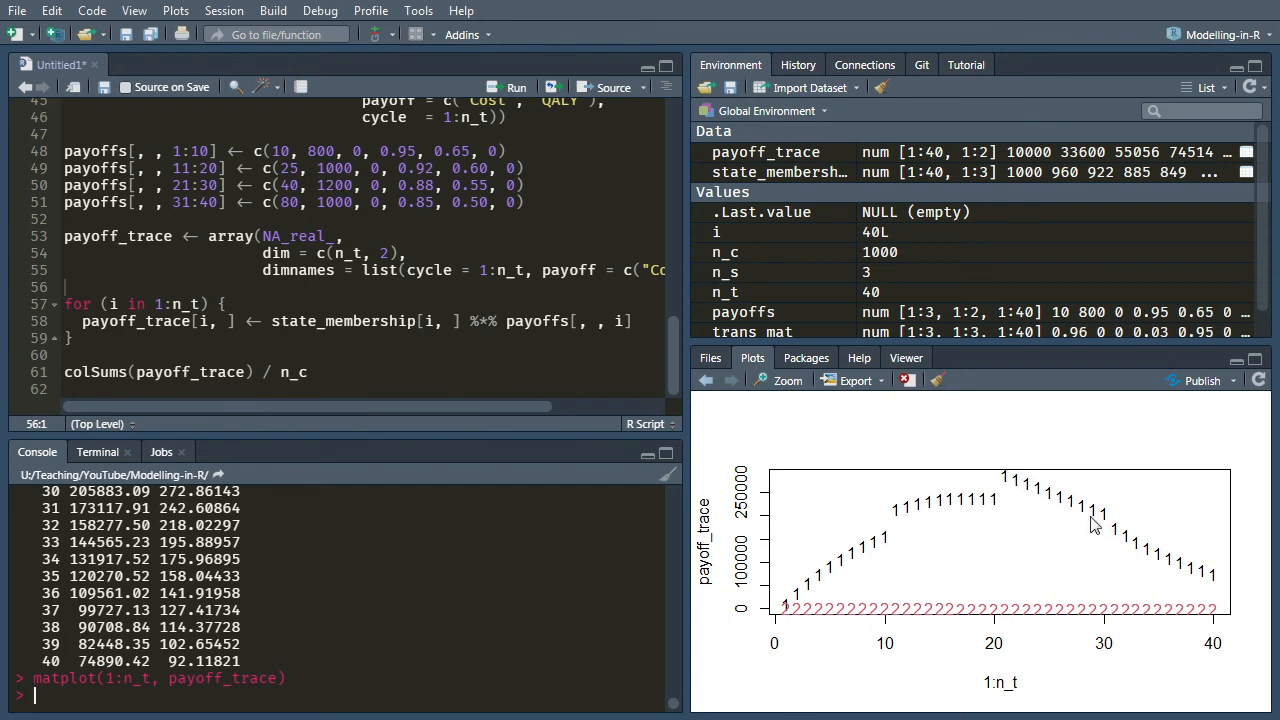
{"action": "mouse_move", "coordinate": [1190, 584]}
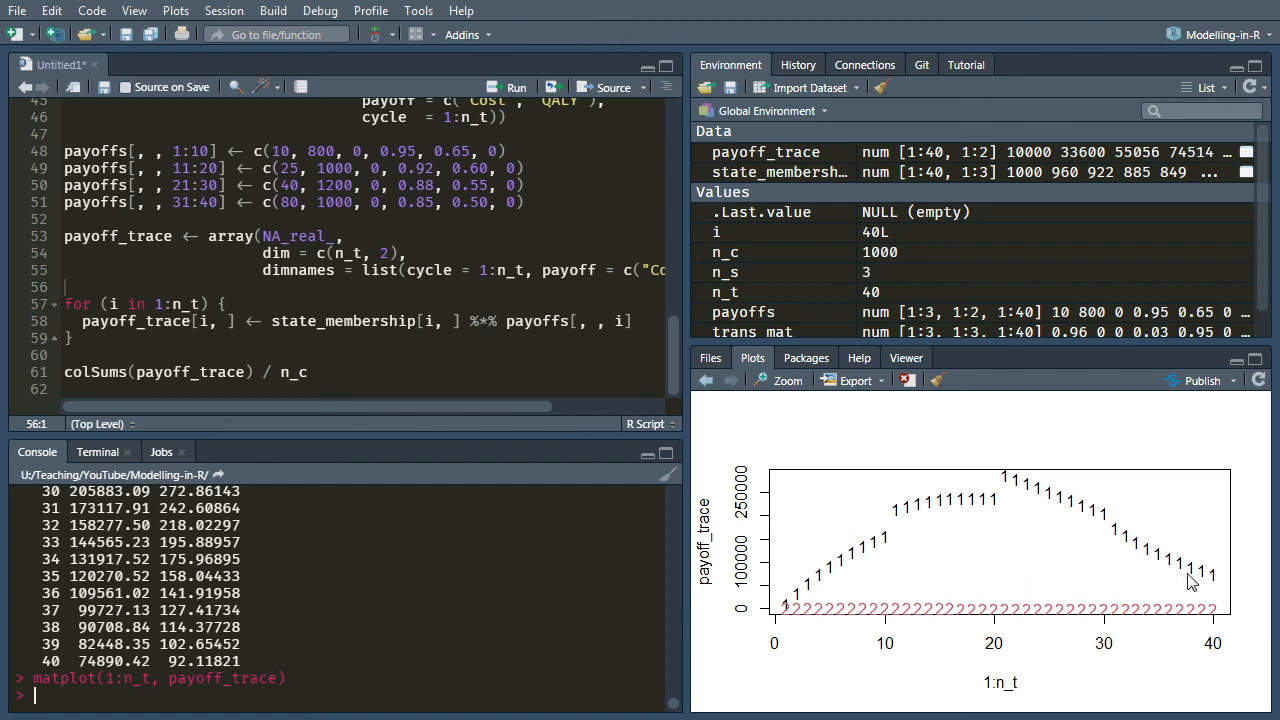
{"action": "mouse_move", "coordinate": [1224, 616]}
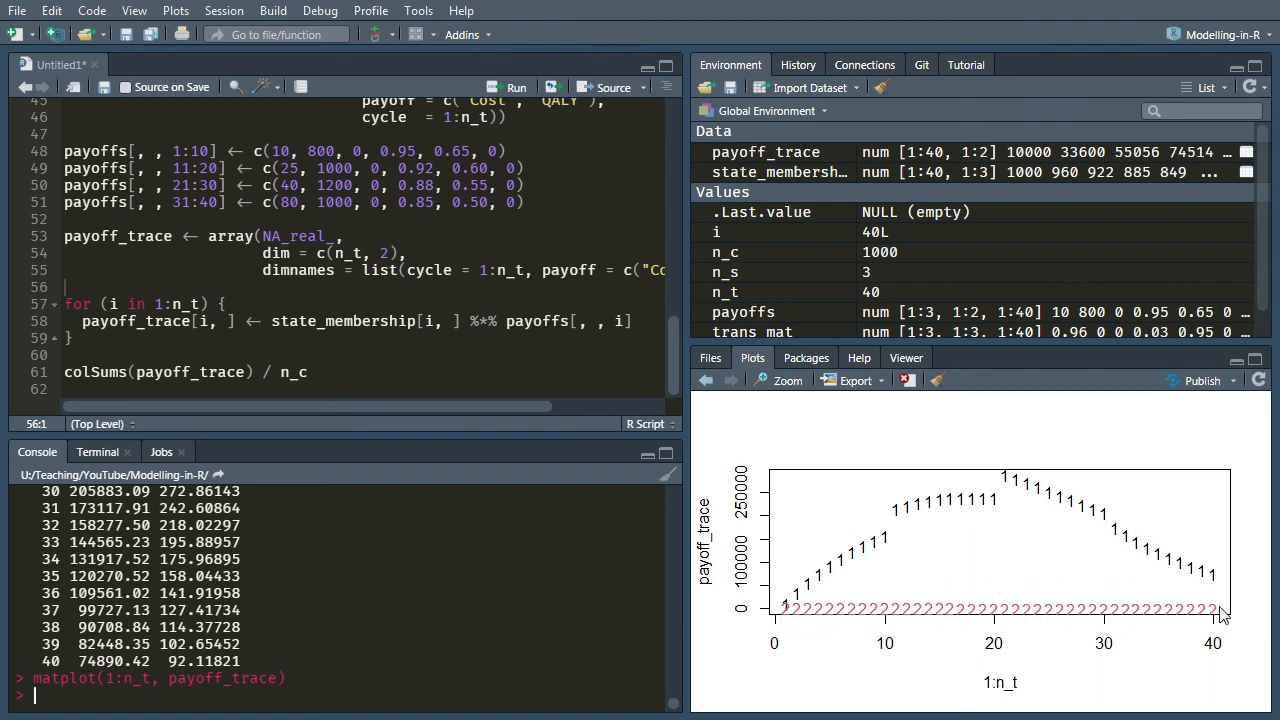
{"action": "mouse_move", "coordinate": [776, 608]}
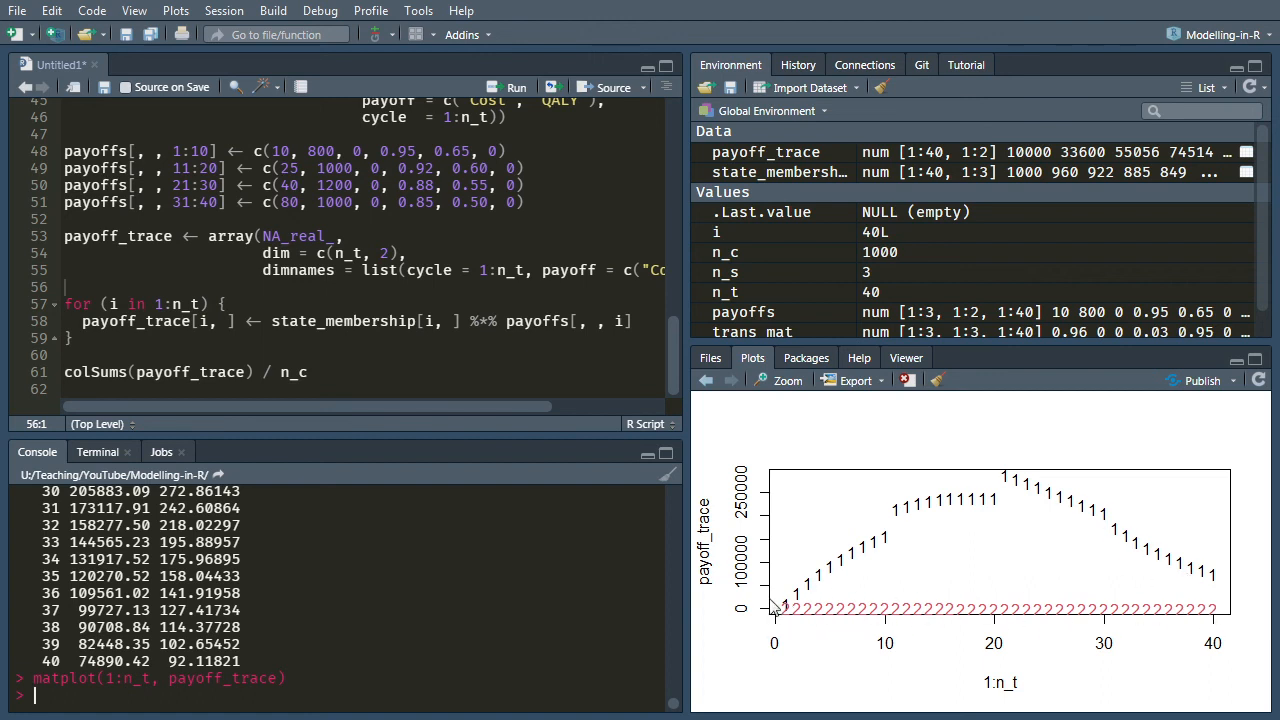
{"action": "mouse_move", "coordinate": [348, 632]}
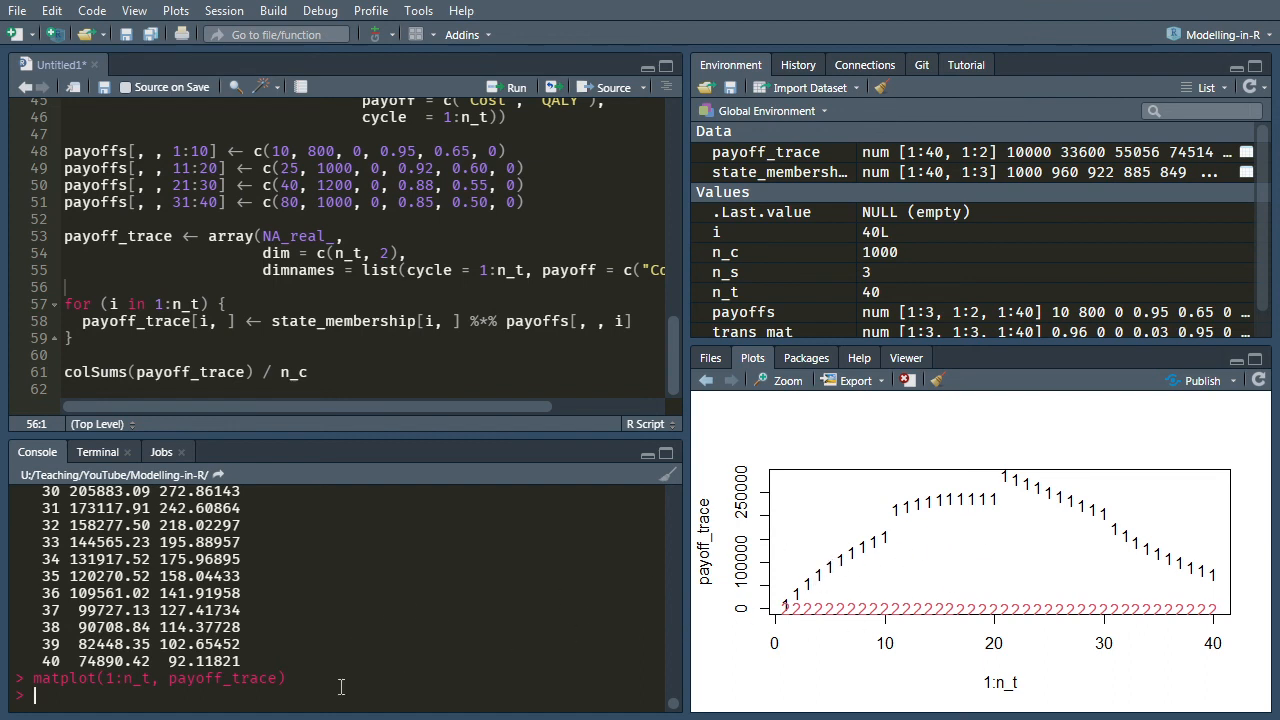
Plot payoff_trace[, 2] against 1:n_t, then rerun the colSums line giving 6918.99 and 20.11
{"action": "type", "text": "plot(1:n"}
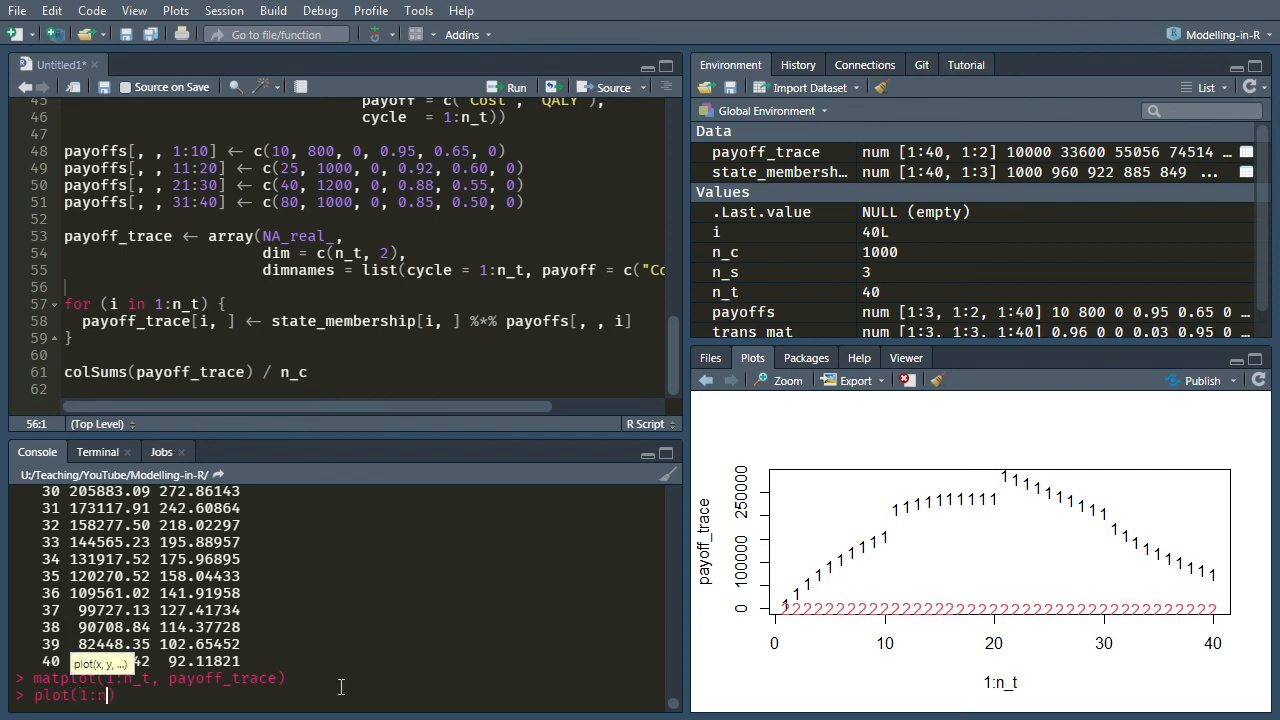
{"action": "type", "text": "_t, payoff_trace[, 2"}
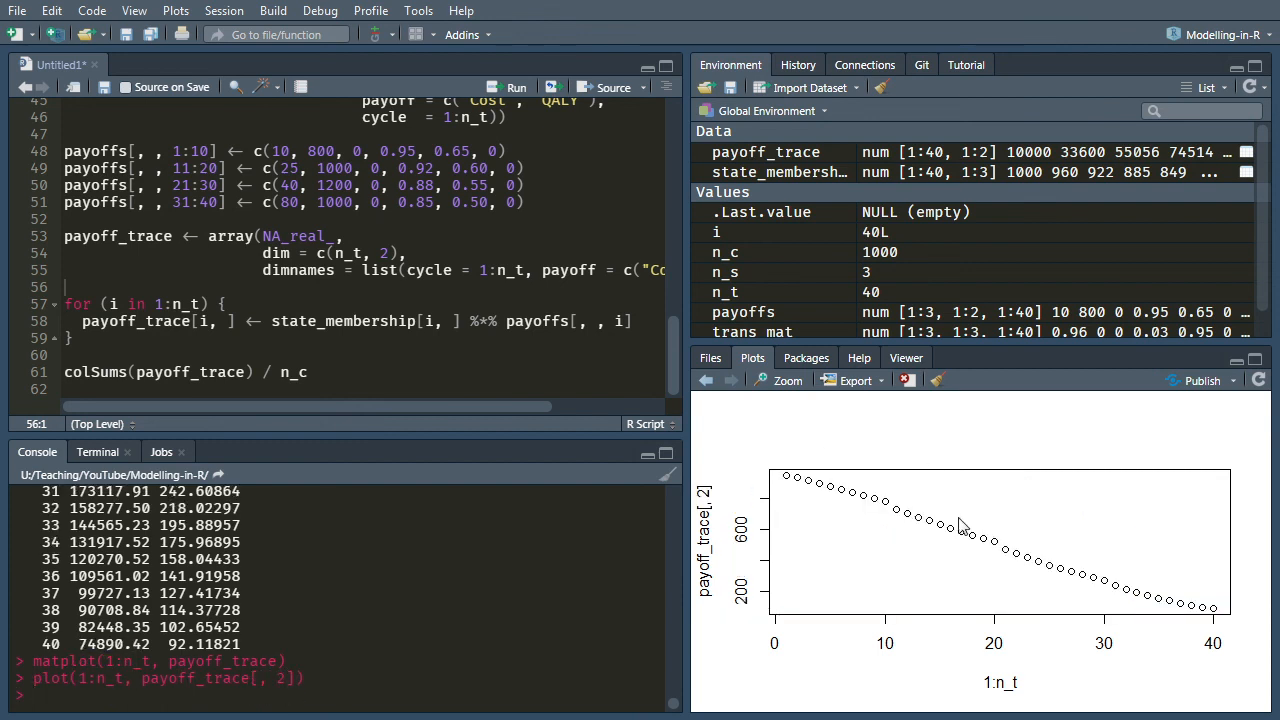
{"action": "mouse_move", "coordinate": [1004, 550]}
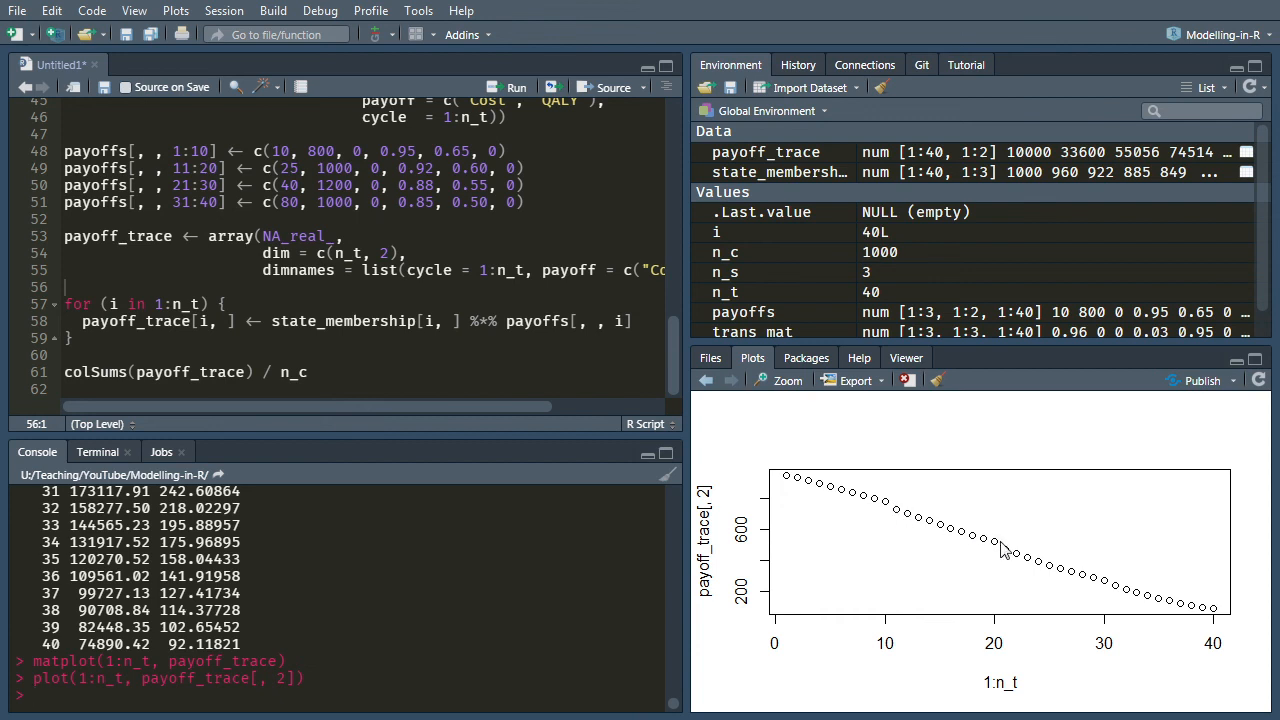
{"action": "mouse_move", "coordinate": [1090, 590]}
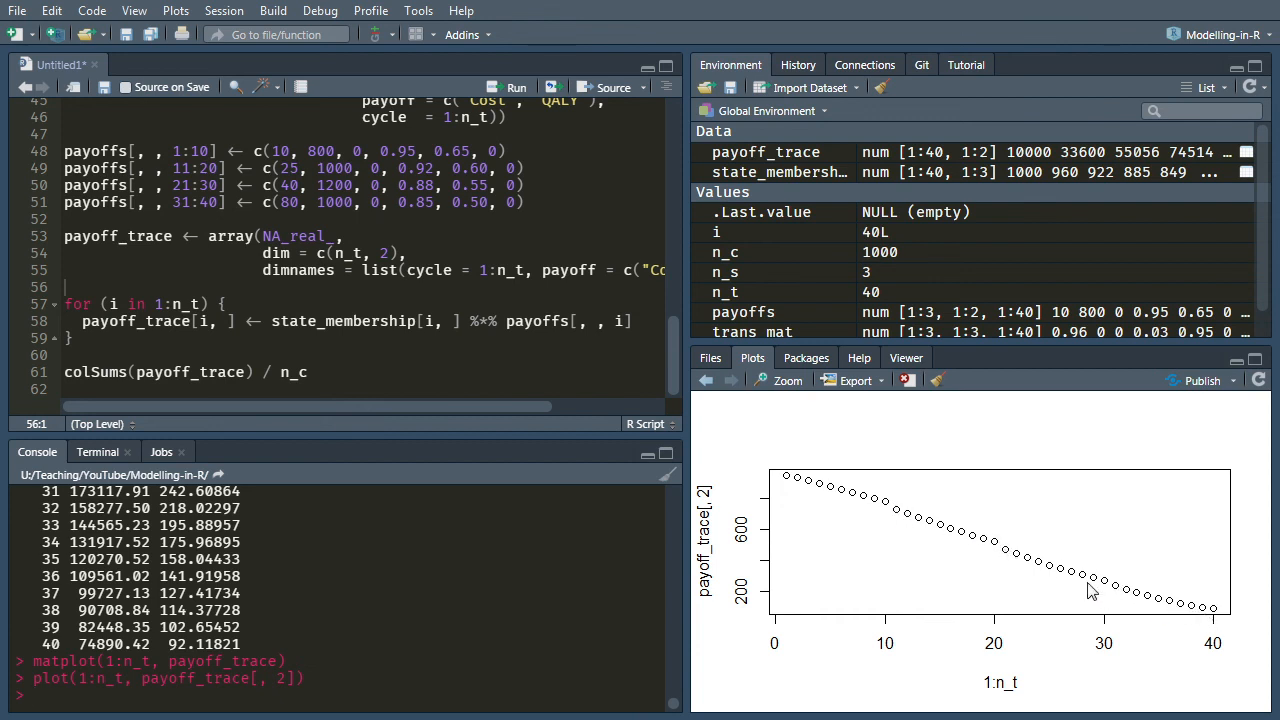
{"action": "mouse_move", "coordinate": [776, 492]}
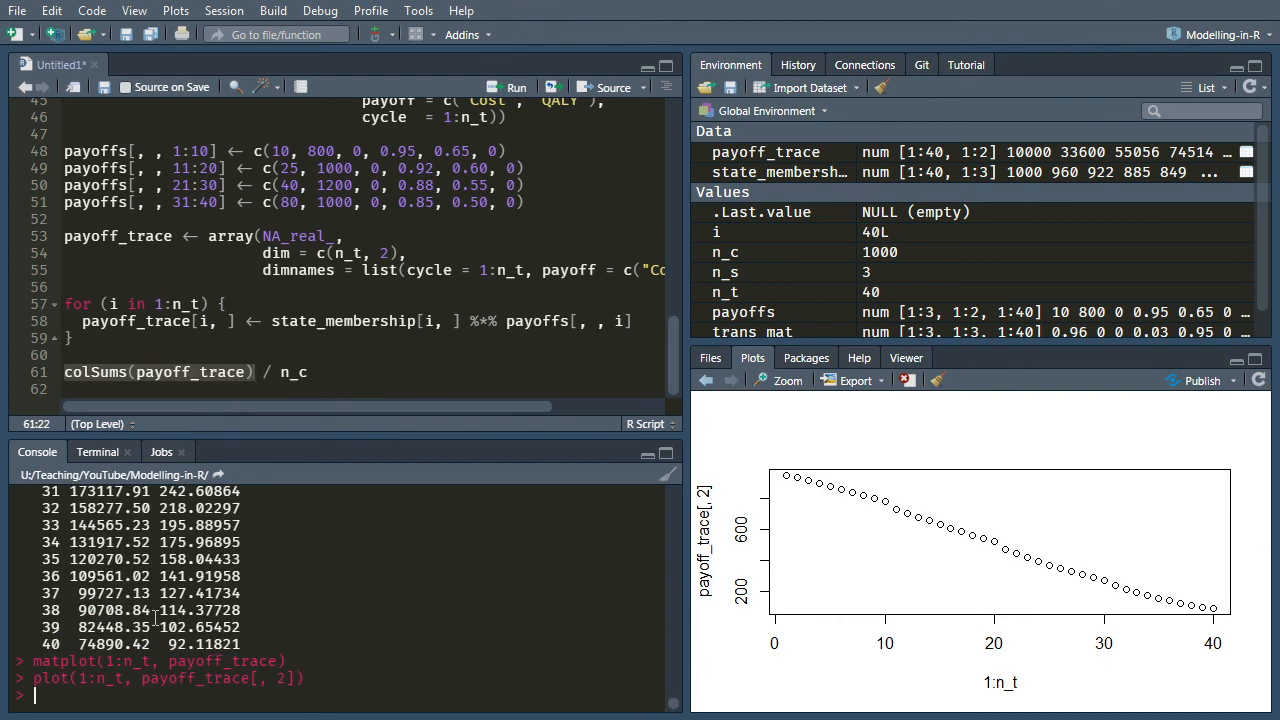
{"action": "left_click", "coordinate": [308, 370]}
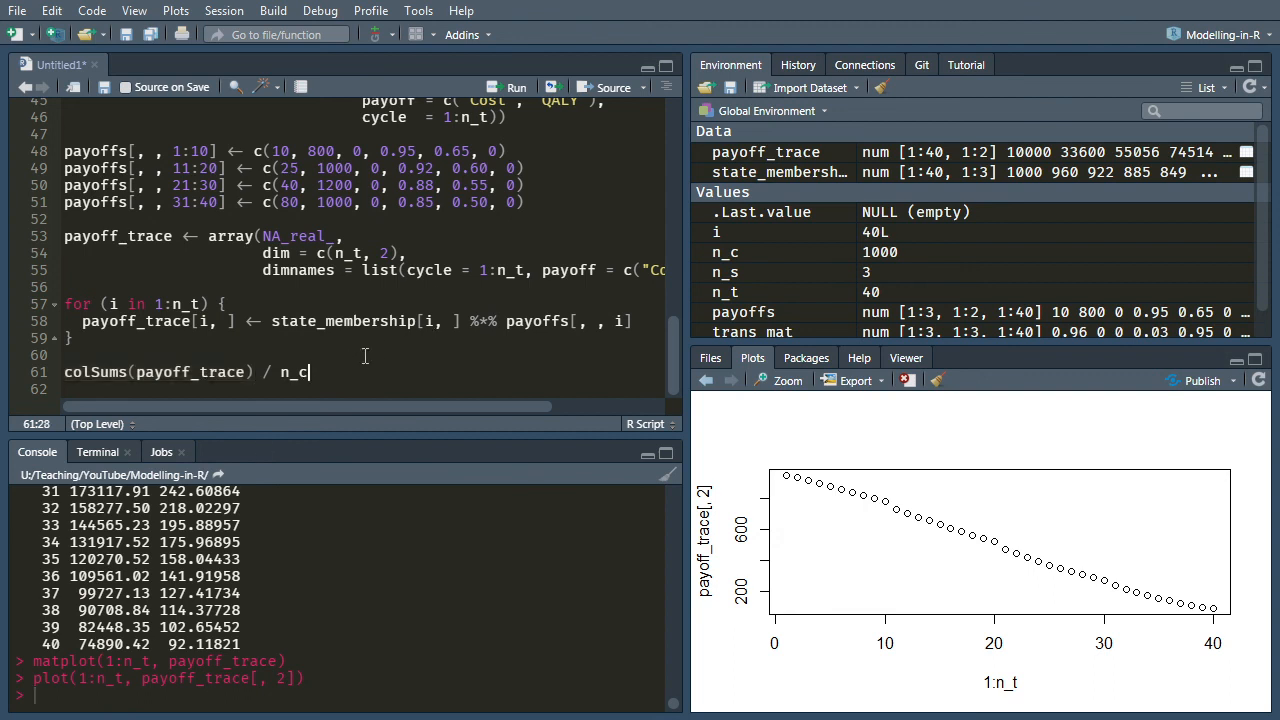
{"action": "key", "text": "Return"}
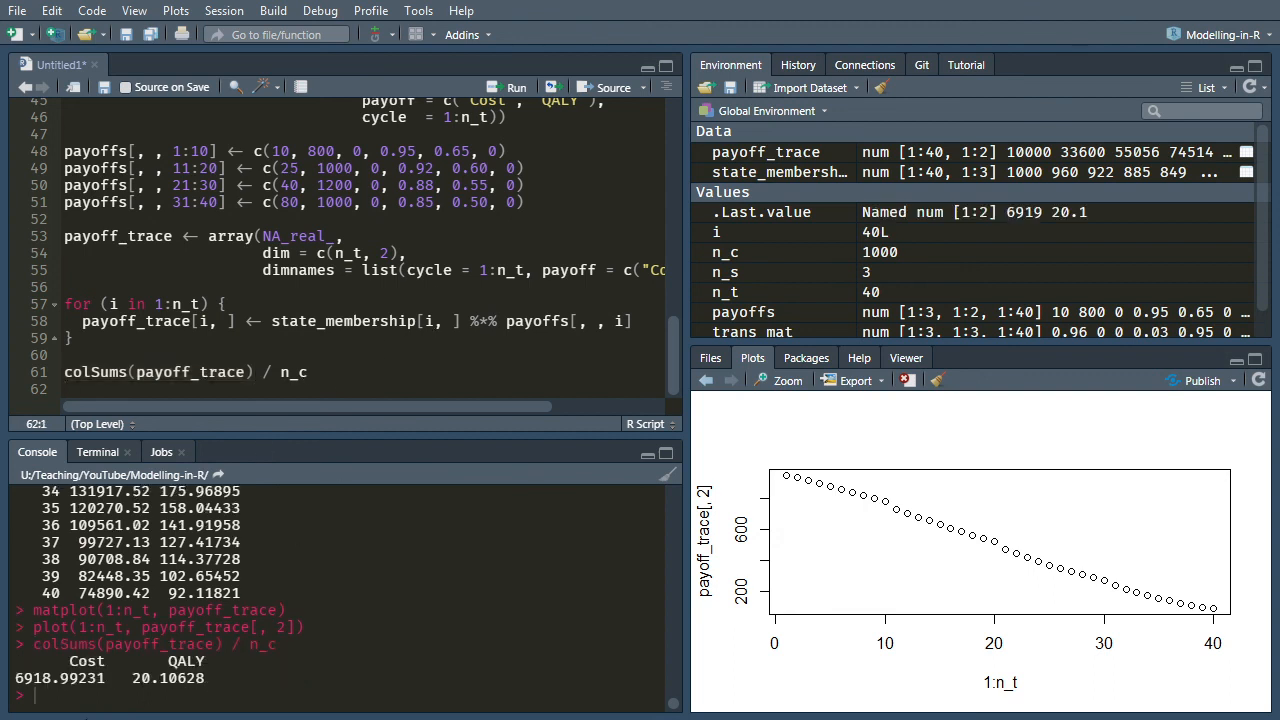